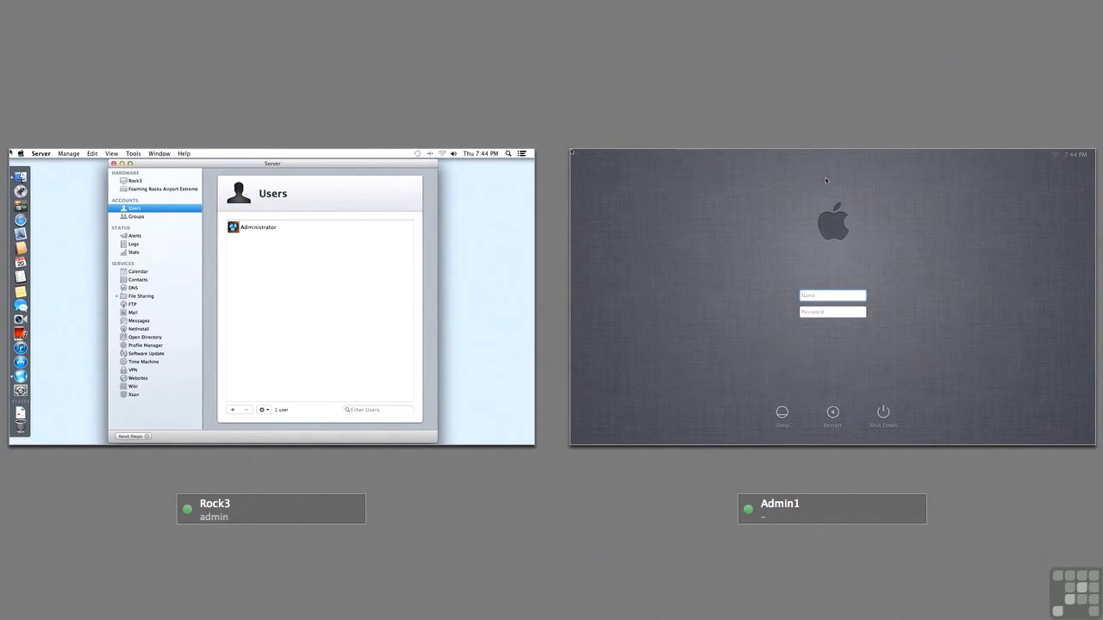
# Enter the Rock3 computer's remote screen from the Screen Sharing overview
pyautogui.click(830, 296)
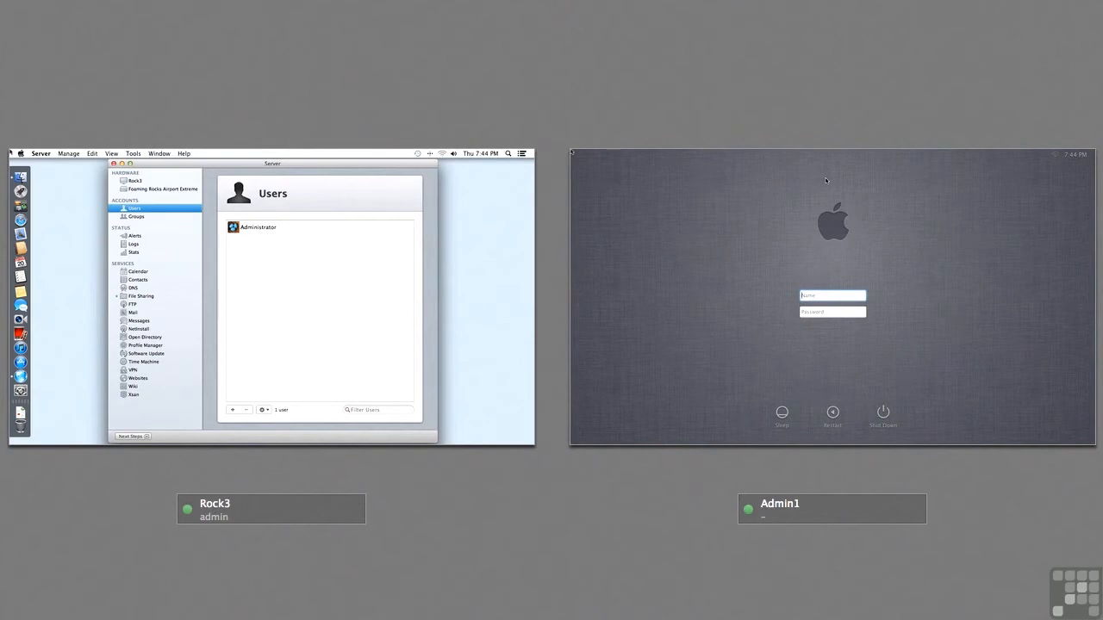
pyautogui.moveTo(503, 455)
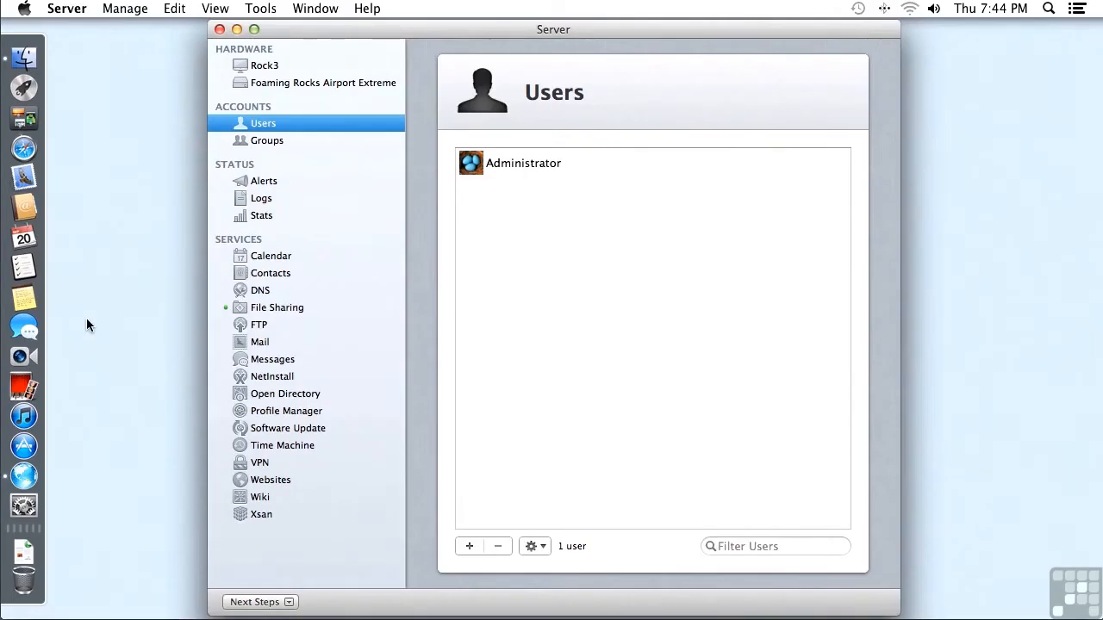
pyautogui.moveTo(173, 144)
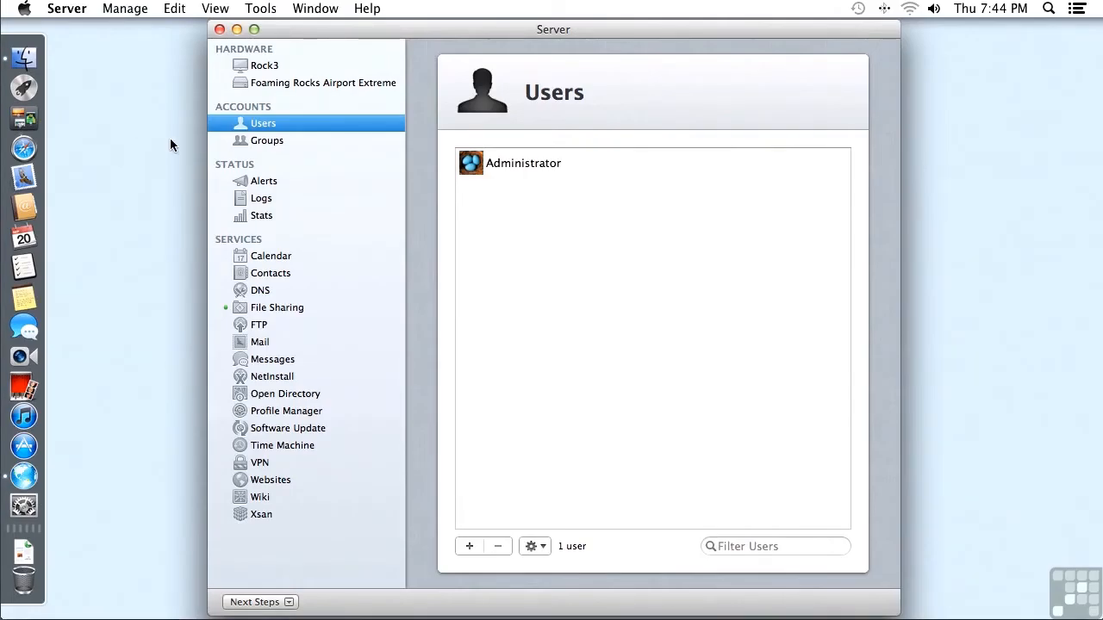
pyautogui.moveTo(446, 193)
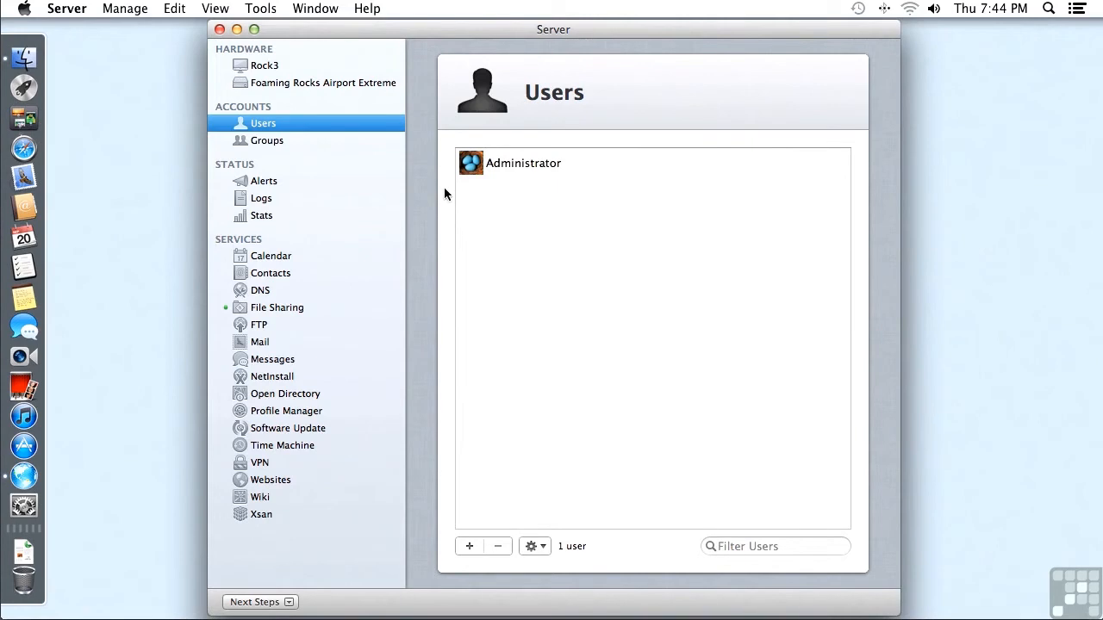
pyautogui.click(266, 142)
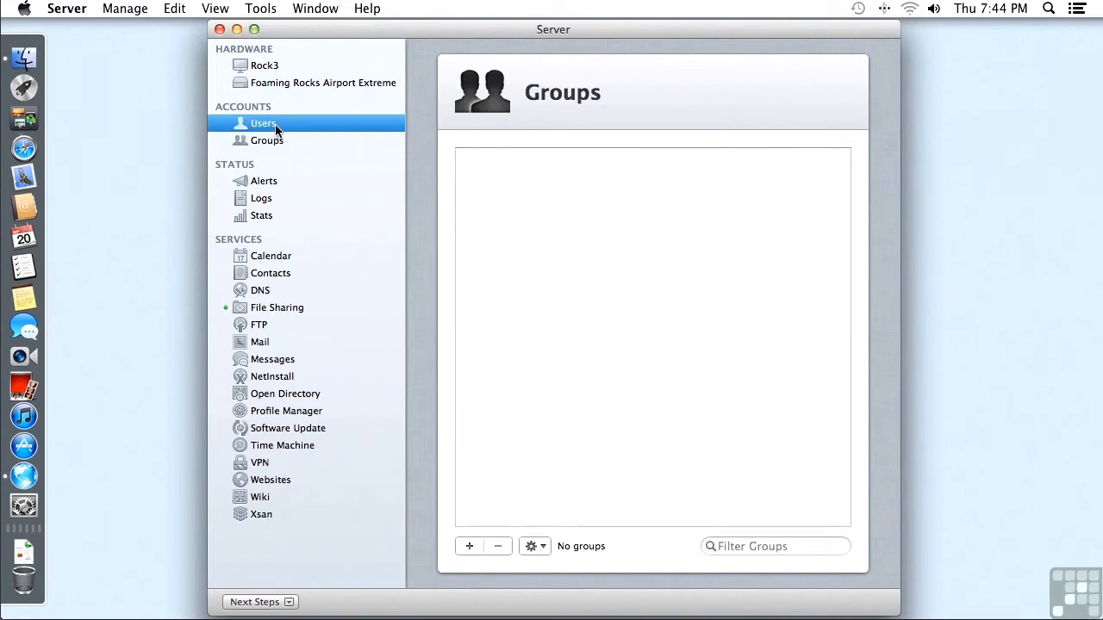
pyautogui.click(262, 124)
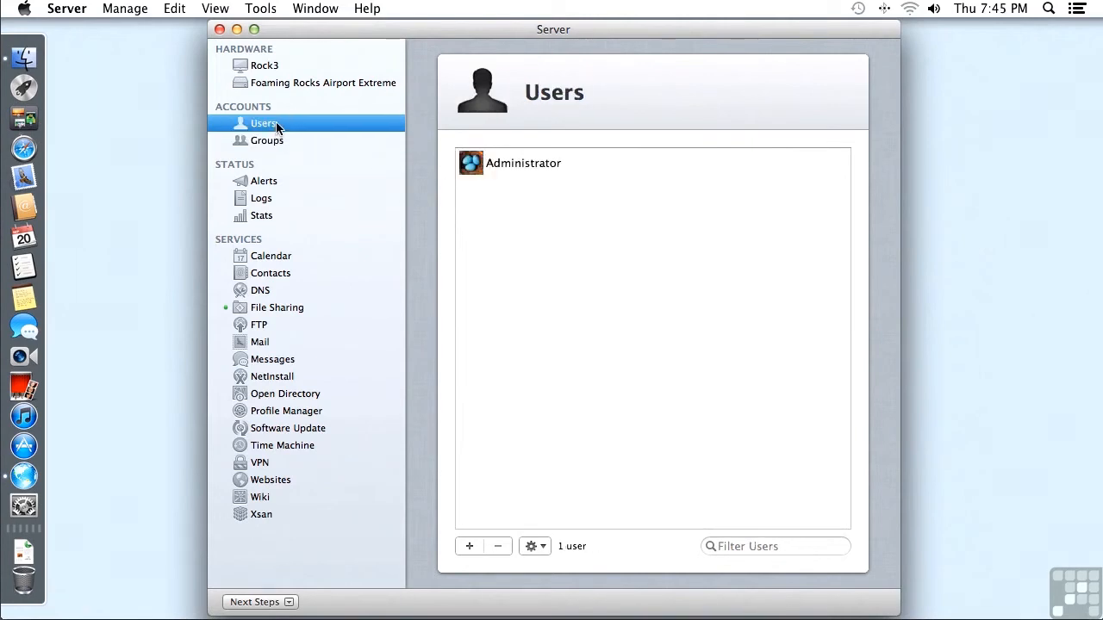
pyautogui.moveTo(255, 312)
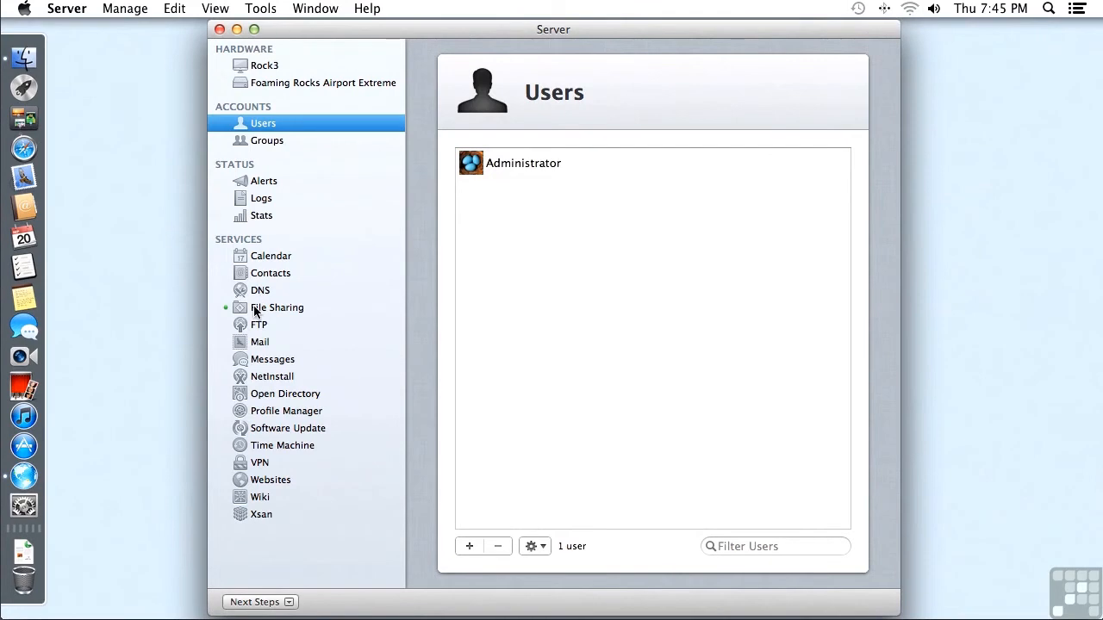
pyautogui.click(286, 393)
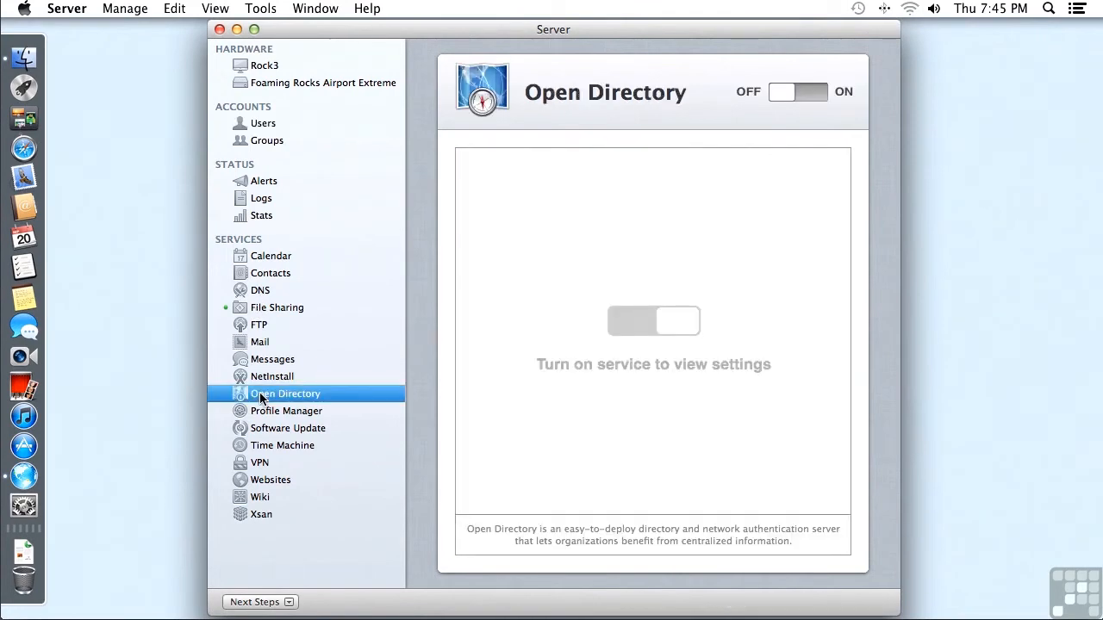
pyautogui.click(263, 124)
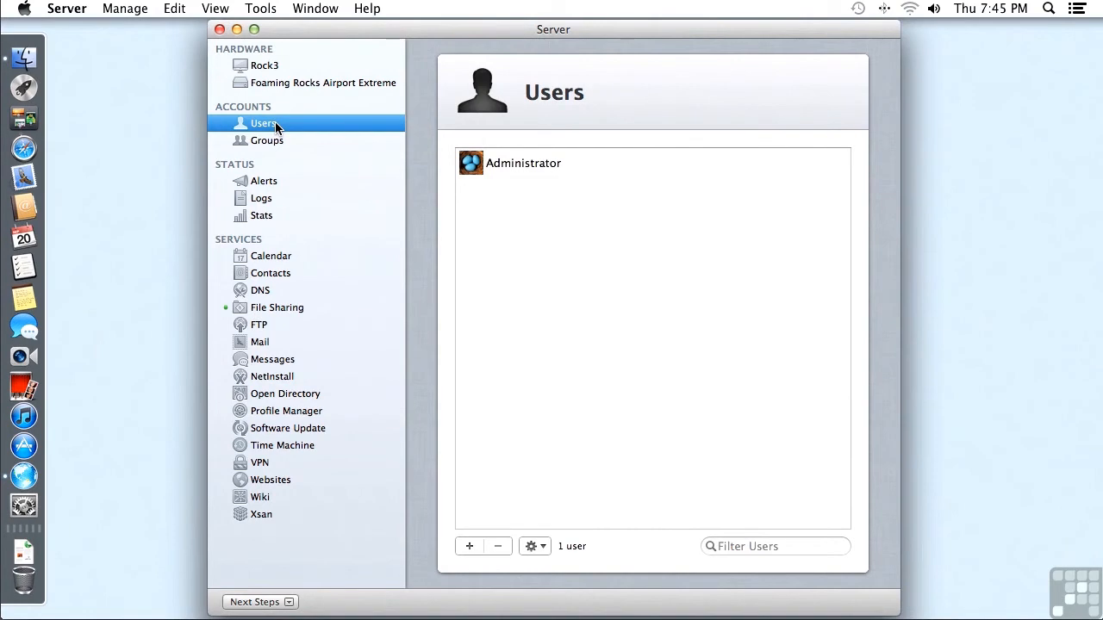
pyautogui.moveTo(262, 38)
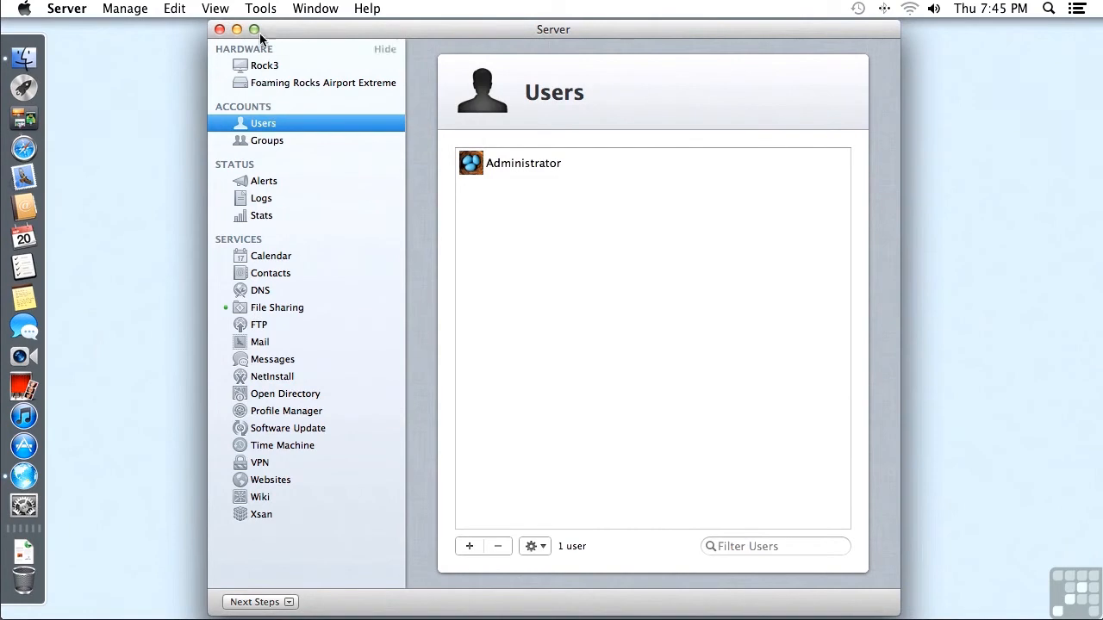
# Launch Directory Utility from the Server app's Tools menu
pyautogui.click(260, 9)
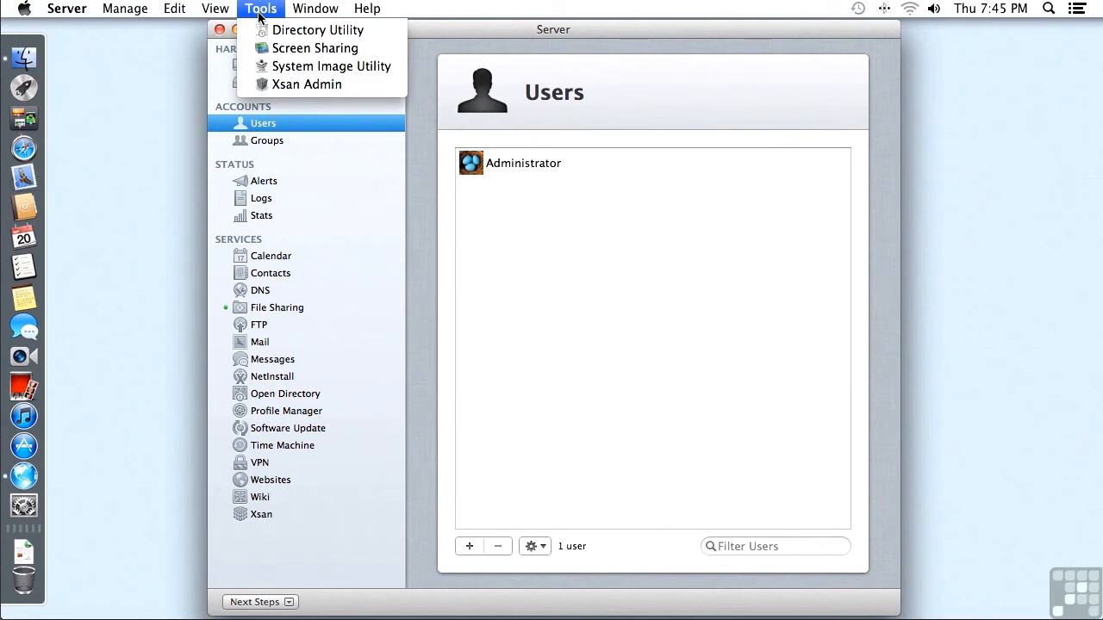
pyautogui.moveTo(319, 29)
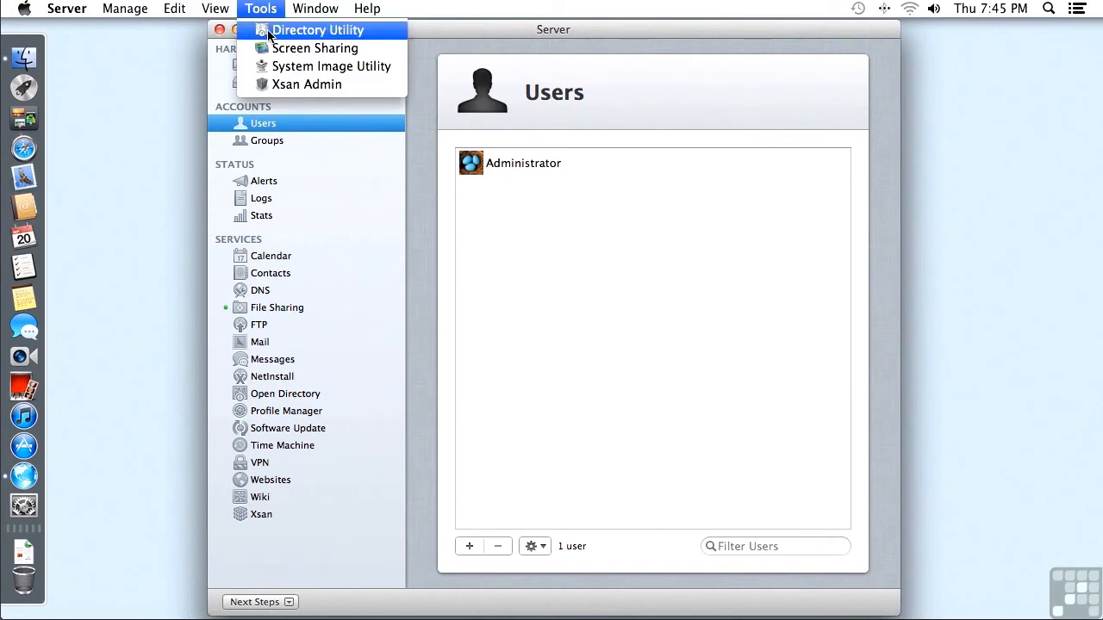
pyautogui.click(317, 30)
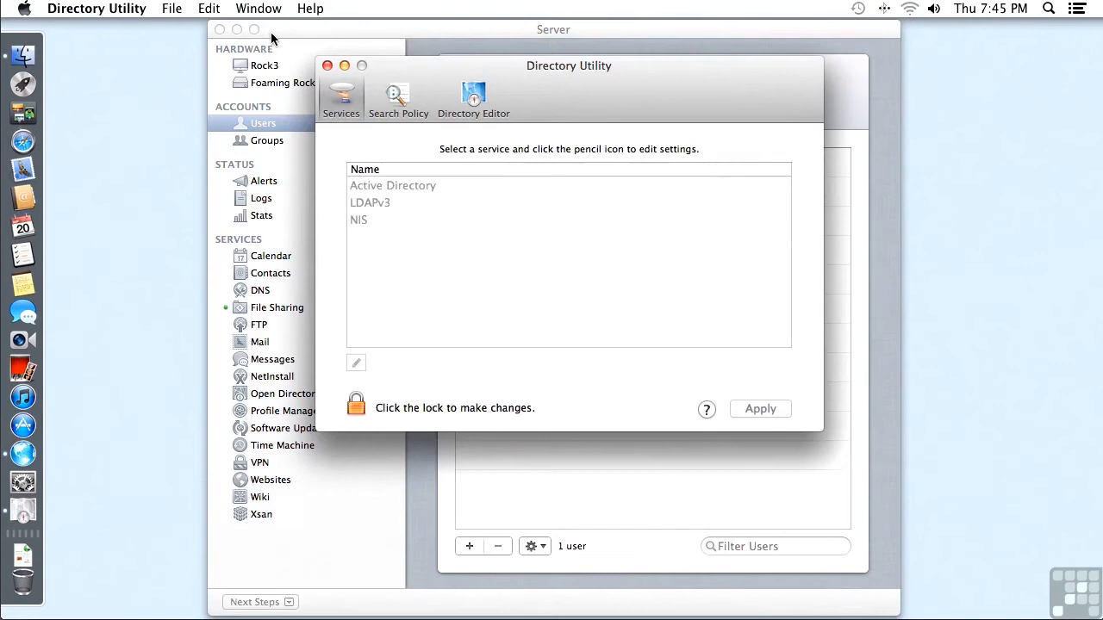
pyautogui.moveTo(284, 36)
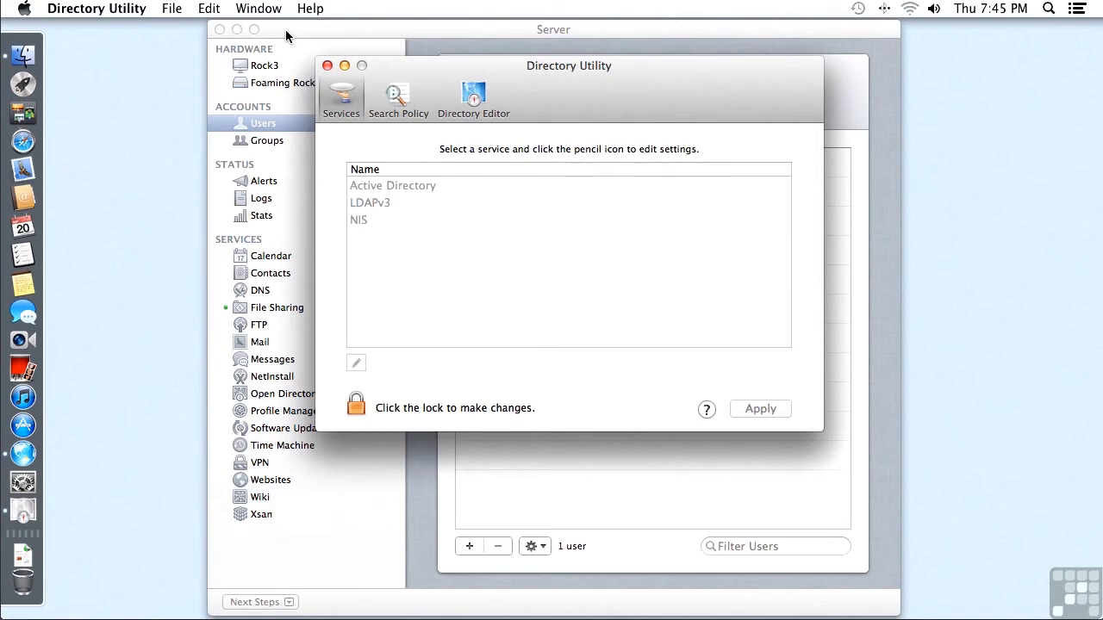
pyautogui.moveTo(346, 362)
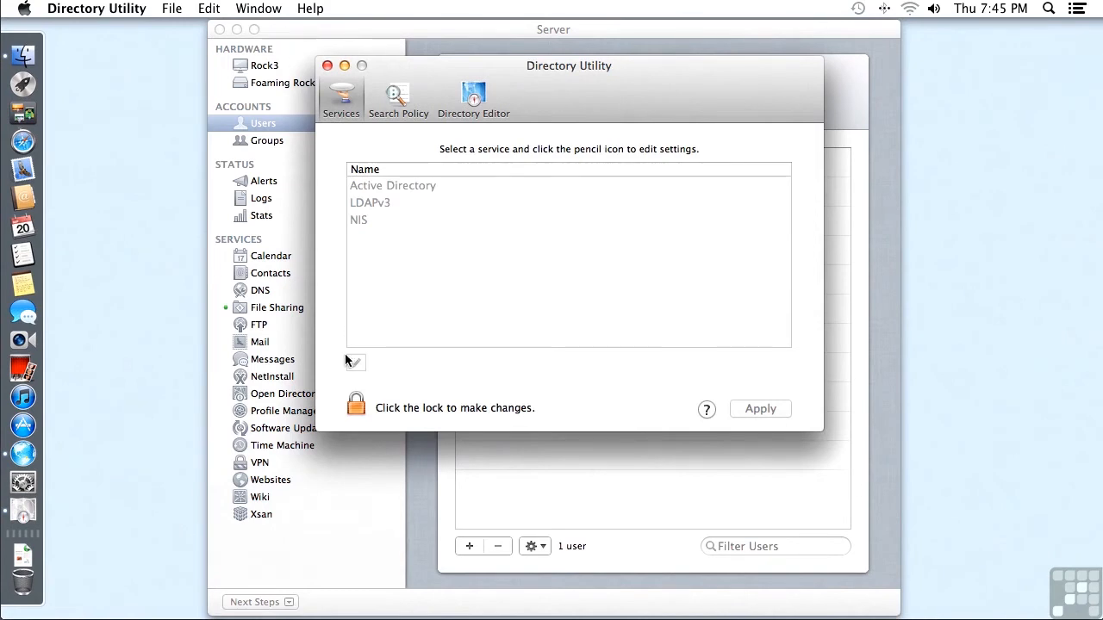
# Unlock LDAPv3 editing as Administrator and expand the empty configurations list
pyautogui.click(353, 403)
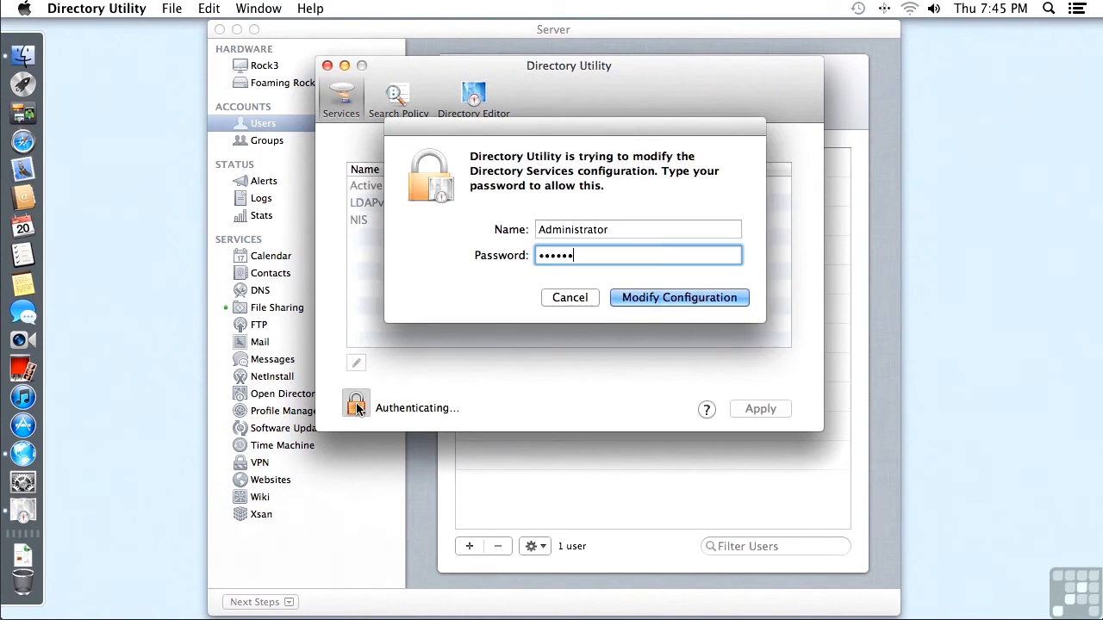
pyautogui.click(679, 296)
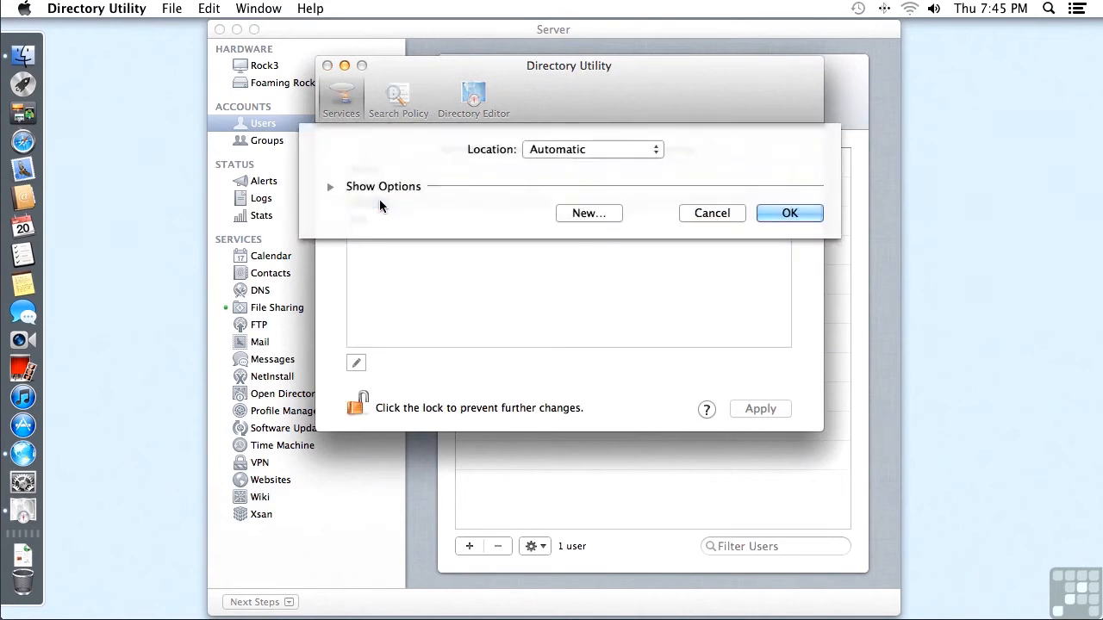
pyautogui.click(331, 186)
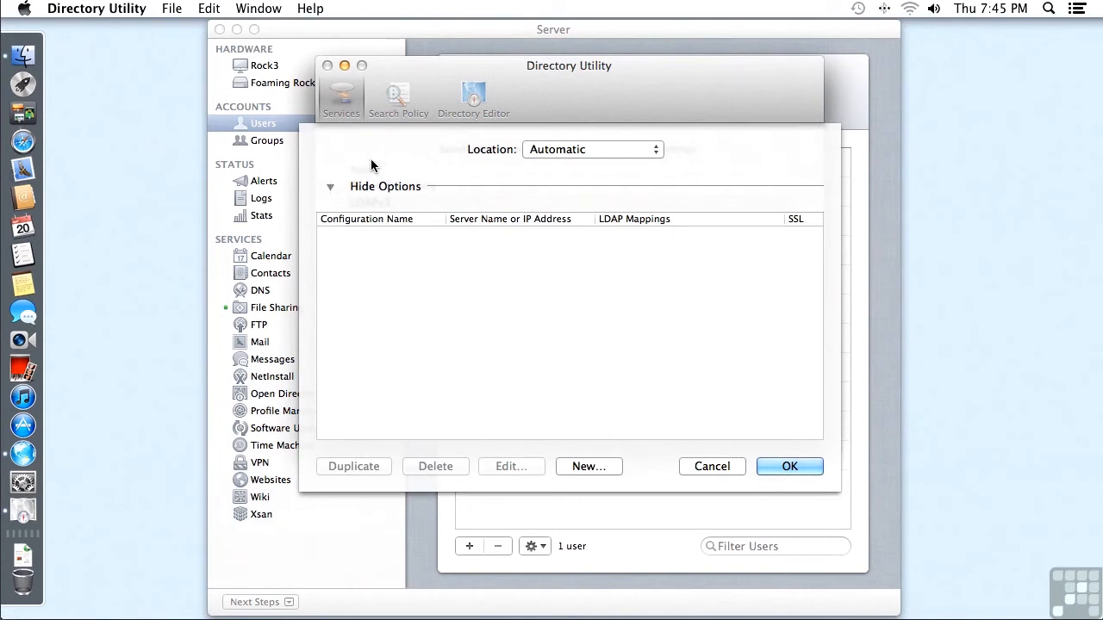
pyautogui.moveTo(583, 472)
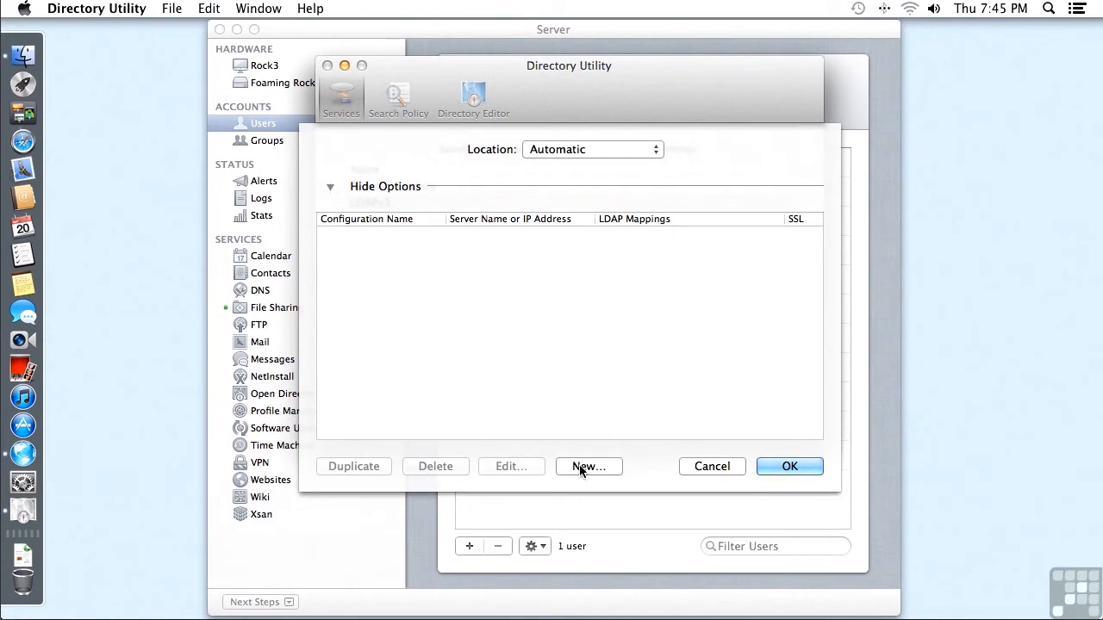
# Add LDAP server rock1.foamingrocks.com and bind rock3 with the diradmin1 credentials
pyautogui.click(590, 466)
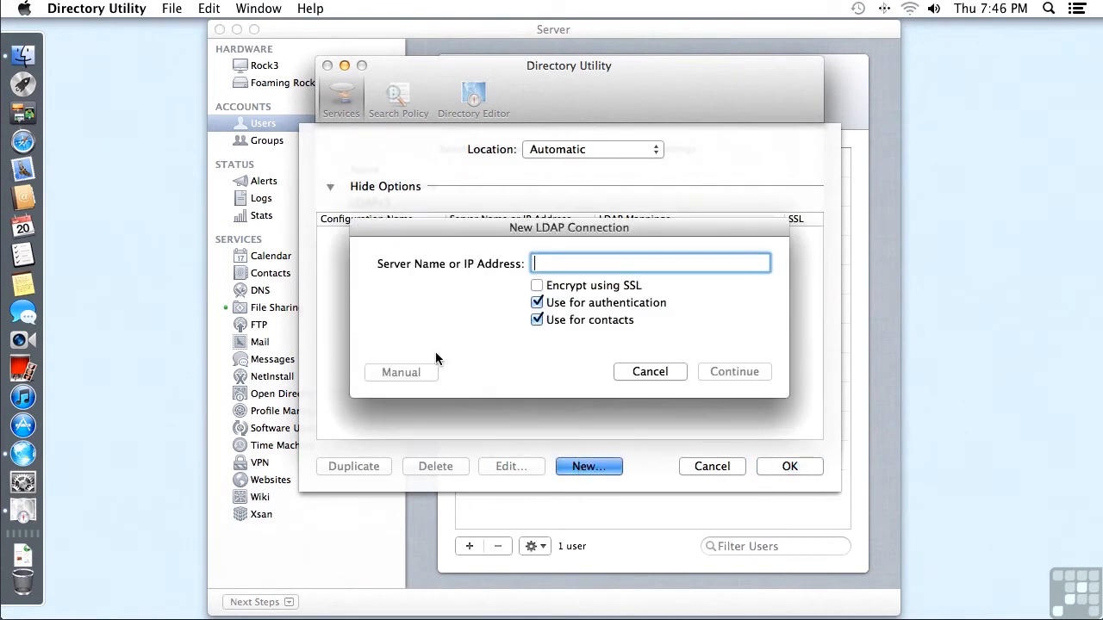
pyautogui.write('rock1.')
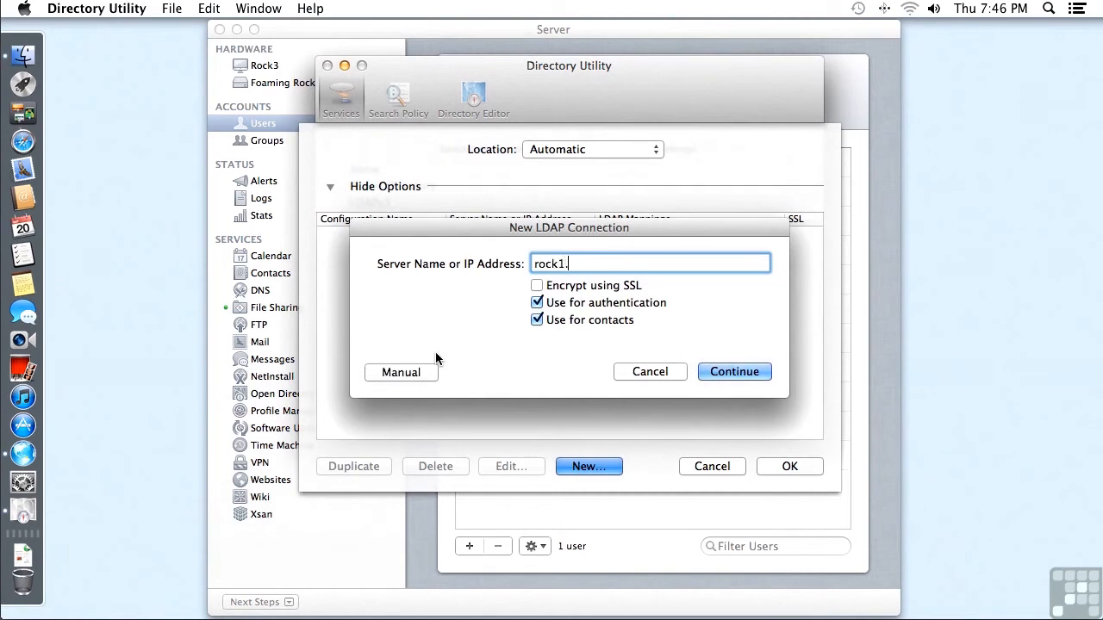
pyautogui.write('foamingrocks.co')
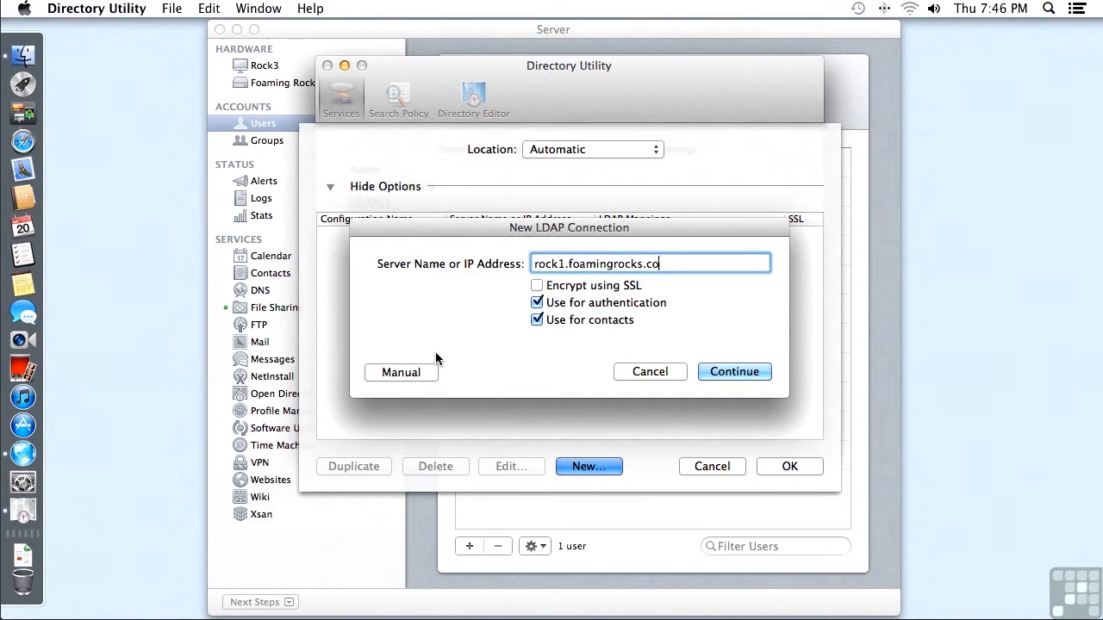
pyautogui.write('m')
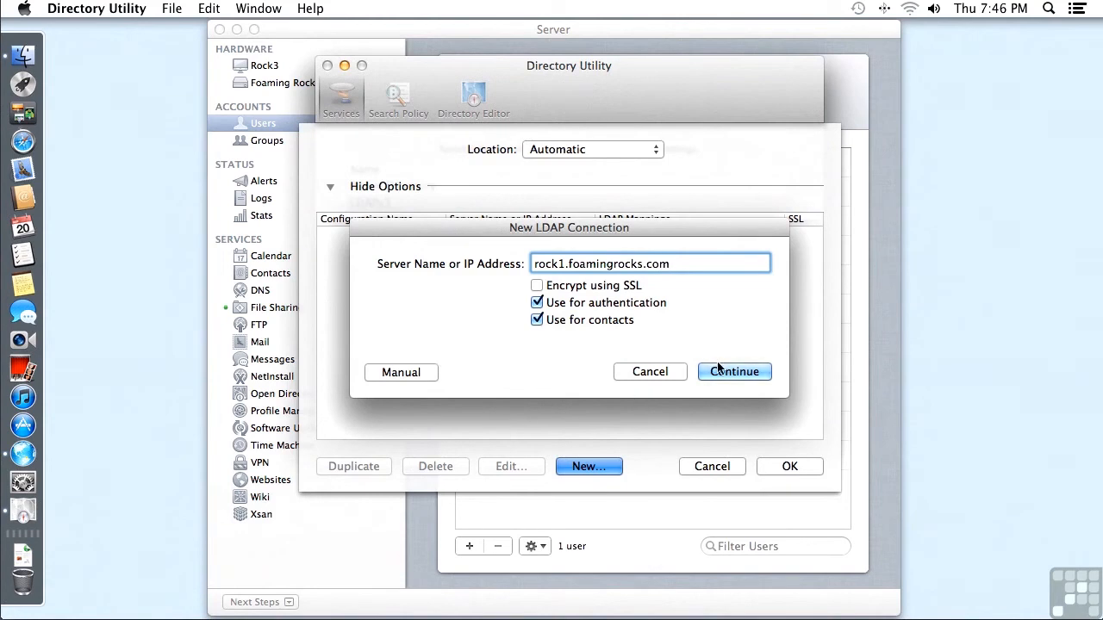
pyautogui.click(734, 372)
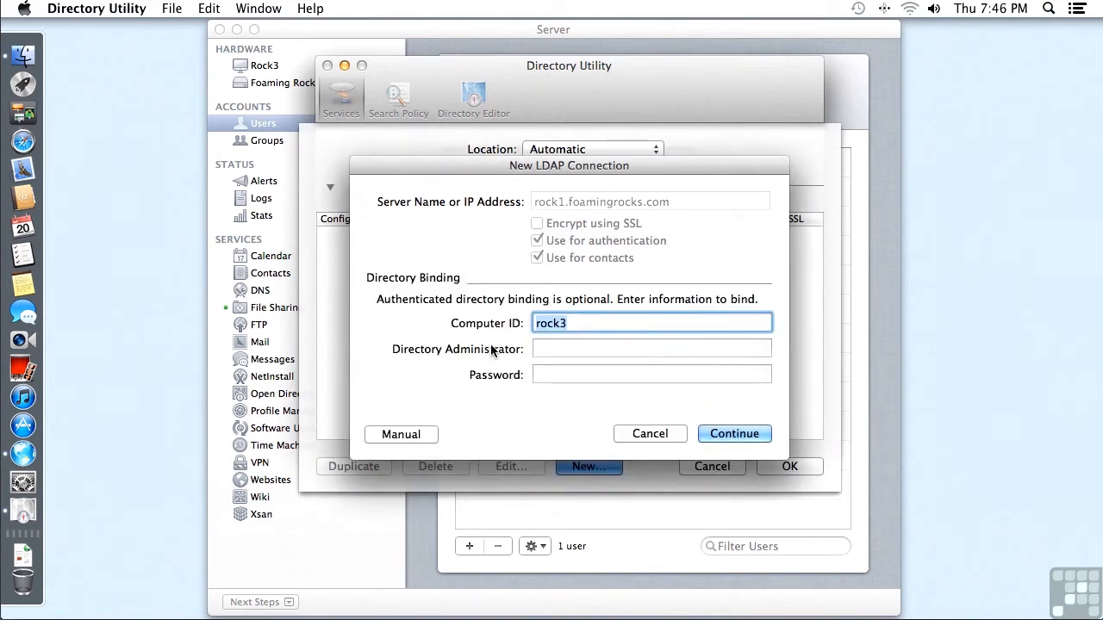
pyautogui.write('diradmin1')
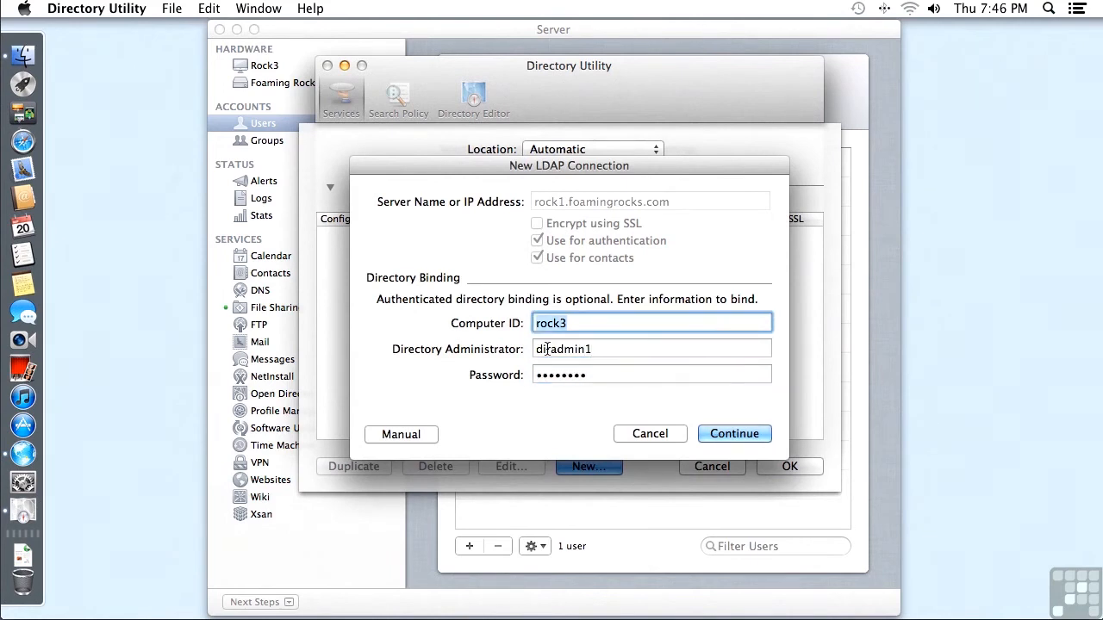
pyautogui.click(734, 435)
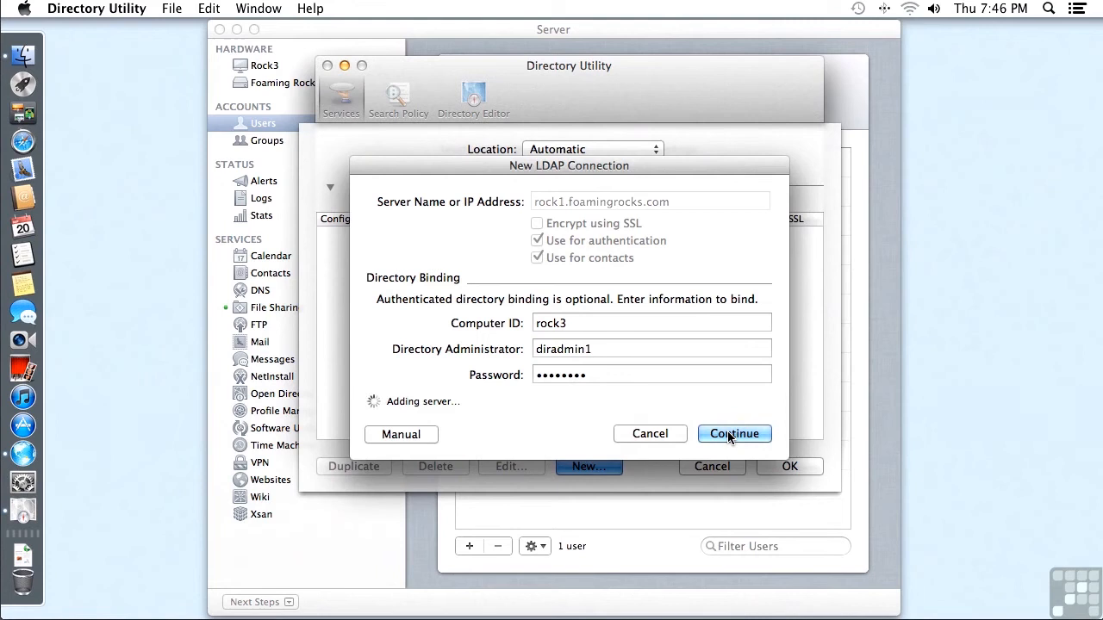
pyautogui.click(734, 434)
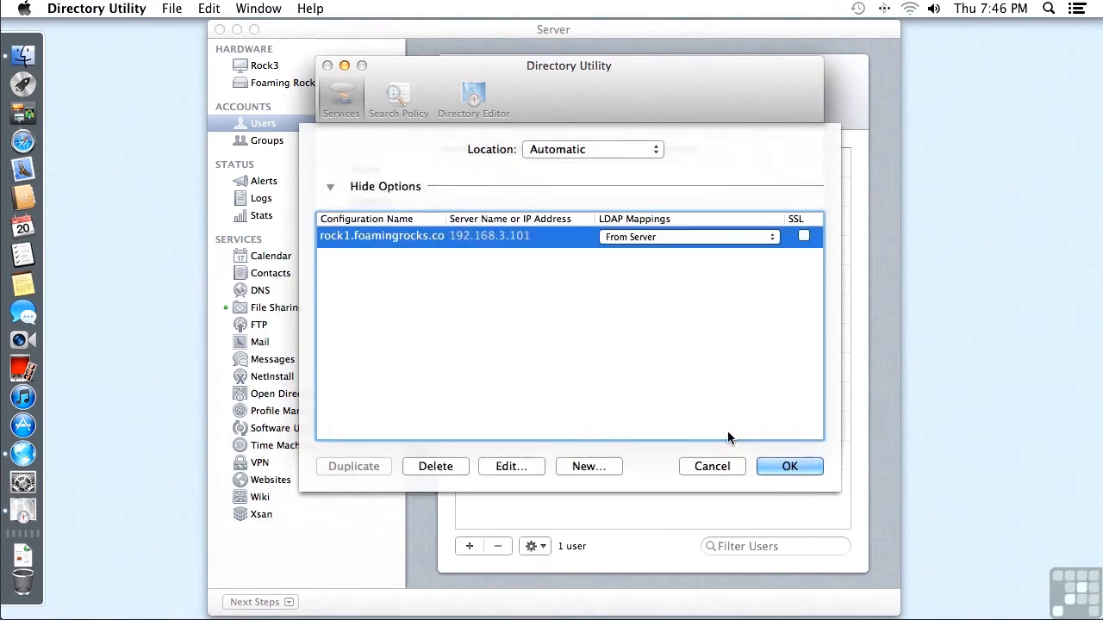
pyautogui.moveTo(720, 441)
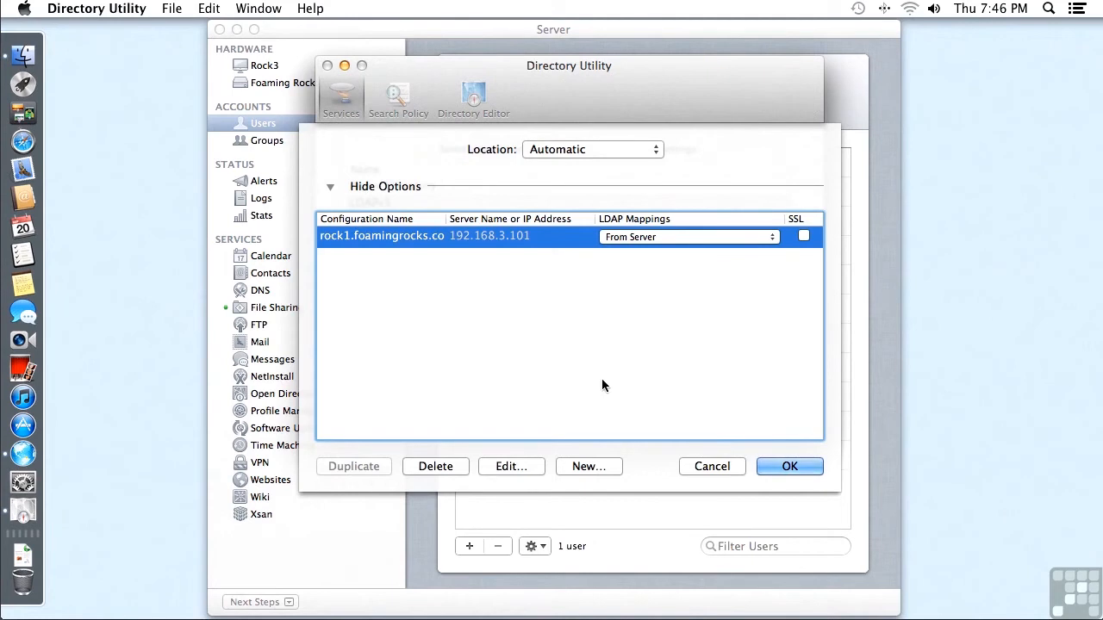
pyautogui.click(510, 466)
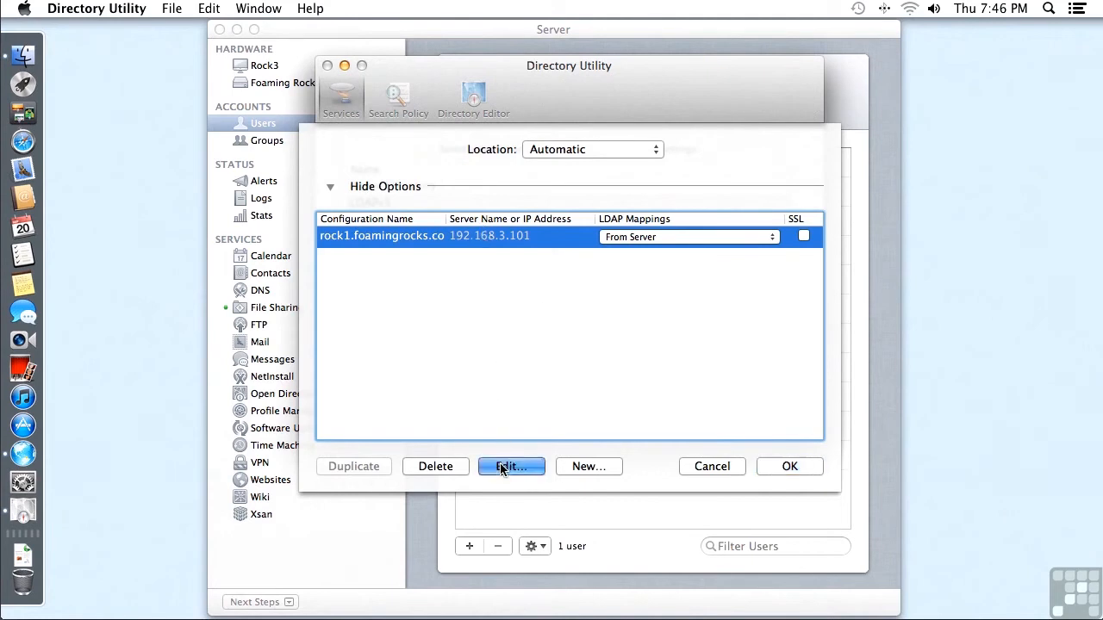
pyautogui.click(510, 466)
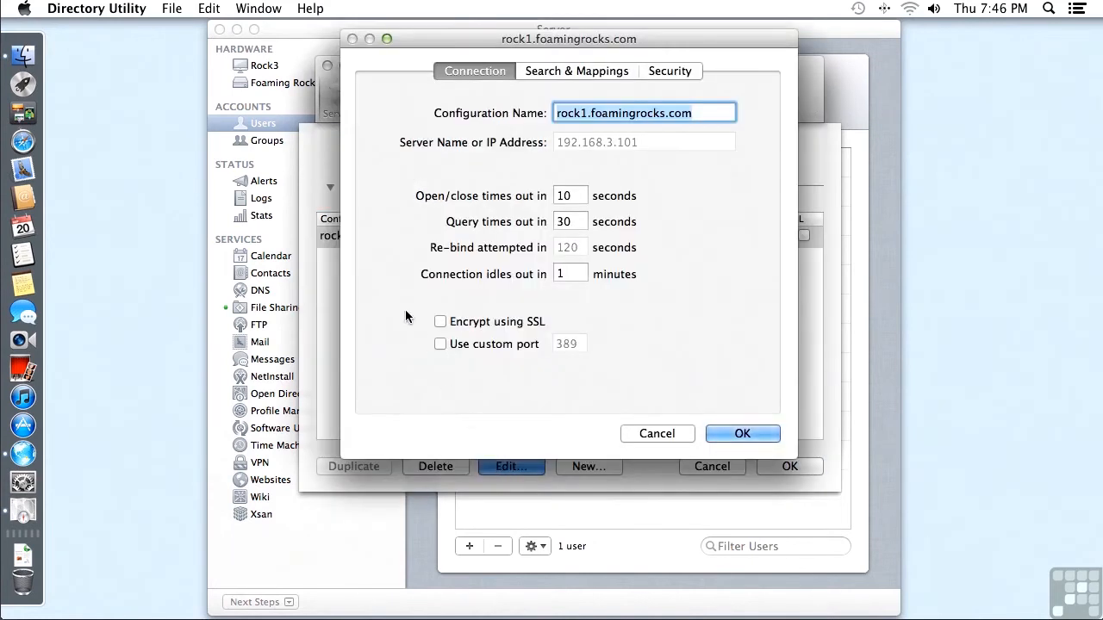
pyautogui.moveTo(431, 118)
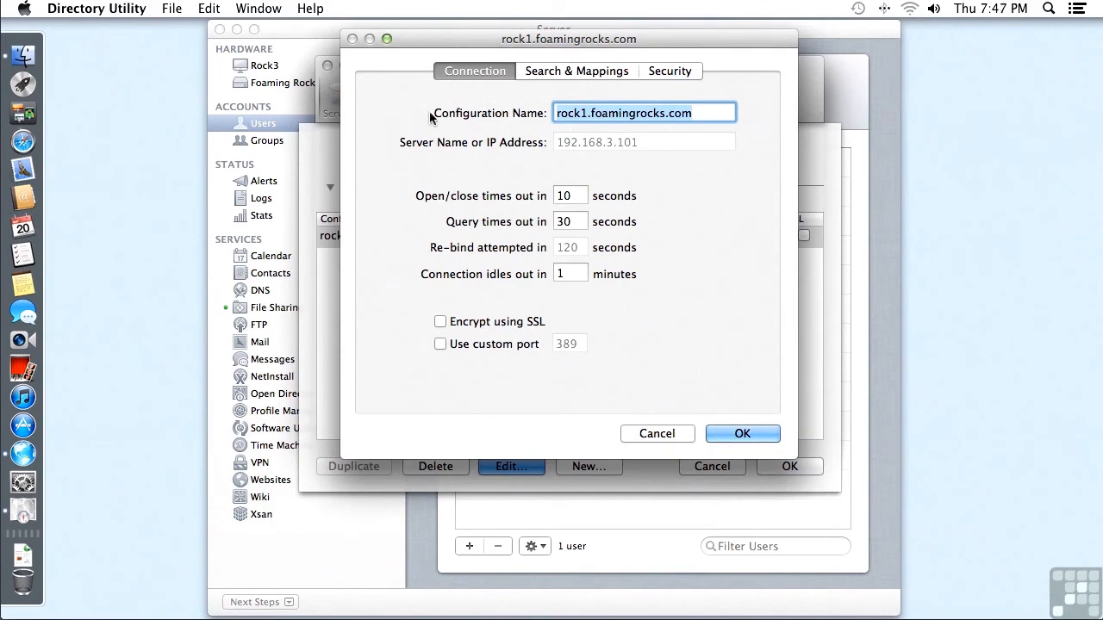
pyautogui.moveTo(541, 131)
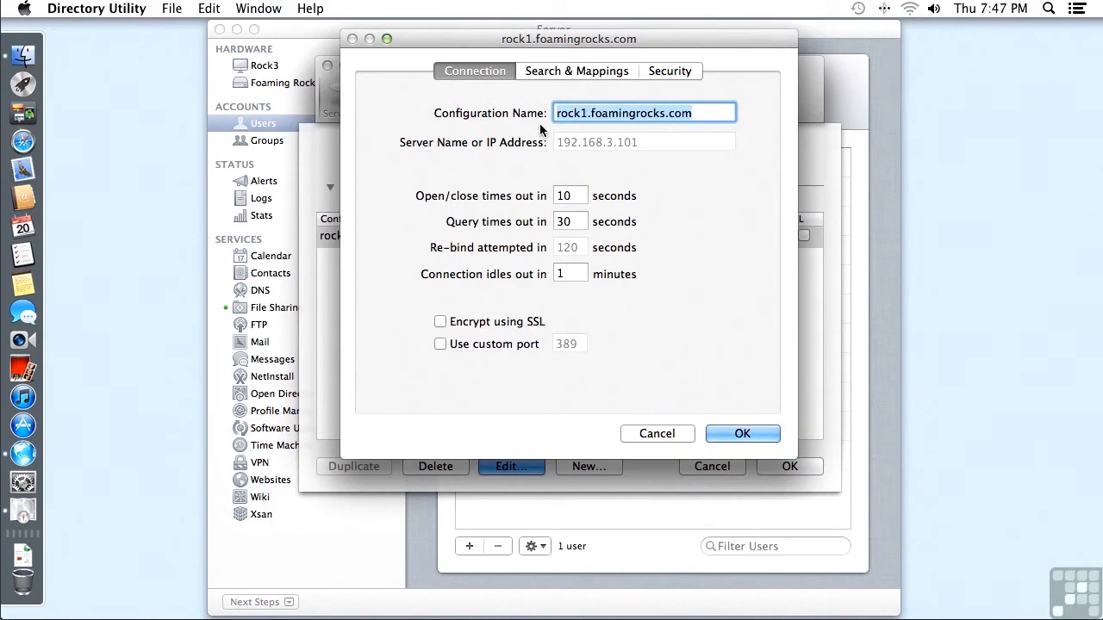
pyautogui.click(575, 71)
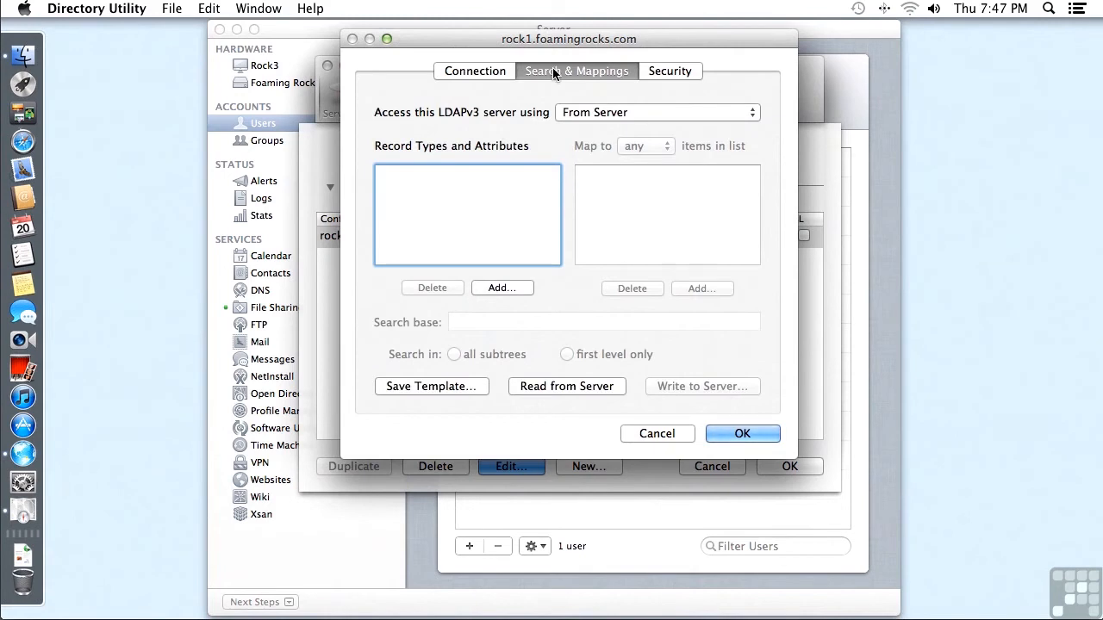
pyautogui.moveTo(572, 124)
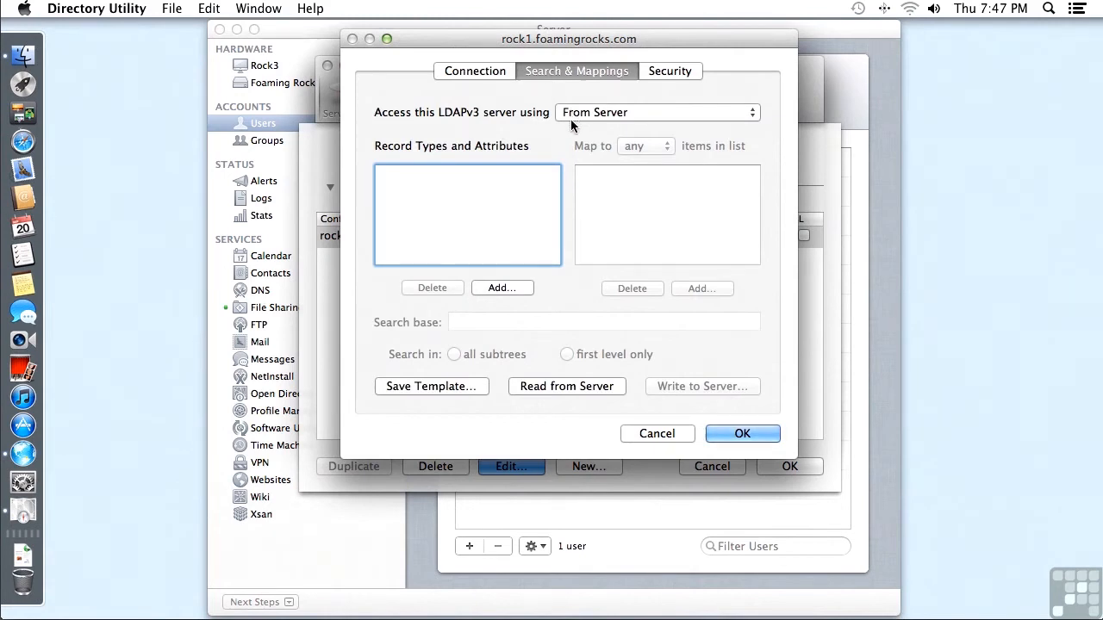
pyautogui.click(670, 70)
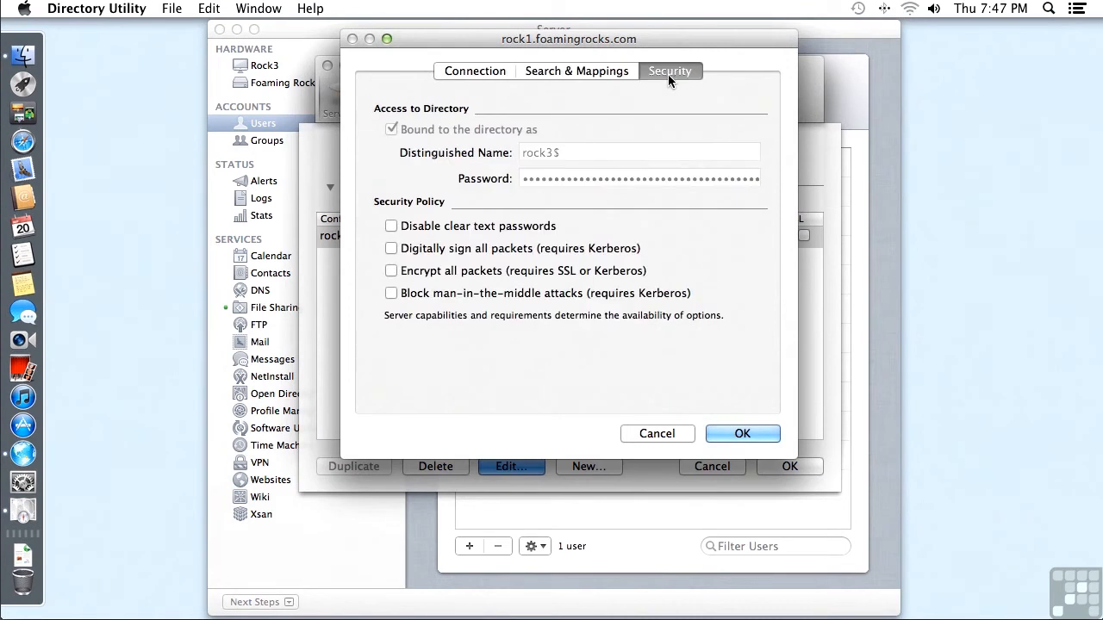
pyautogui.moveTo(669, 82)
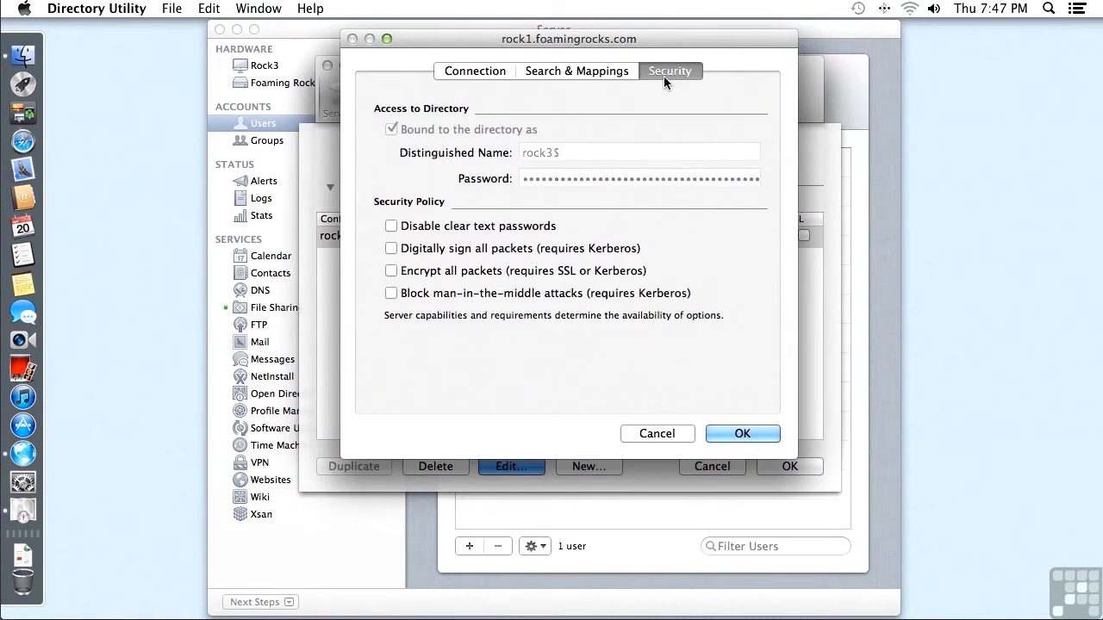
pyautogui.moveTo(557, 125)
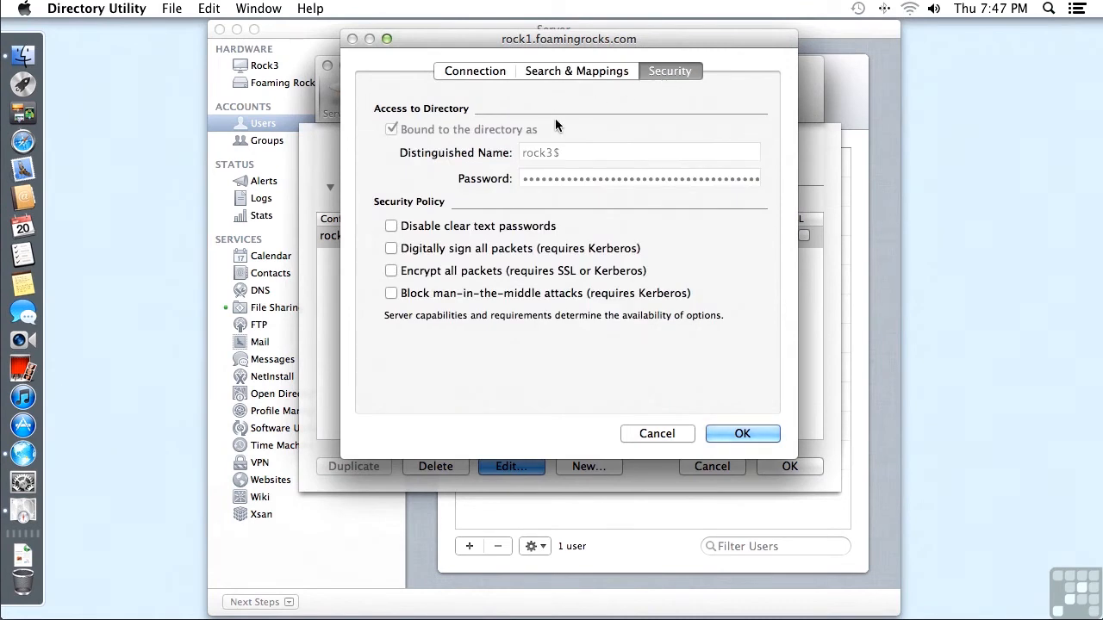
pyautogui.moveTo(566, 134)
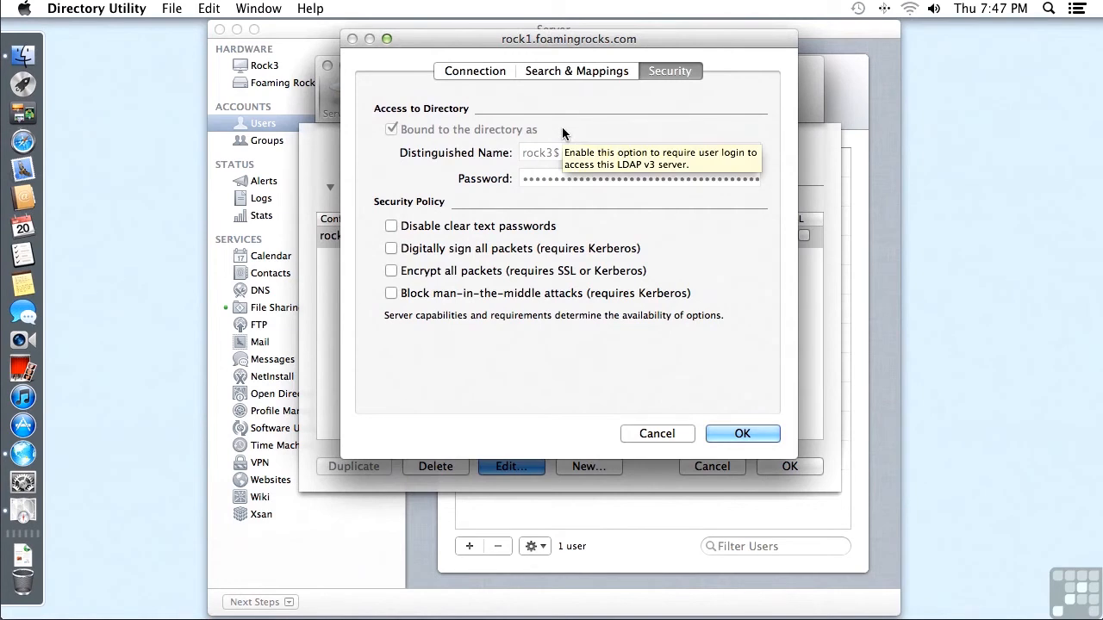
pyautogui.moveTo(509, 148)
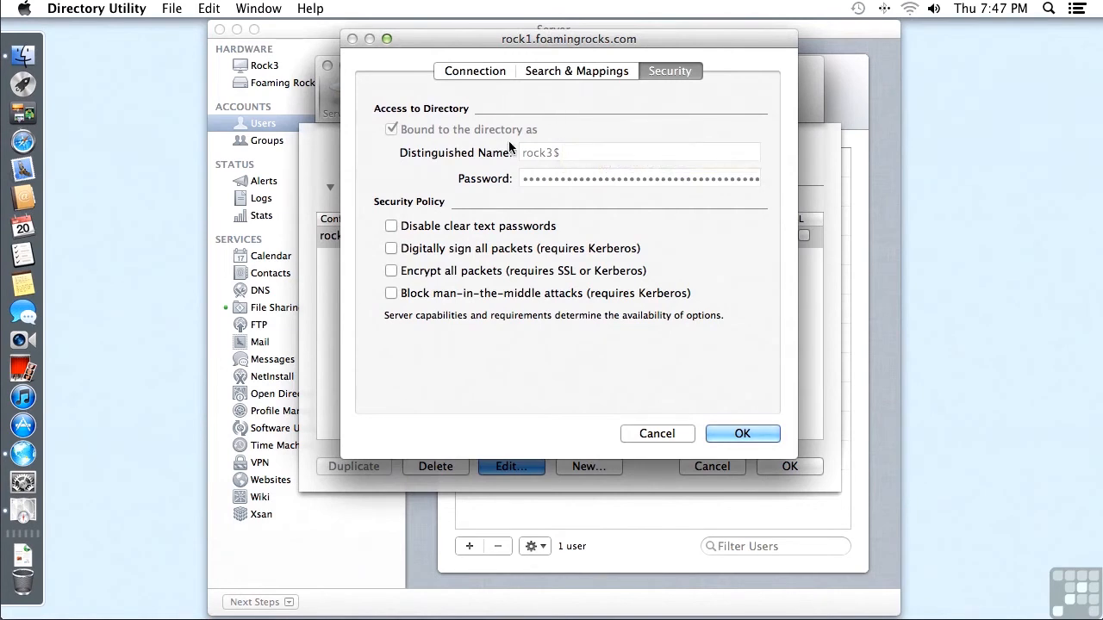
pyautogui.moveTo(543, 163)
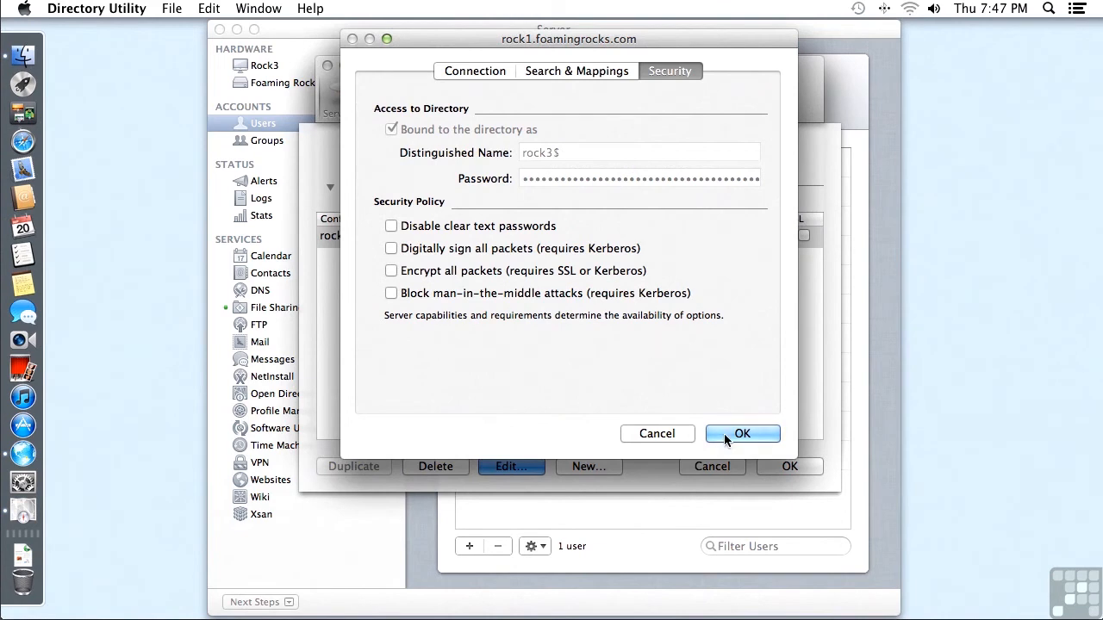
pyautogui.click(742, 435)
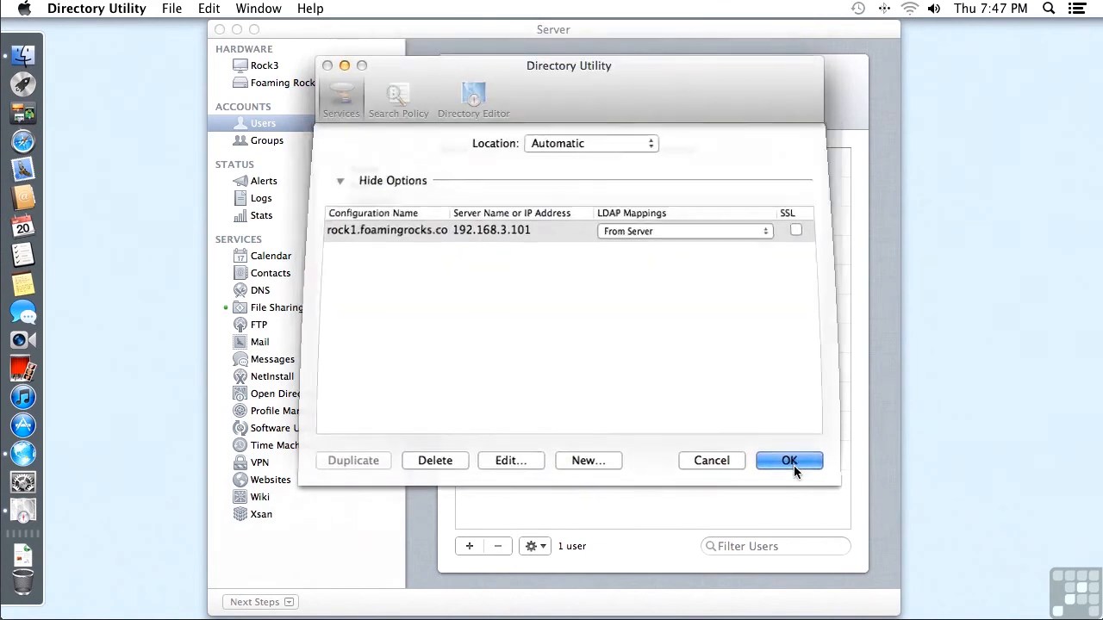
# Check the custom authentication search path lists /Local/Default and /LDAPv3/rock1.foamingrocks.com
pyautogui.click(790, 460)
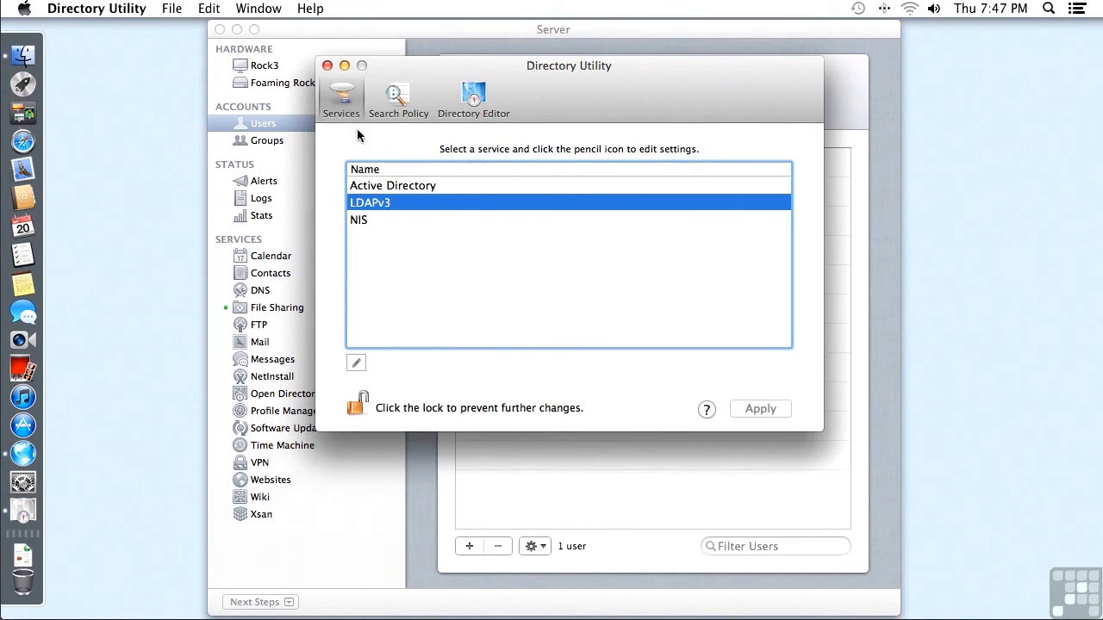
pyautogui.moveTo(448, 71)
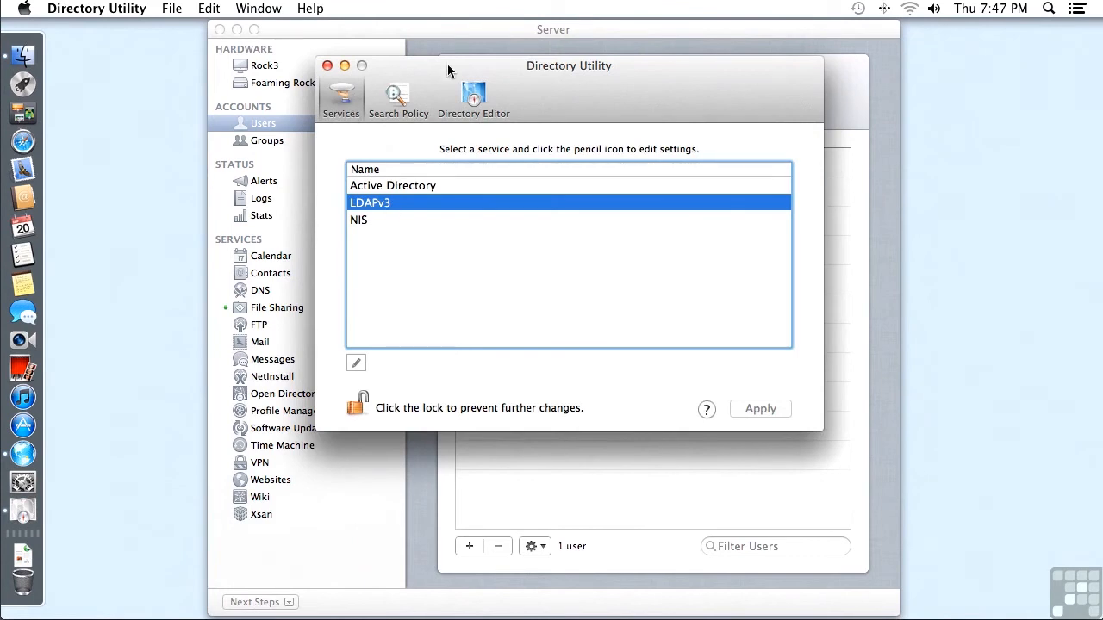
pyautogui.moveTo(431, 93)
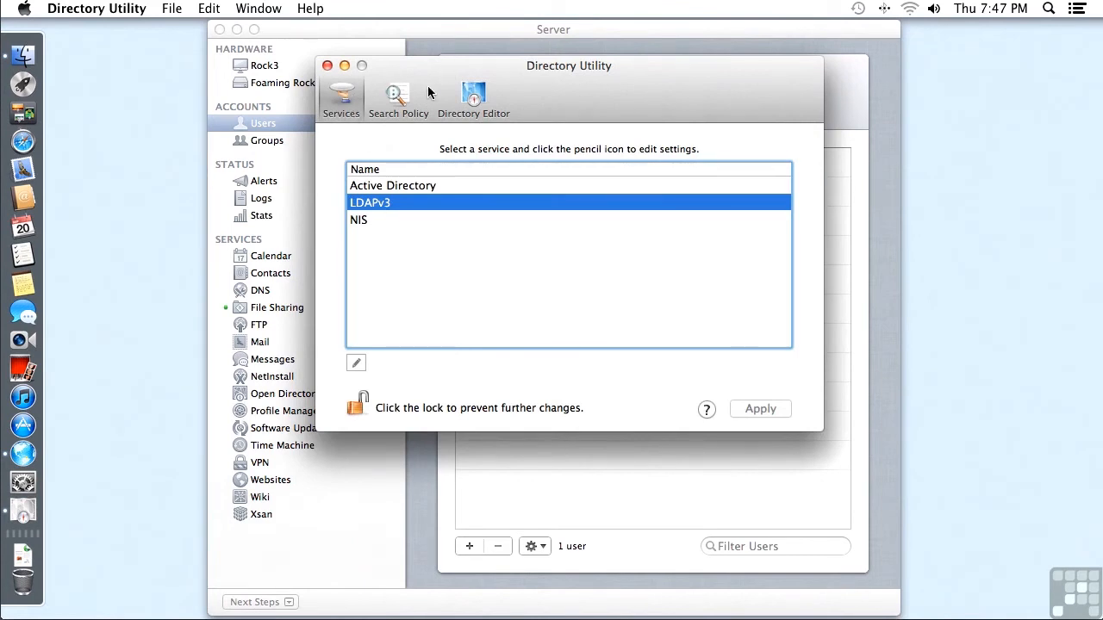
pyautogui.click(396, 96)
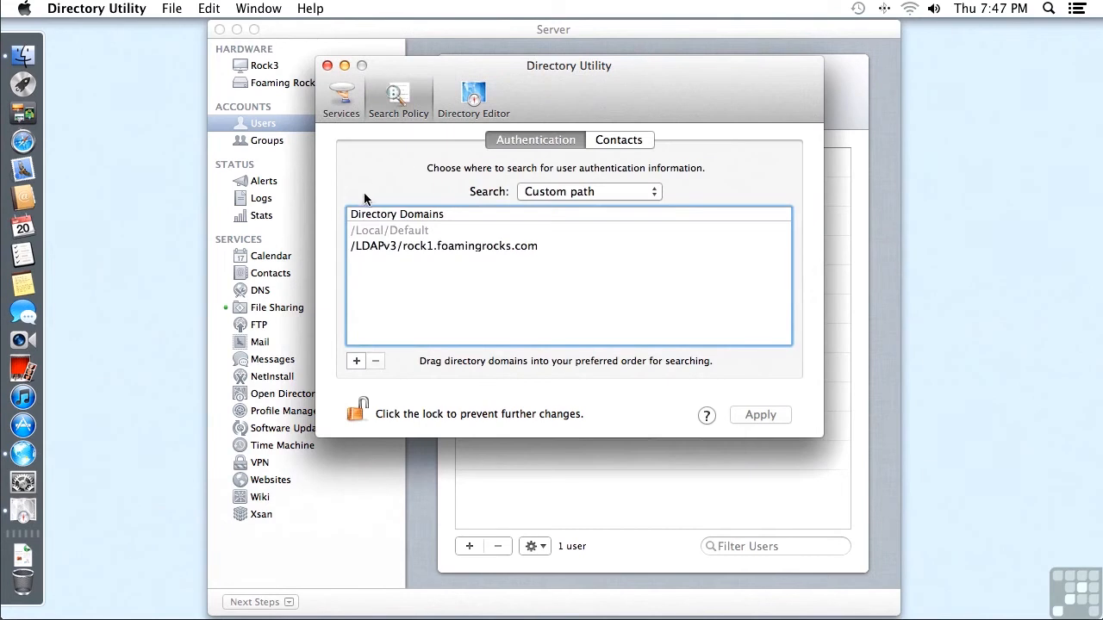
pyautogui.moveTo(417, 255)
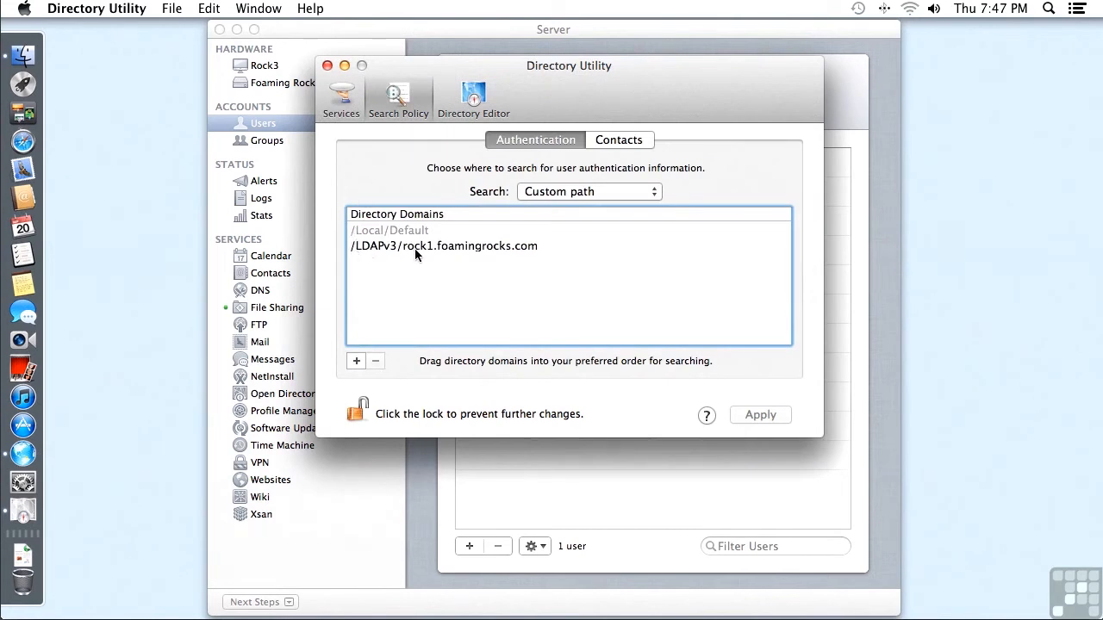
pyautogui.moveTo(545, 259)
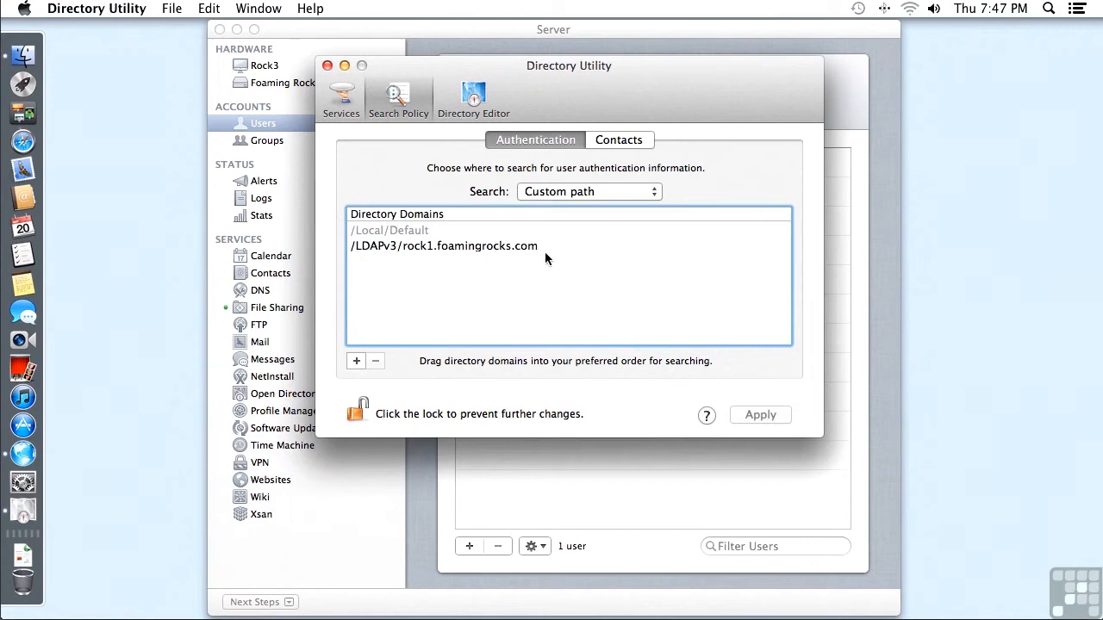
pyautogui.click(96, 7)
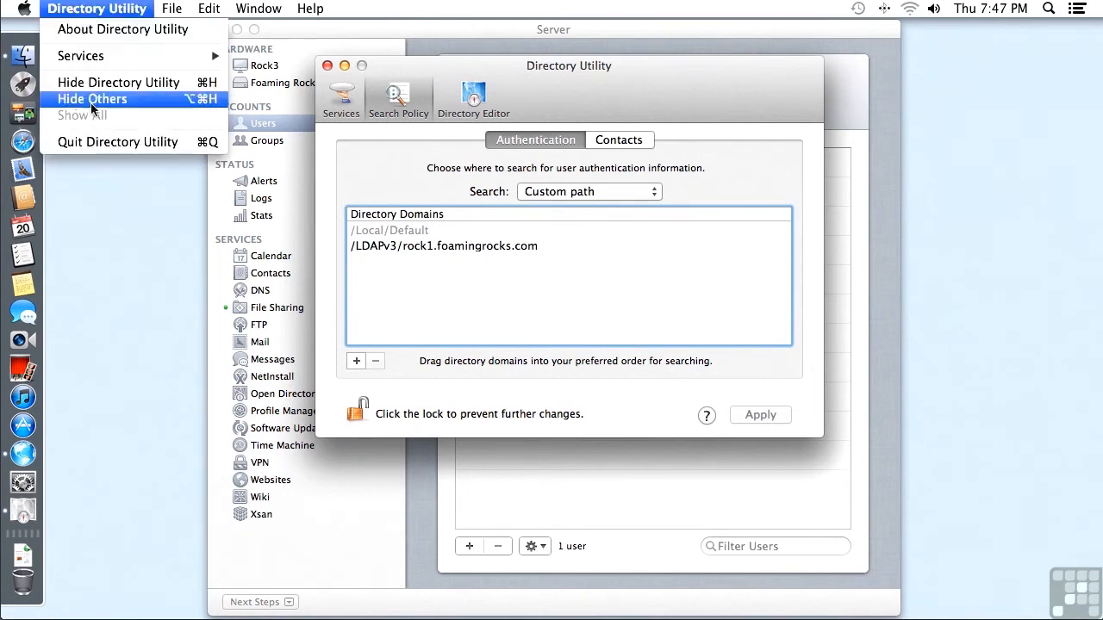
# Hide Directory Utility and show the Public share point's settings in Server's File Sharing
pyautogui.click(91, 98)
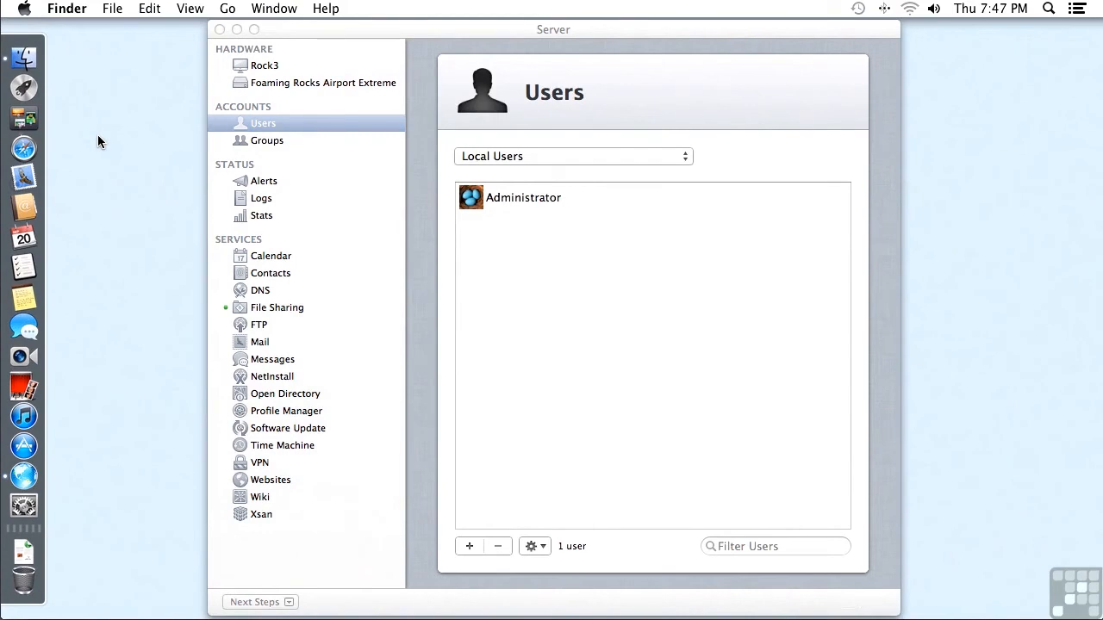
pyautogui.click(277, 306)
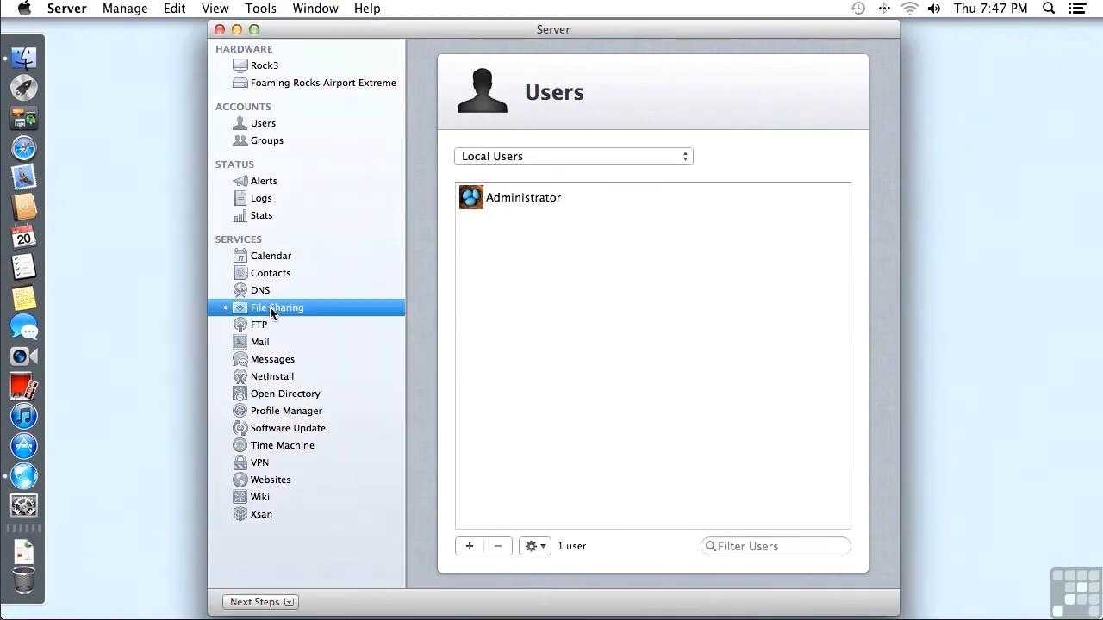
pyautogui.click(276, 307)
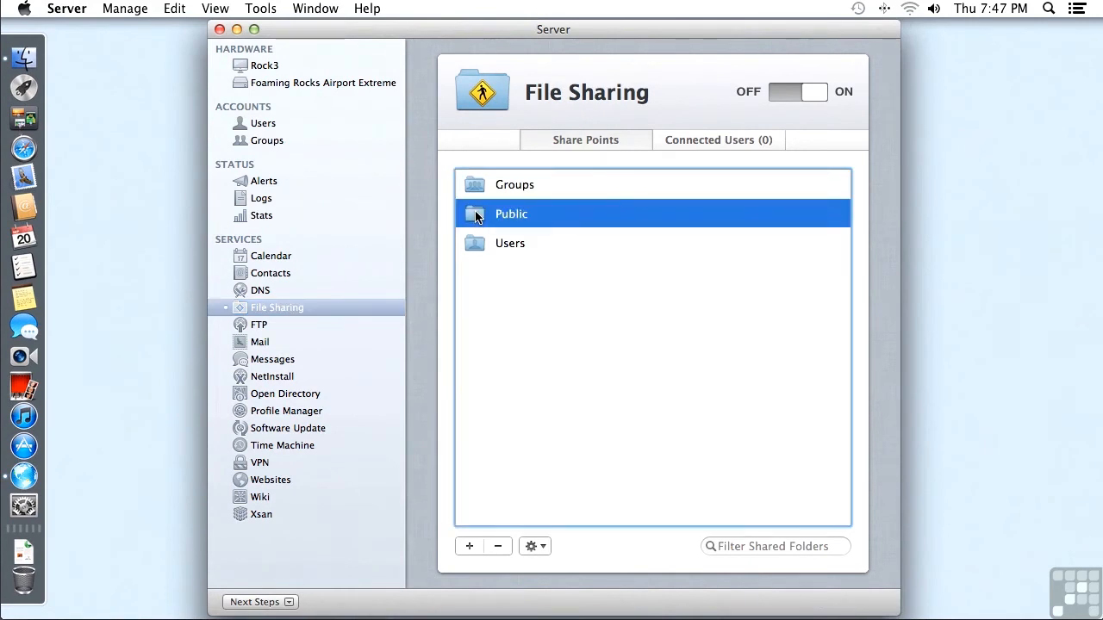
pyautogui.doubleClick(510, 214)
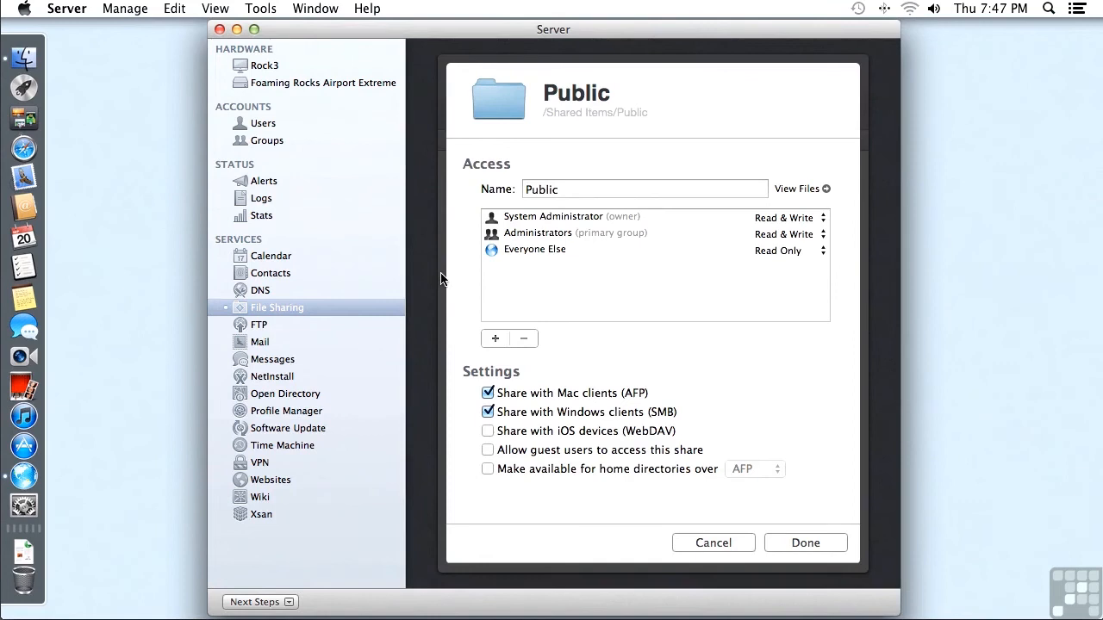
pyautogui.moveTo(740, 255)
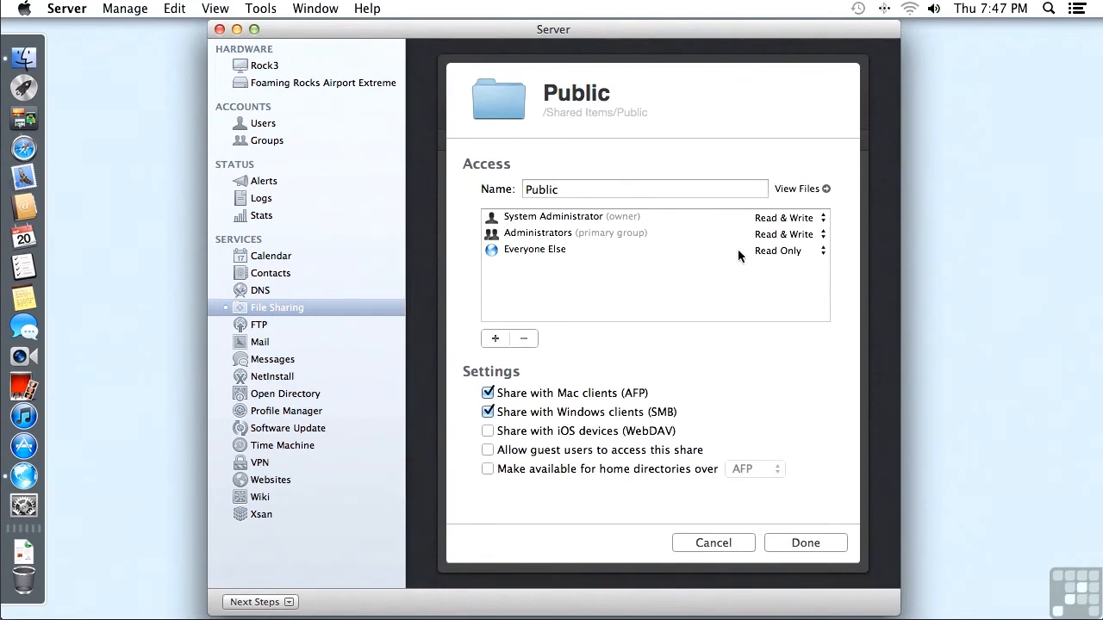
pyautogui.moveTo(777, 260)
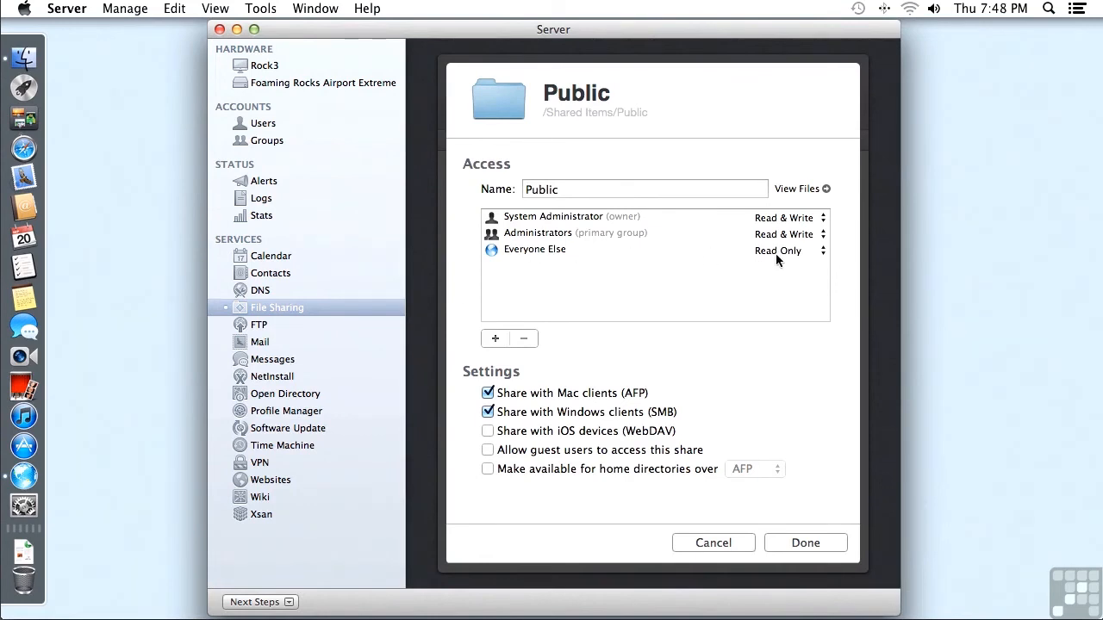
pyautogui.moveTo(462, 239)
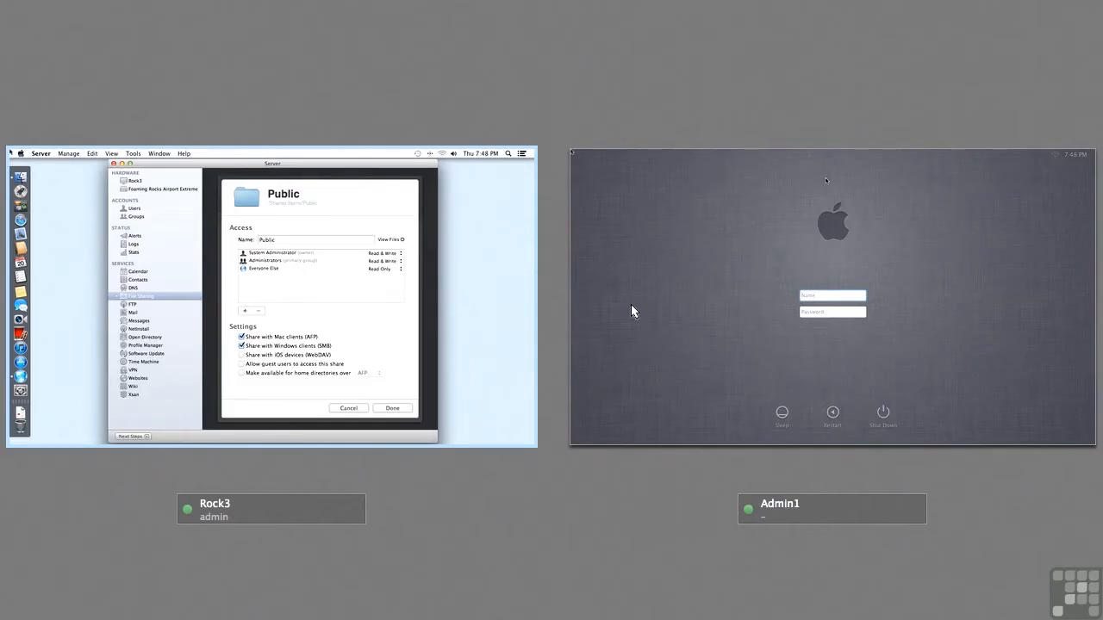
pyautogui.moveTo(658, 309)
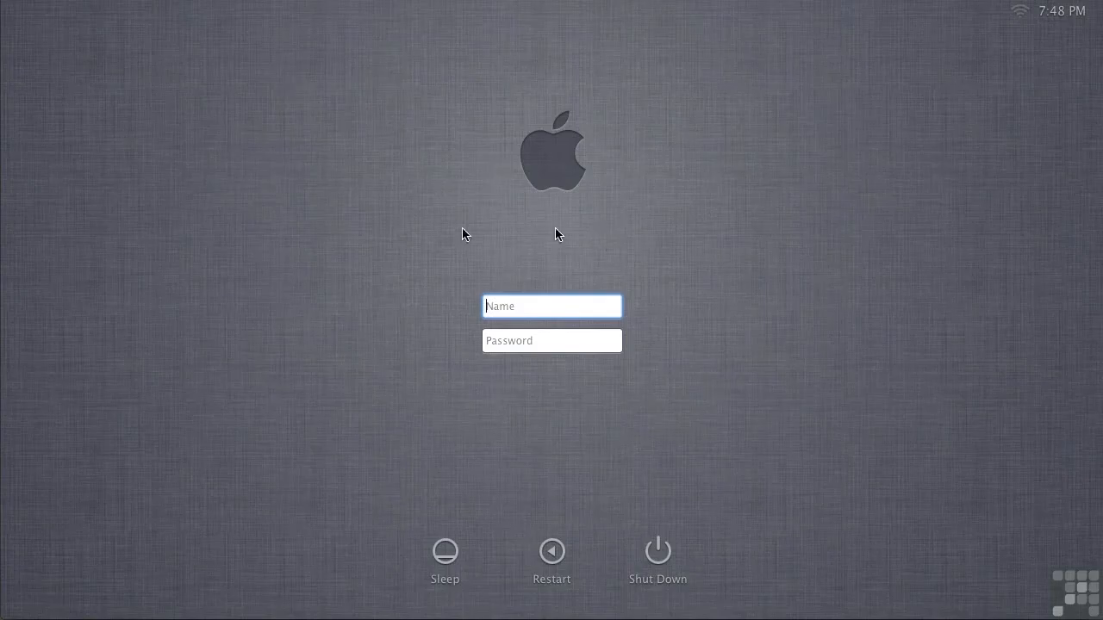
pyautogui.moveTo(320, 241)
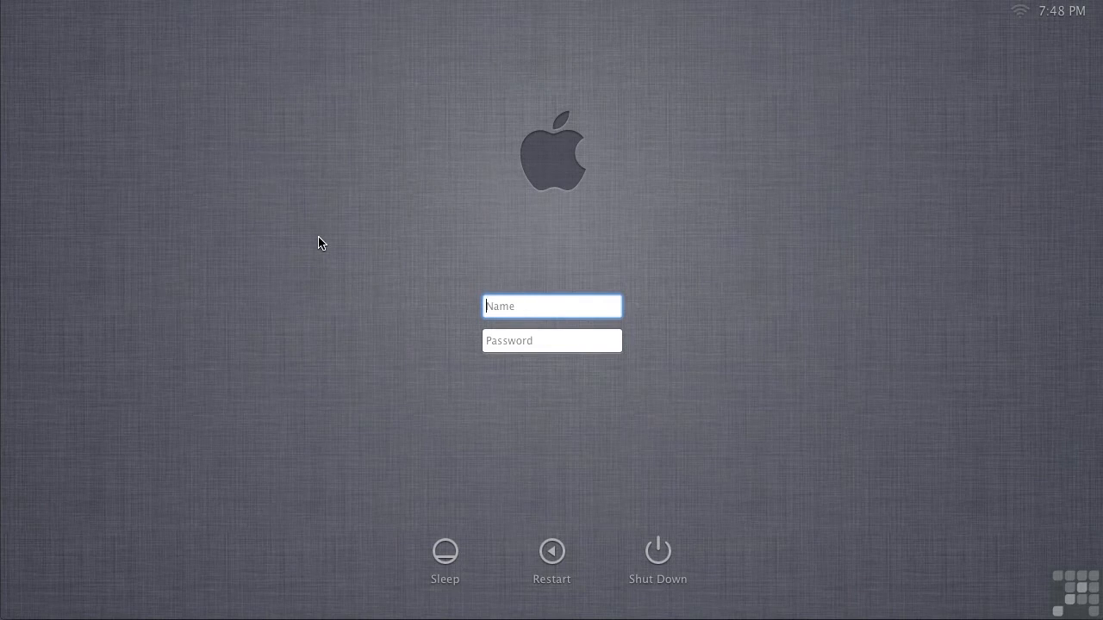
# Sign in at the Admin1 login window as network user mpf
pyautogui.write('mp')
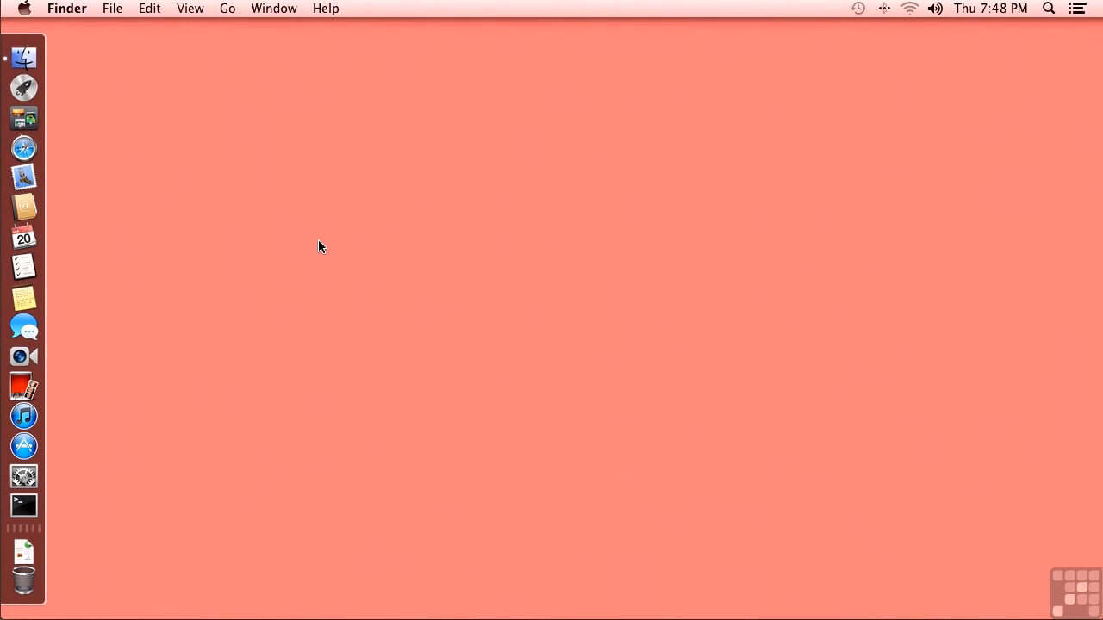
pyautogui.moveTo(214, 153)
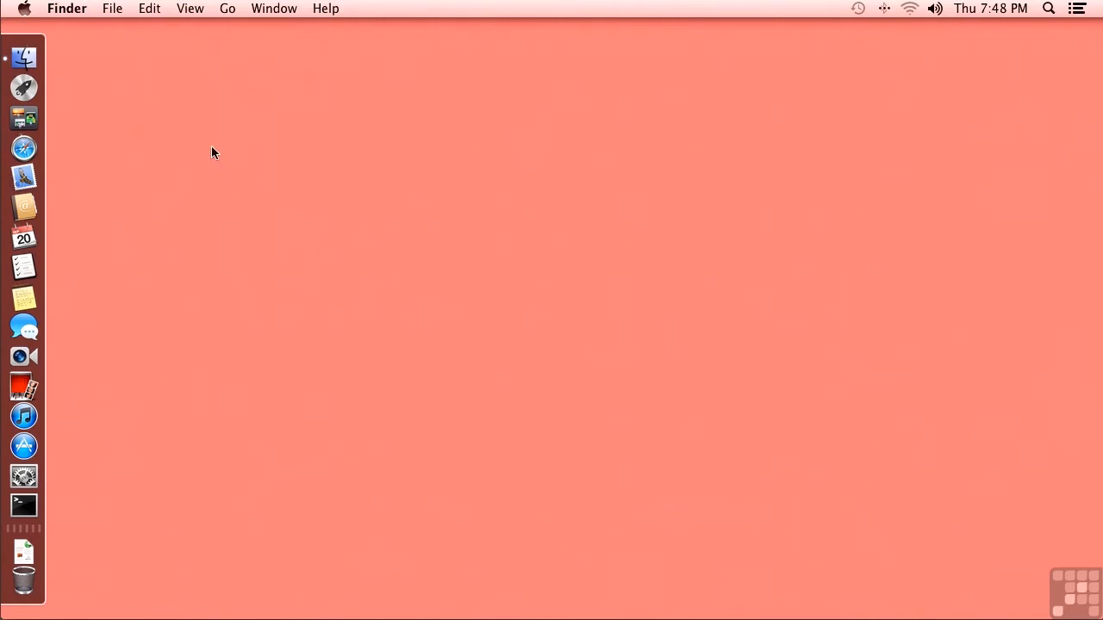
pyautogui.moveTo(77, 58)
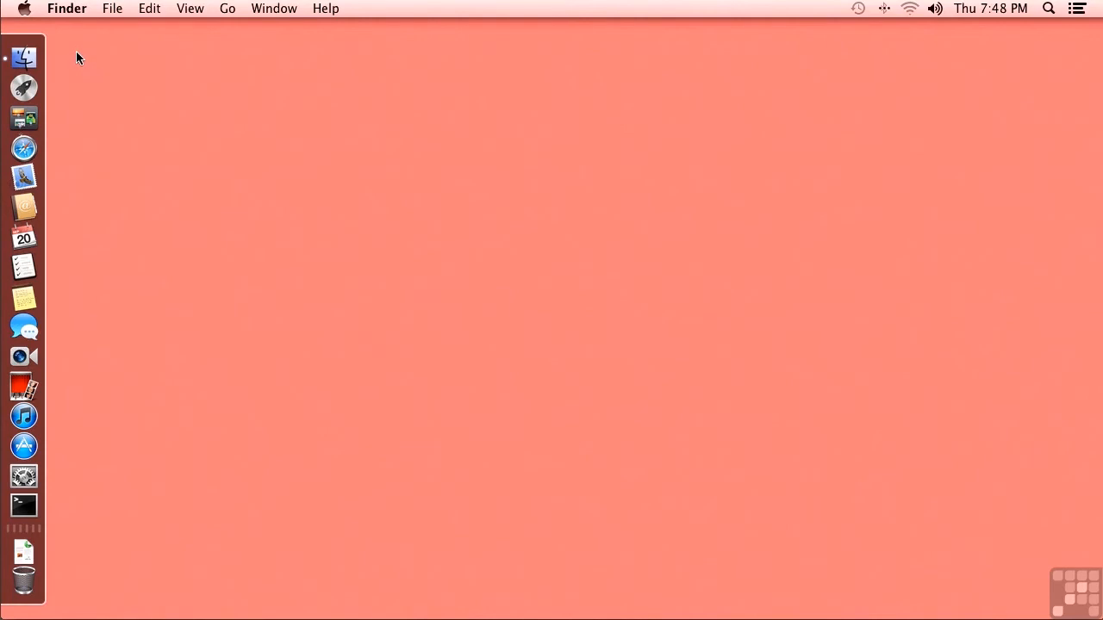
pyautogui.click(228, 9)
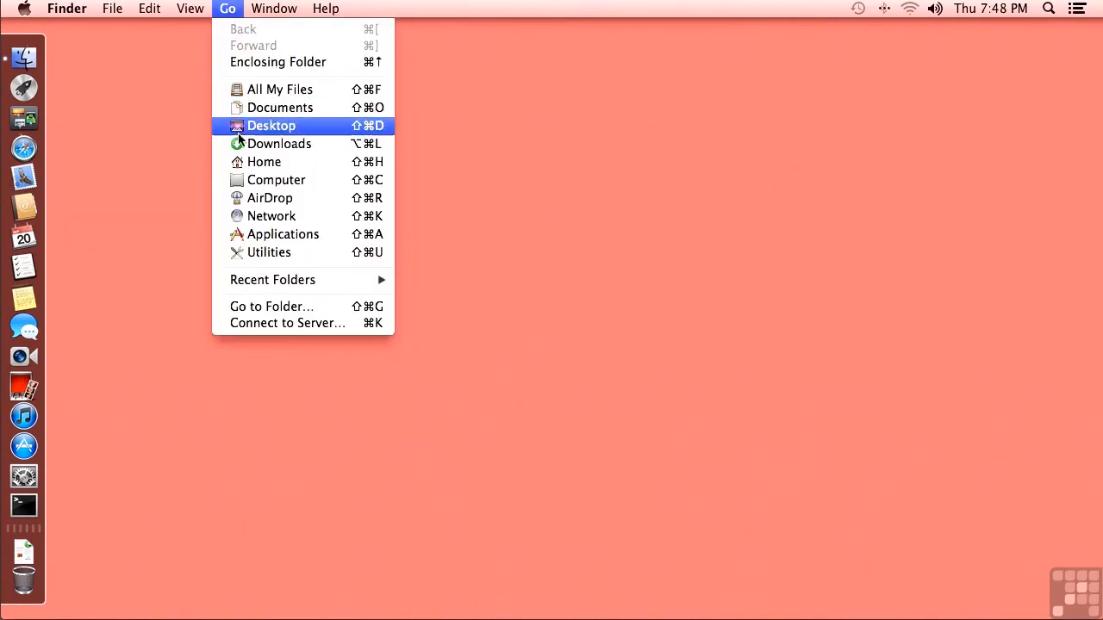
pyautogui.click(263, 162)
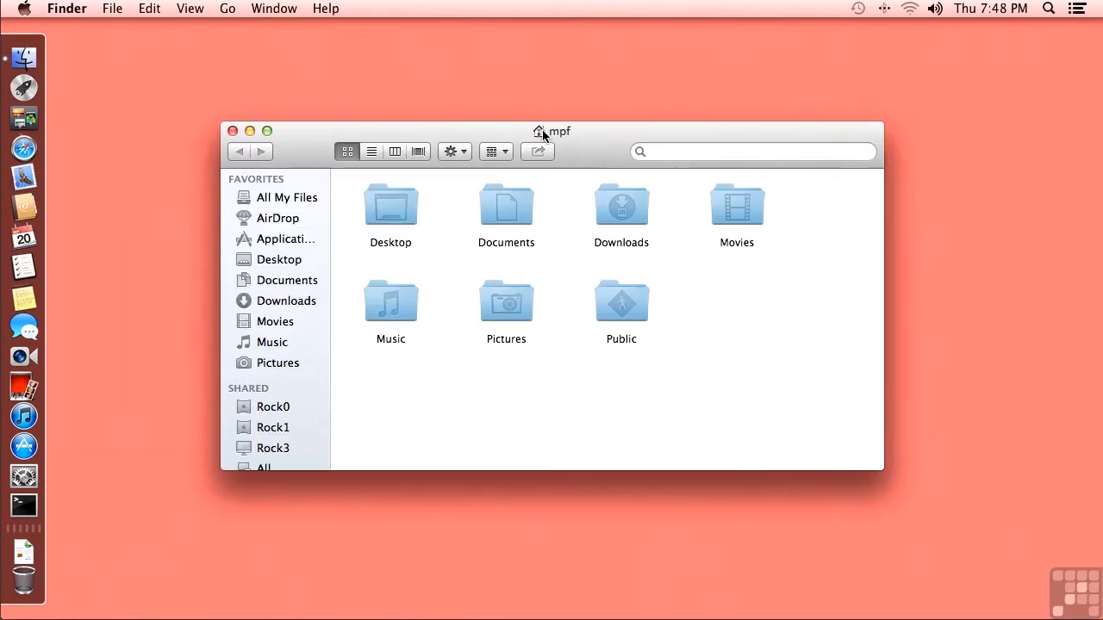
pyautogui.click(549, 131)
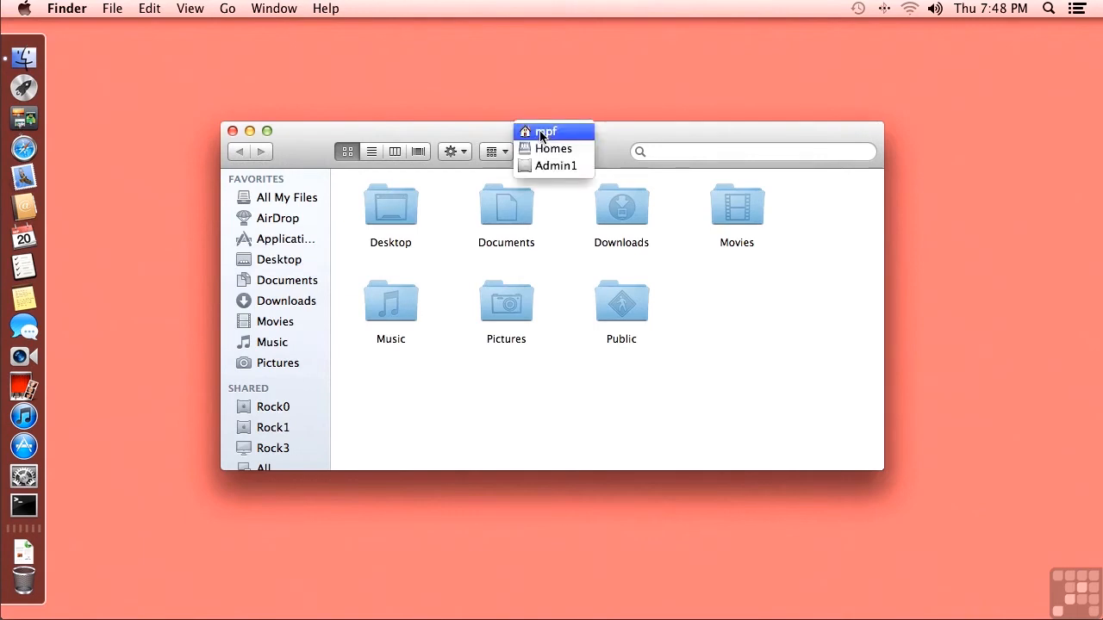
pyautogui.moveTo(483, 135)
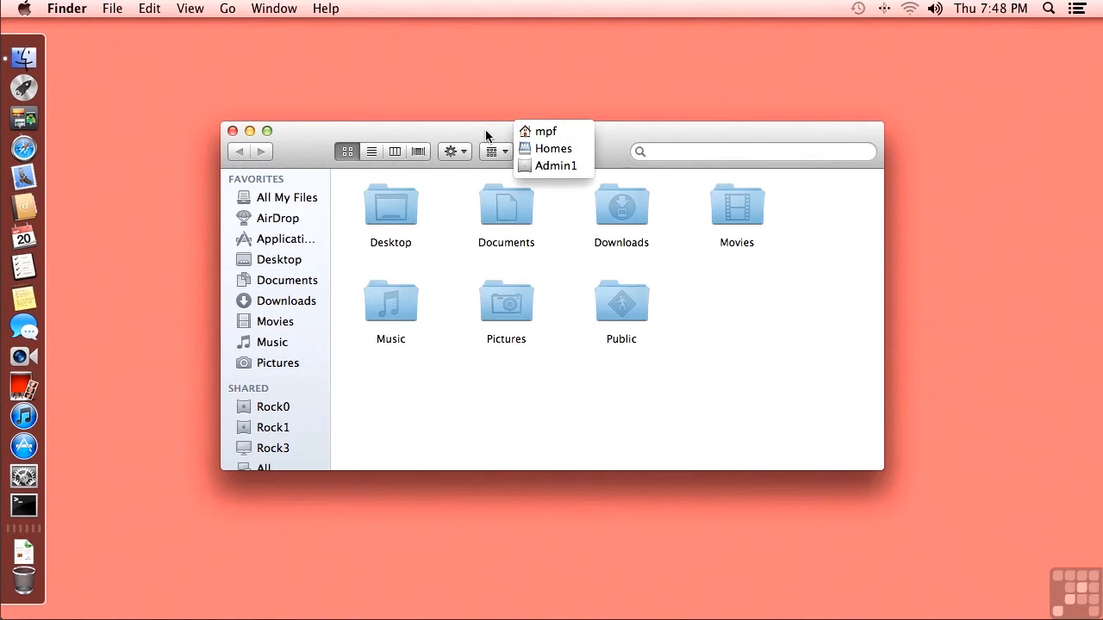
pyautogui.click(231, 131)
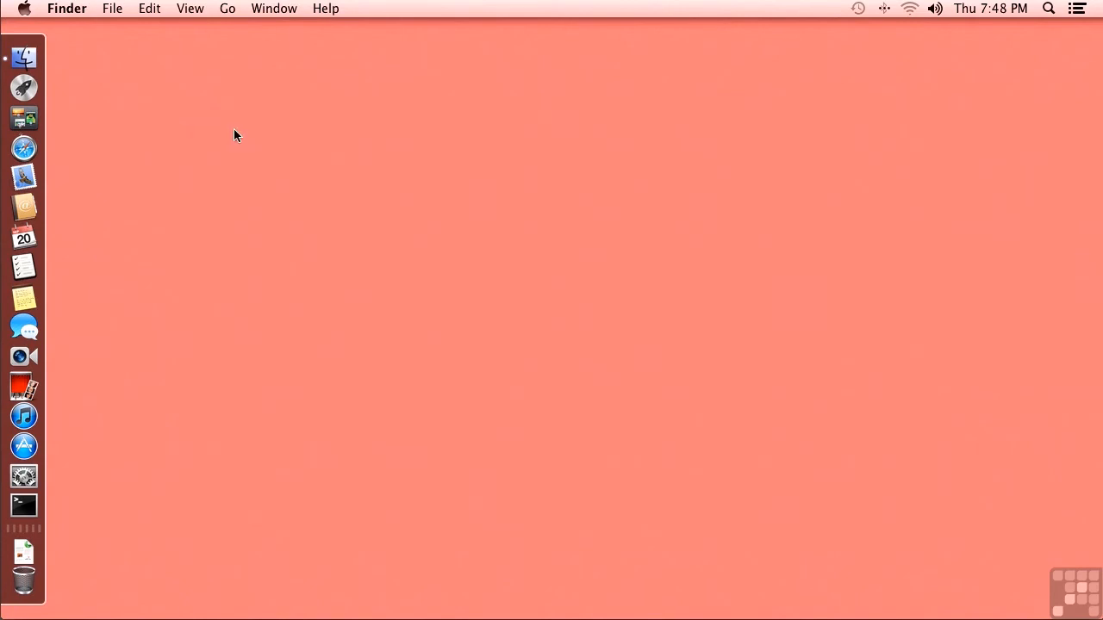
pyautogui.moveTo(223, 131)
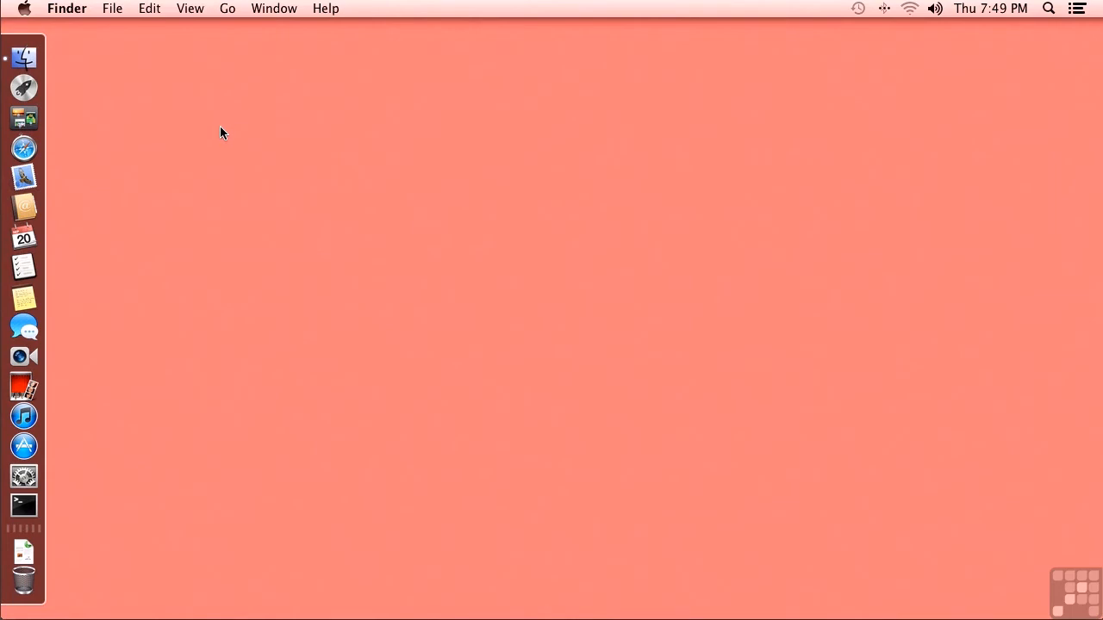
pyautogui.click(227, 8)
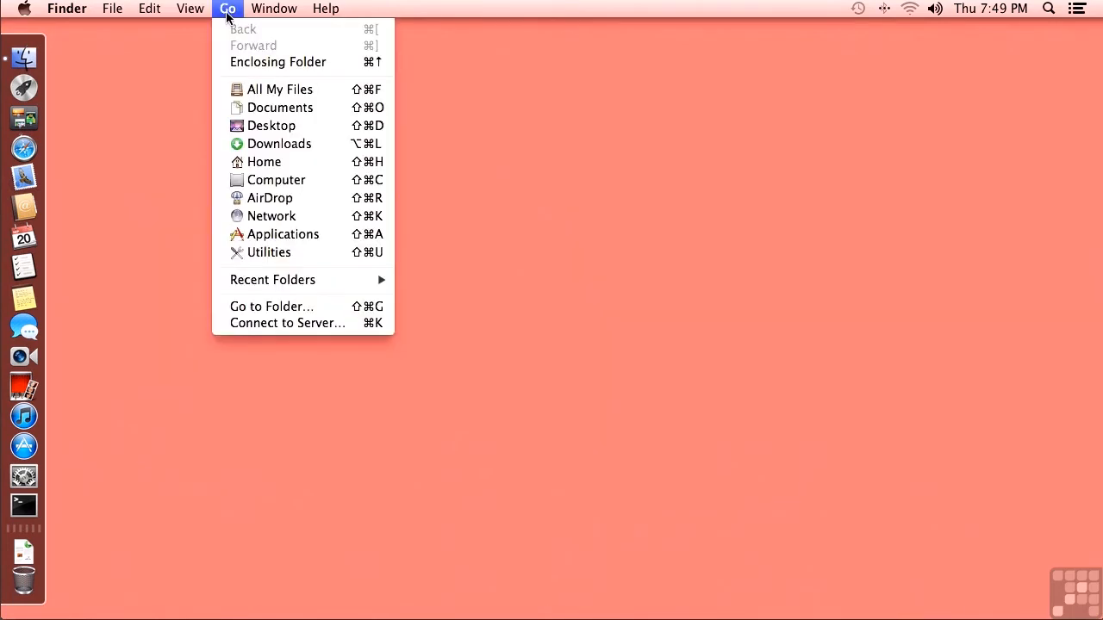
pyautogui.moveTo(229, 21)
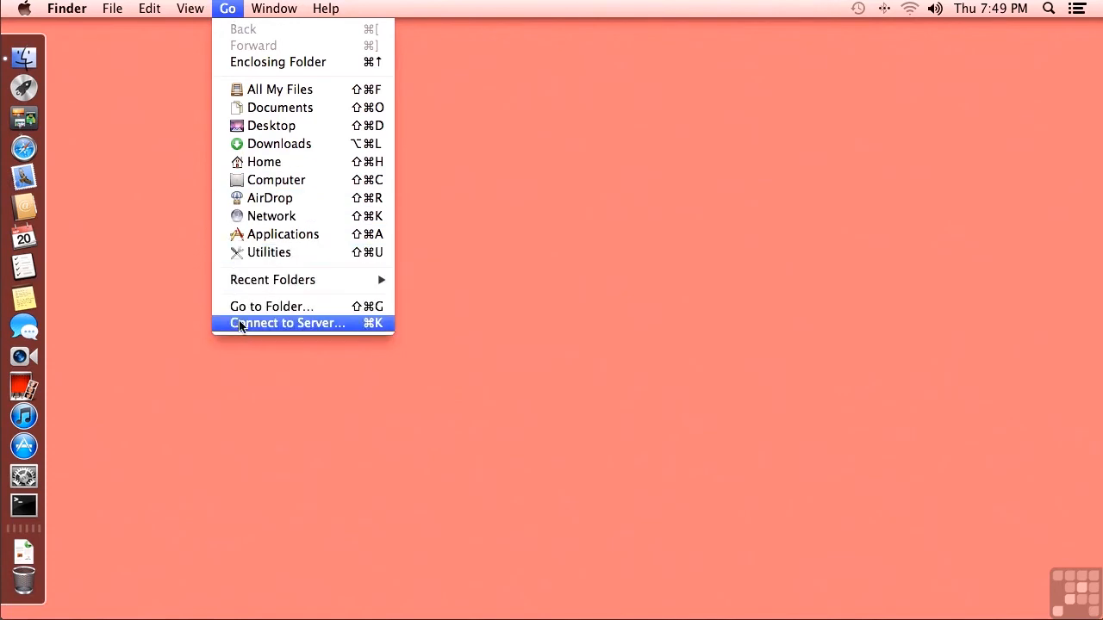
pyautogui.click(287, 324)
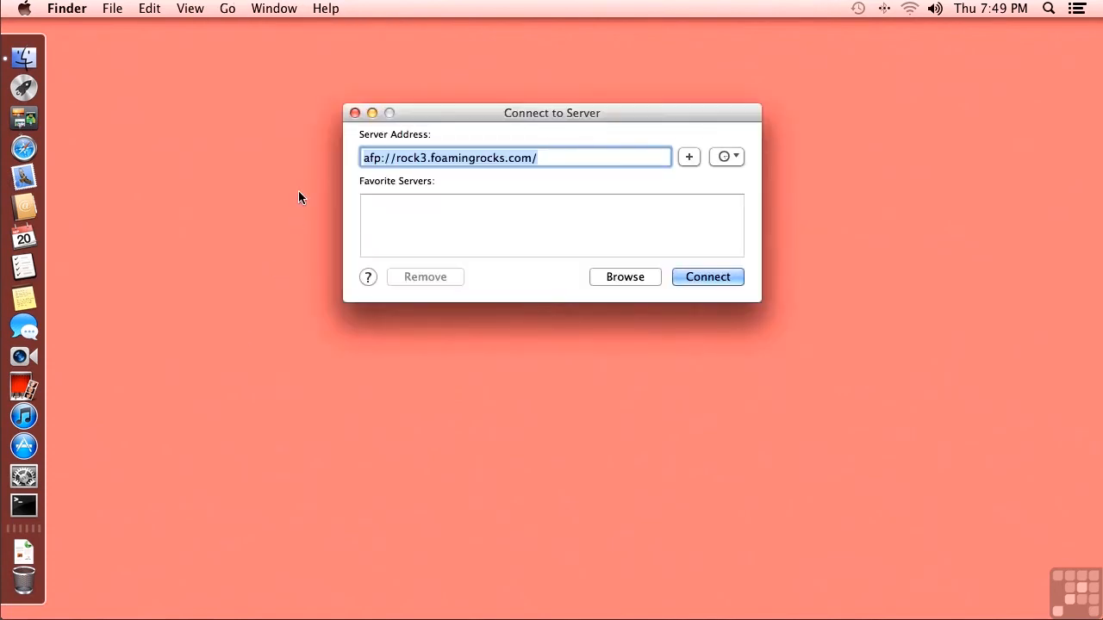
pyautogui.moveTo(365, 176)
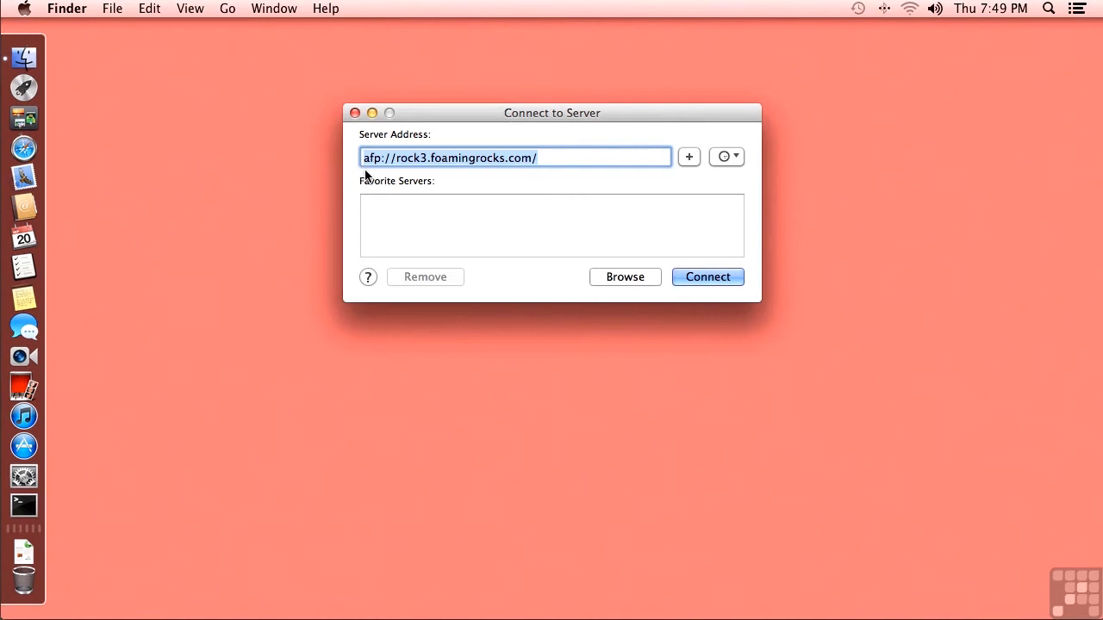
pyautogui.moveTo(438, 172)
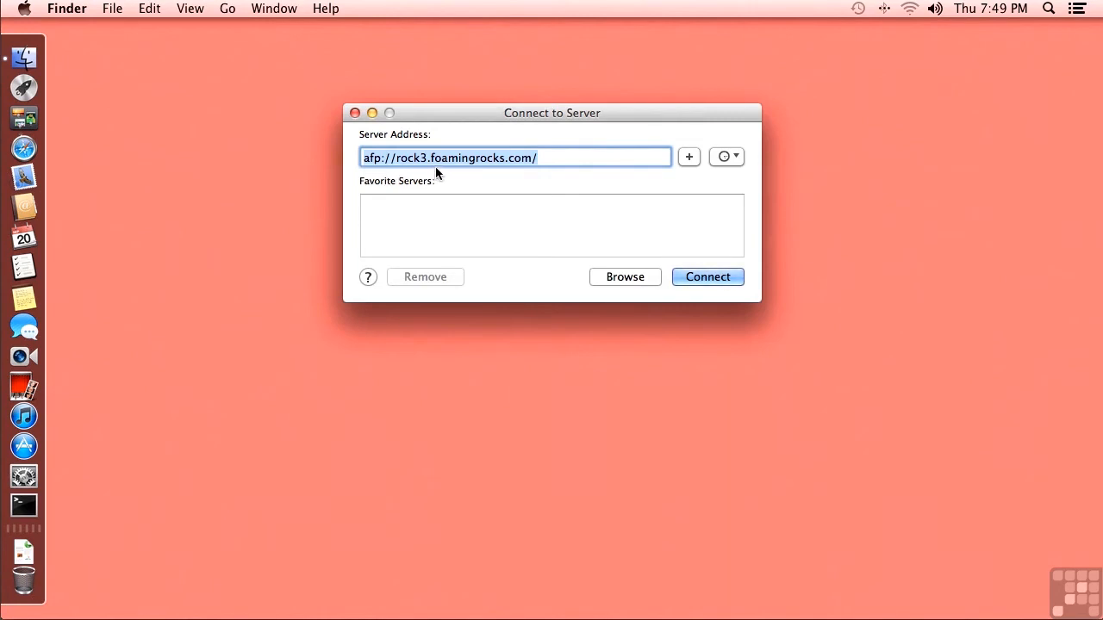
pyautogui.moveTo(531, 173)
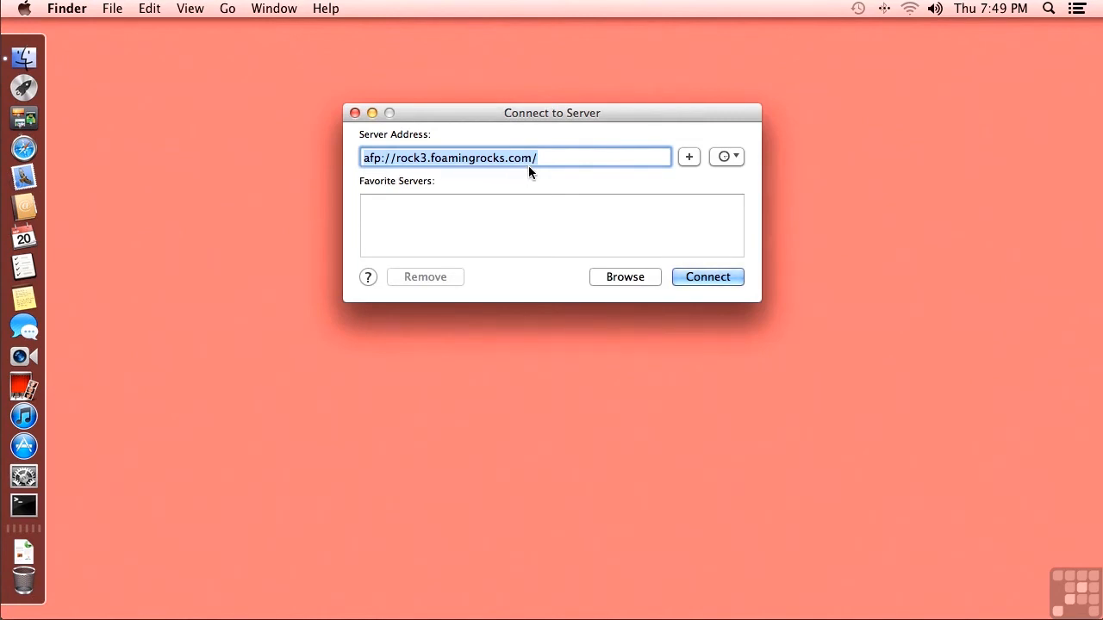
pyautogui.click(538, 159)
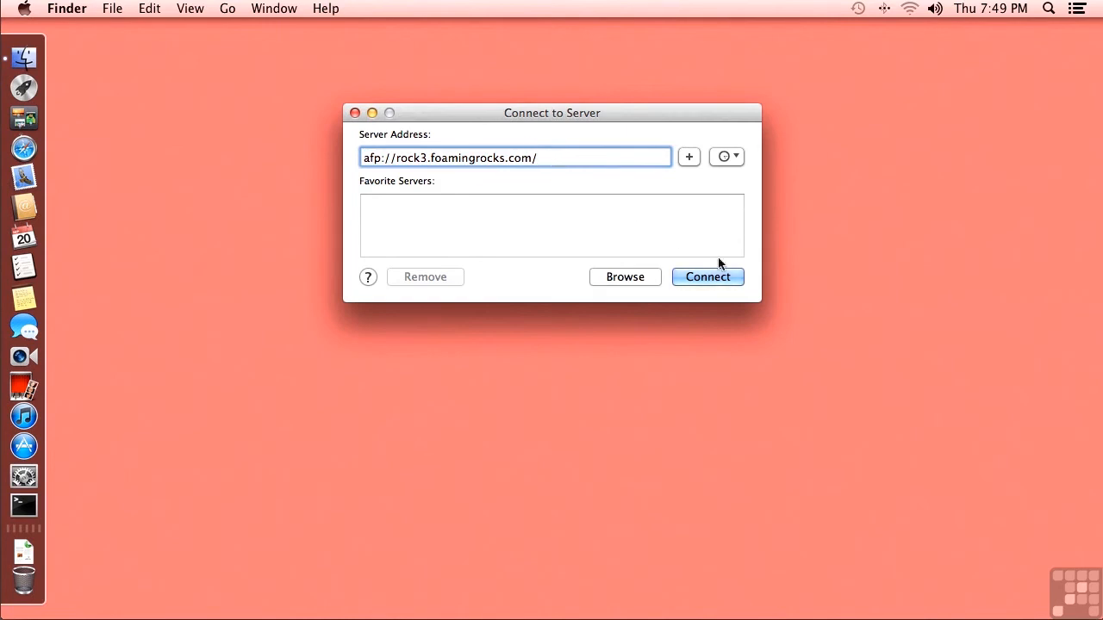
pyautogui.click(707, 275)
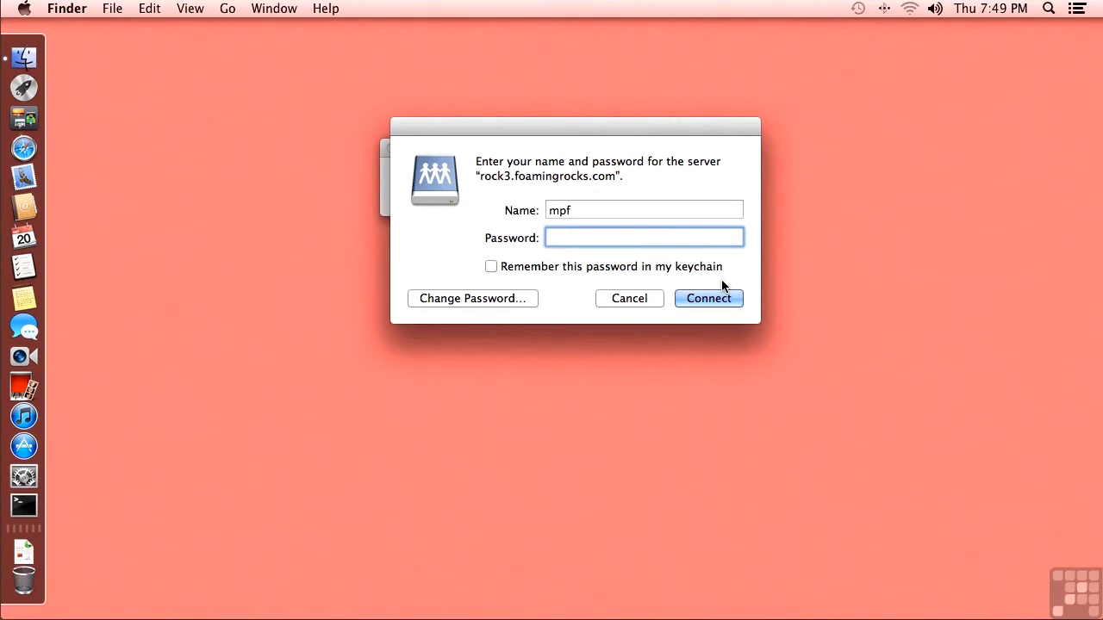
pyautogui.moveTo(679, 277)
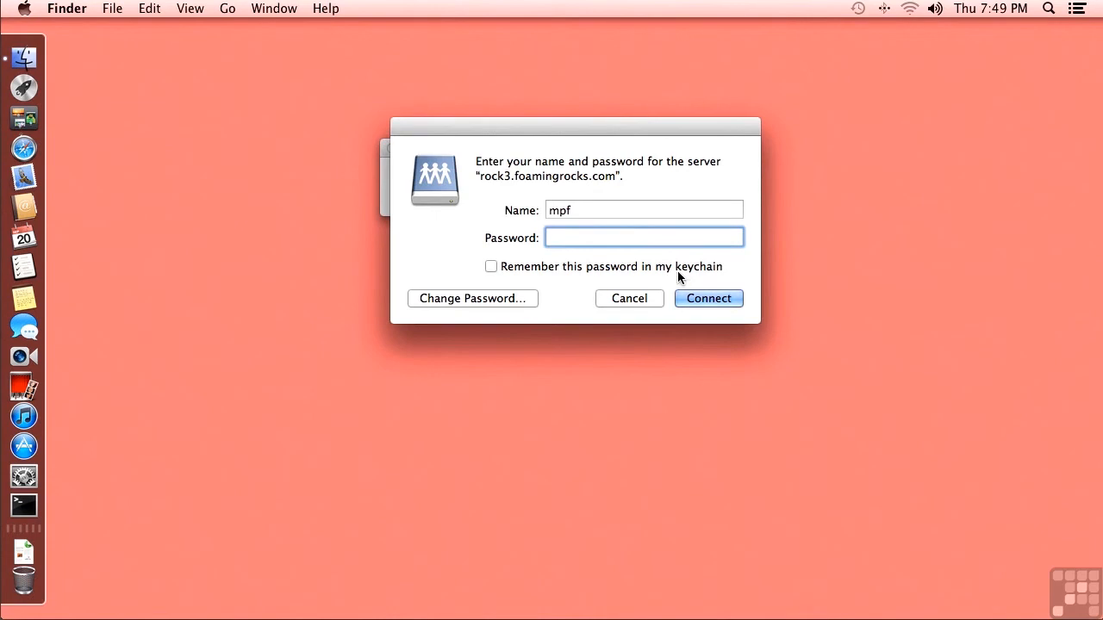
pyautogui.click(627, 298)
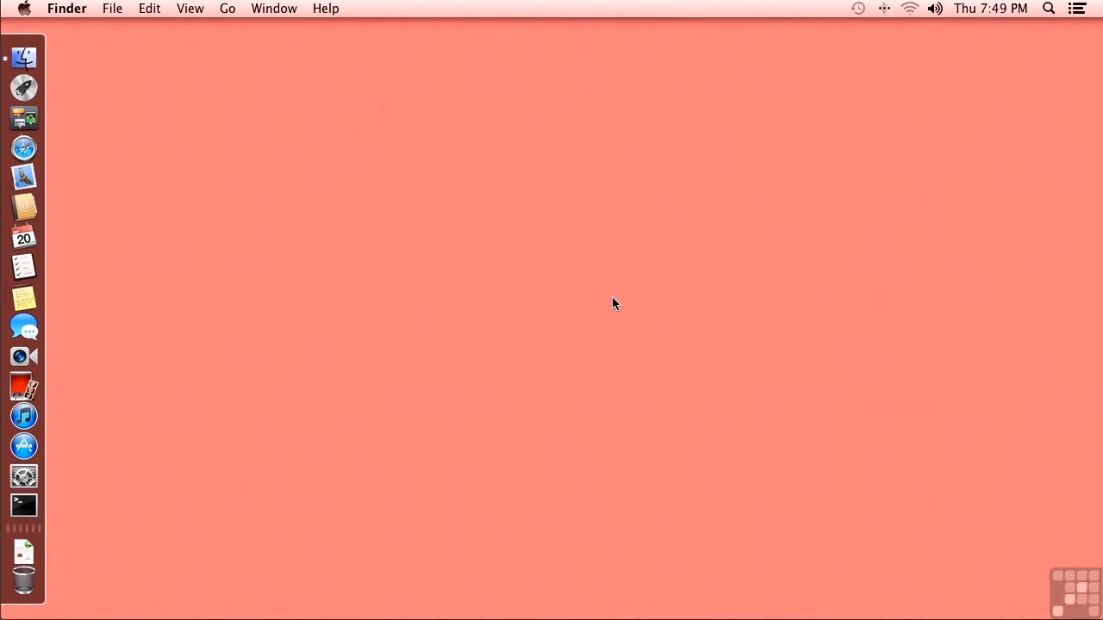
pyautogui.moveTo(117, 479)
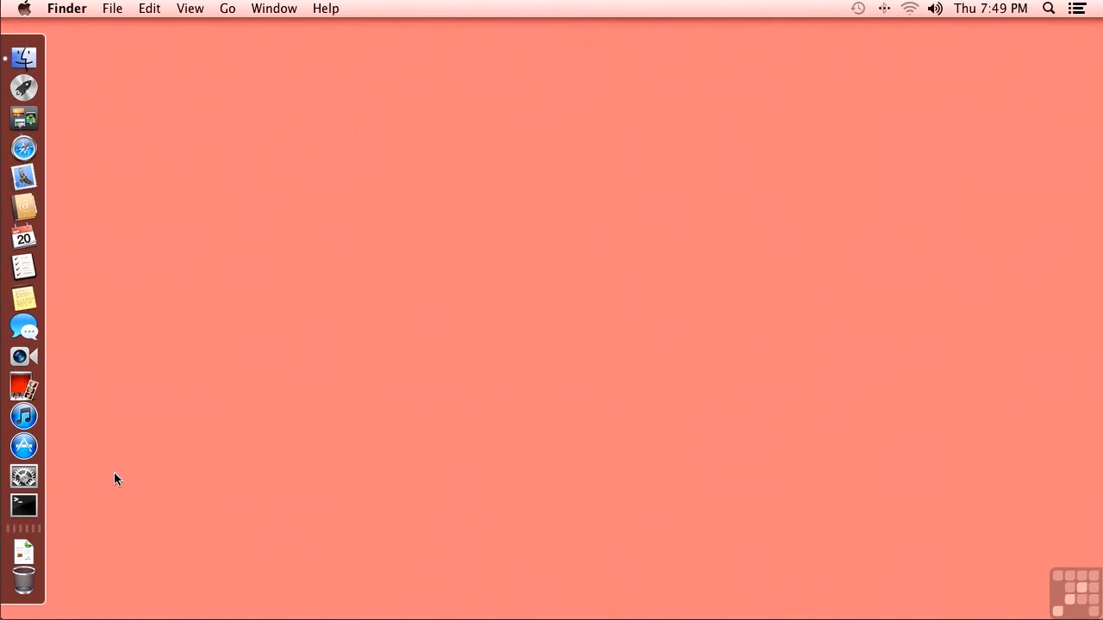
pyautogui.moveTo(25, 506)
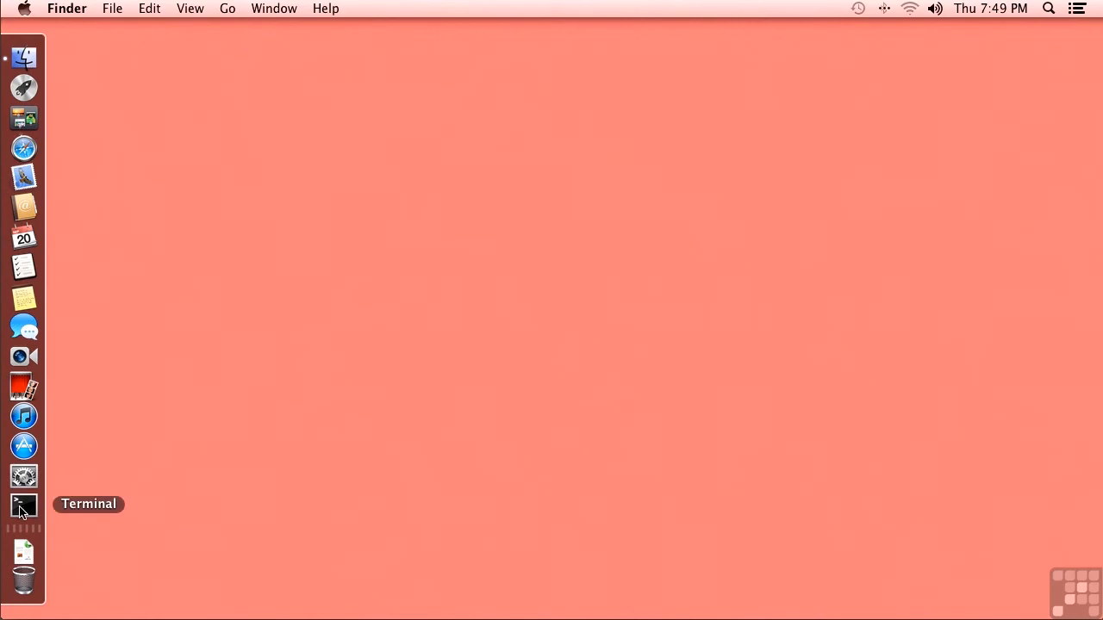
# Run klist in Terminal to show the mpf@WELLKNOWN:COM.APPLE.LKDC cache with no tickets
pyautogui.click(24, 506)
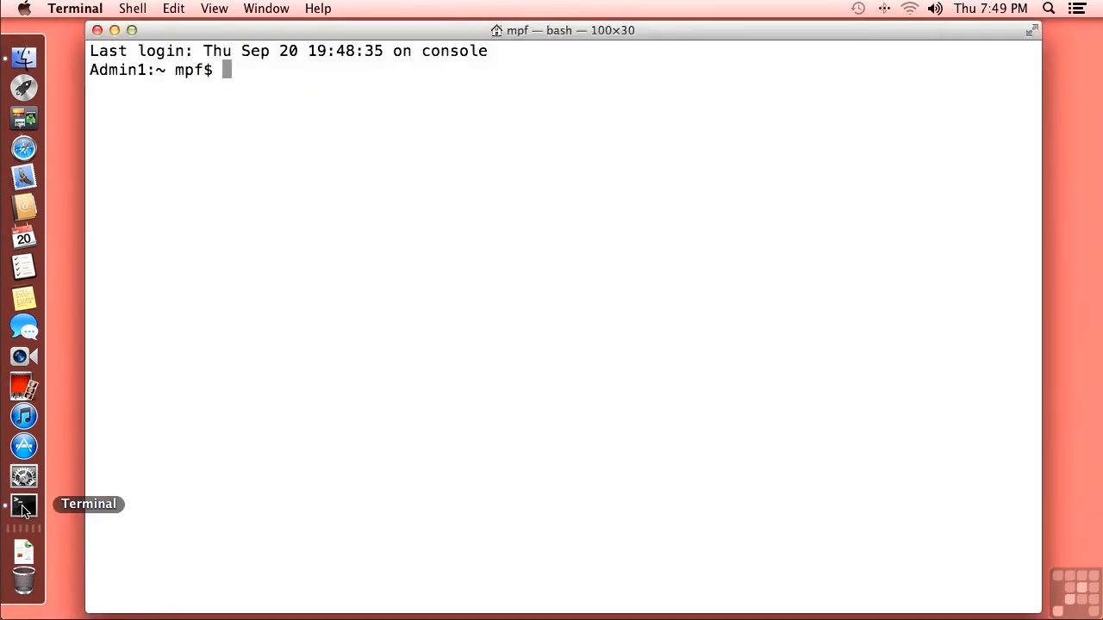
pyautogui.moveTo(128, 181)
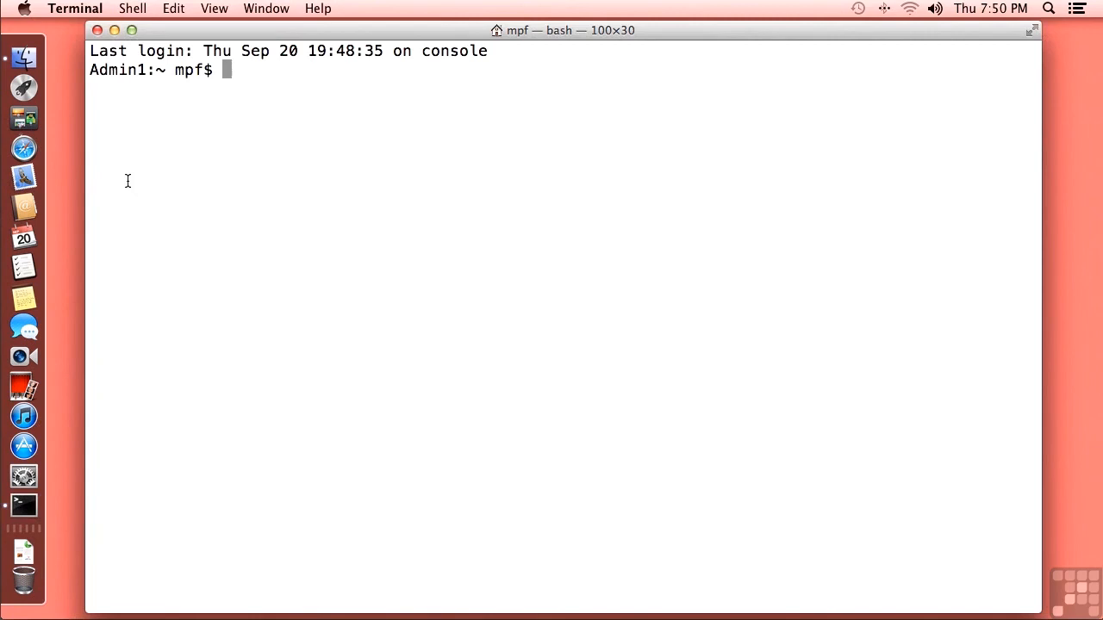
pyautogui.write('klist')
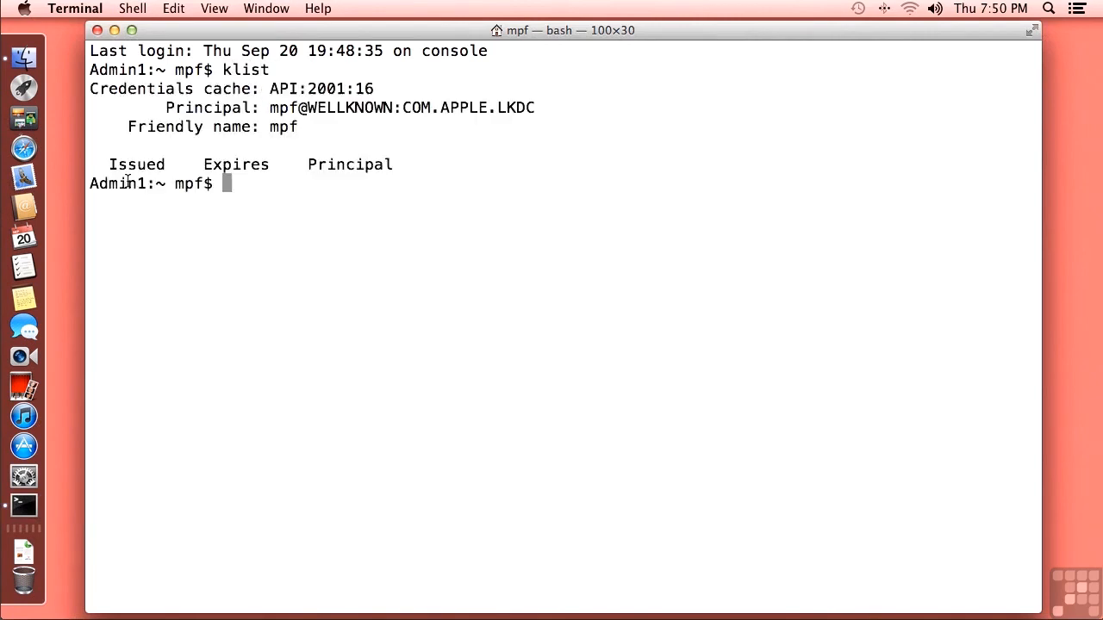
pyautogui.moveTo(69, 129)
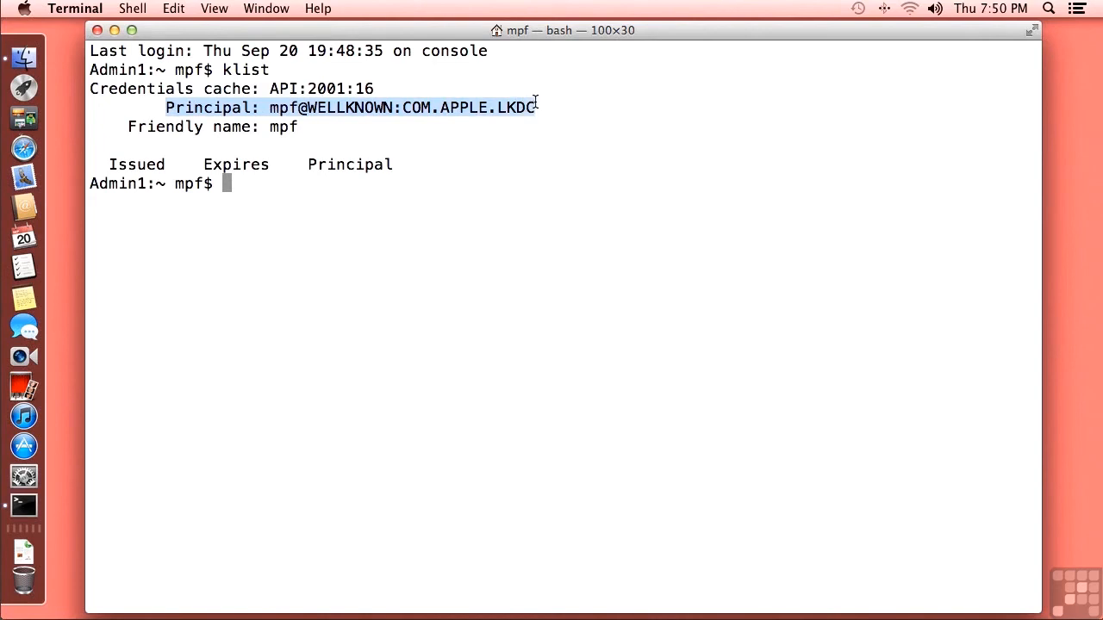
pyautogui.moveTo(462, 110)
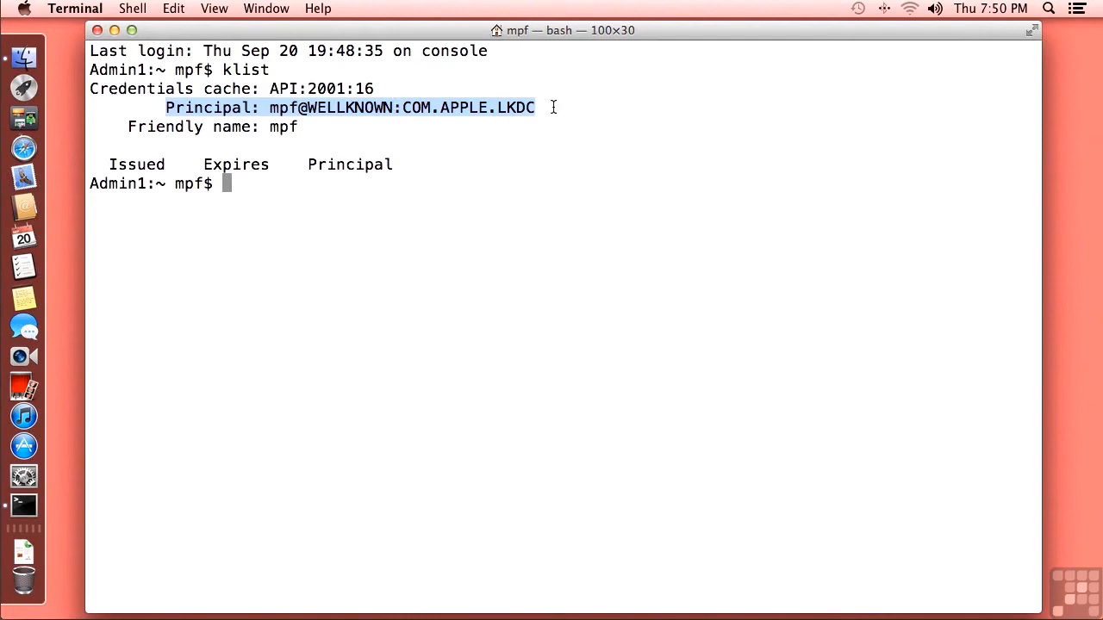
pyautogui.moveTo(328, 69)
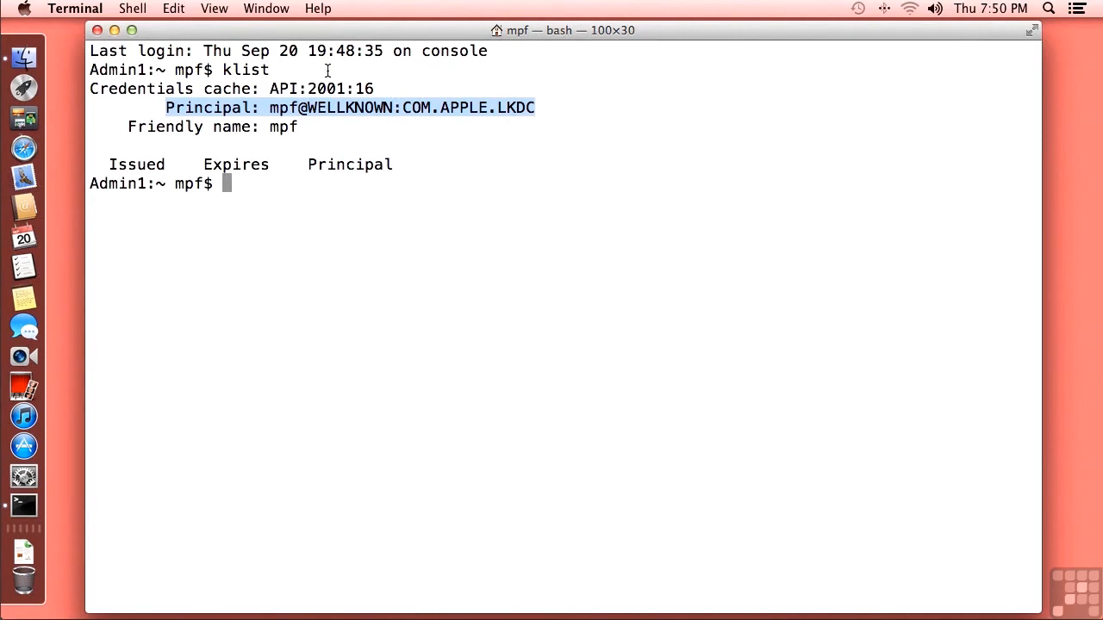
pyautogui.moveTo(93, 111)
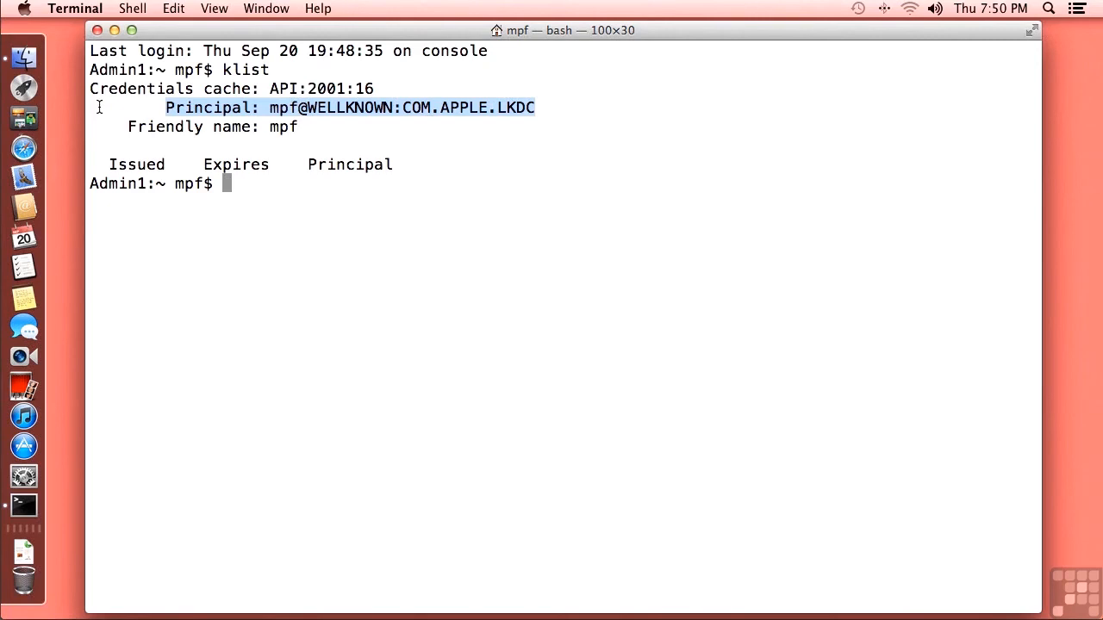
pyautogui.write('klist')
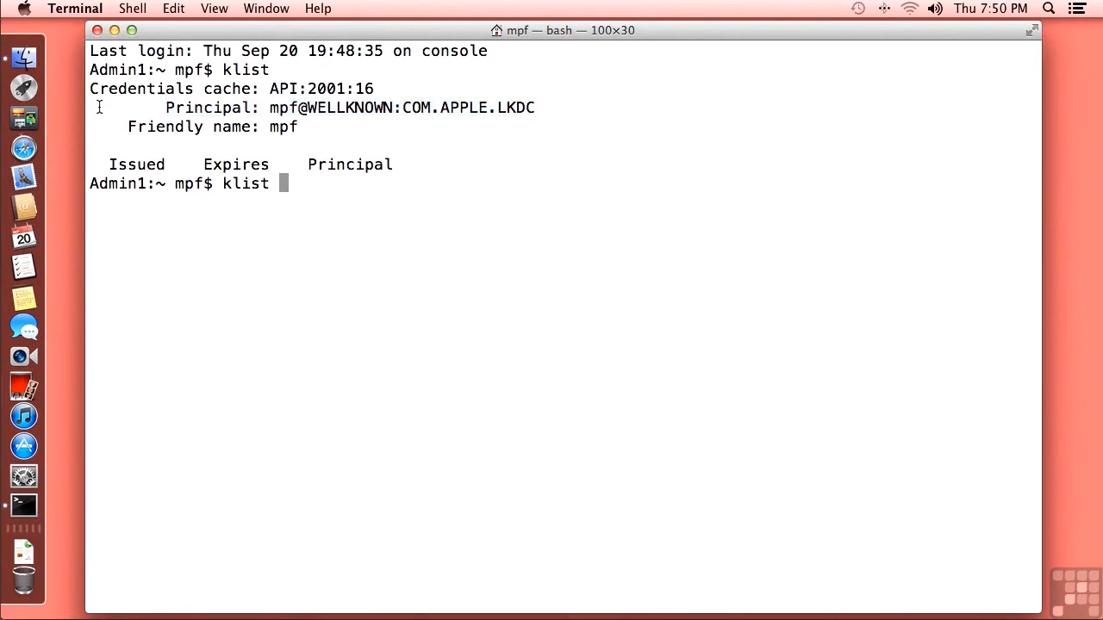
pyautogui.press('Return')
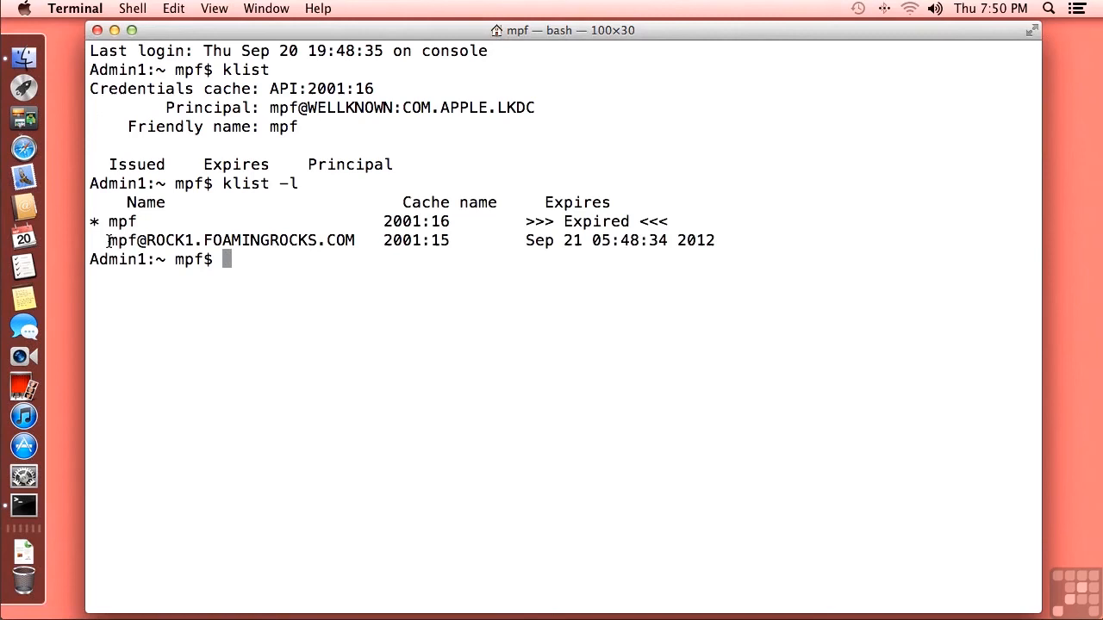
pyautogui.doubleClick(231, 241)
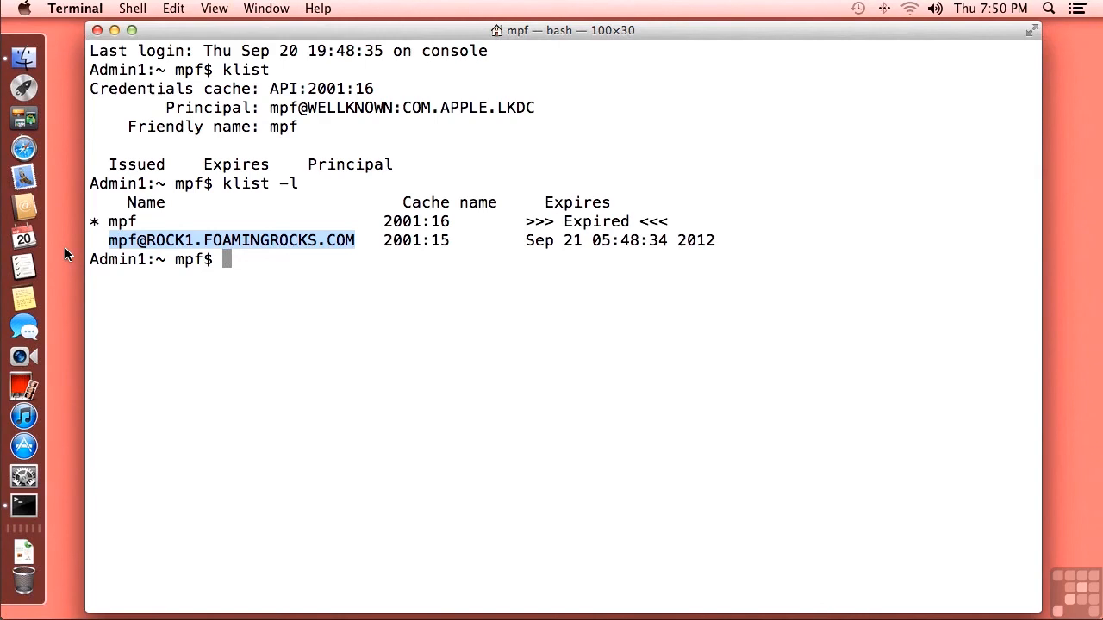
pyautogui.write('k')
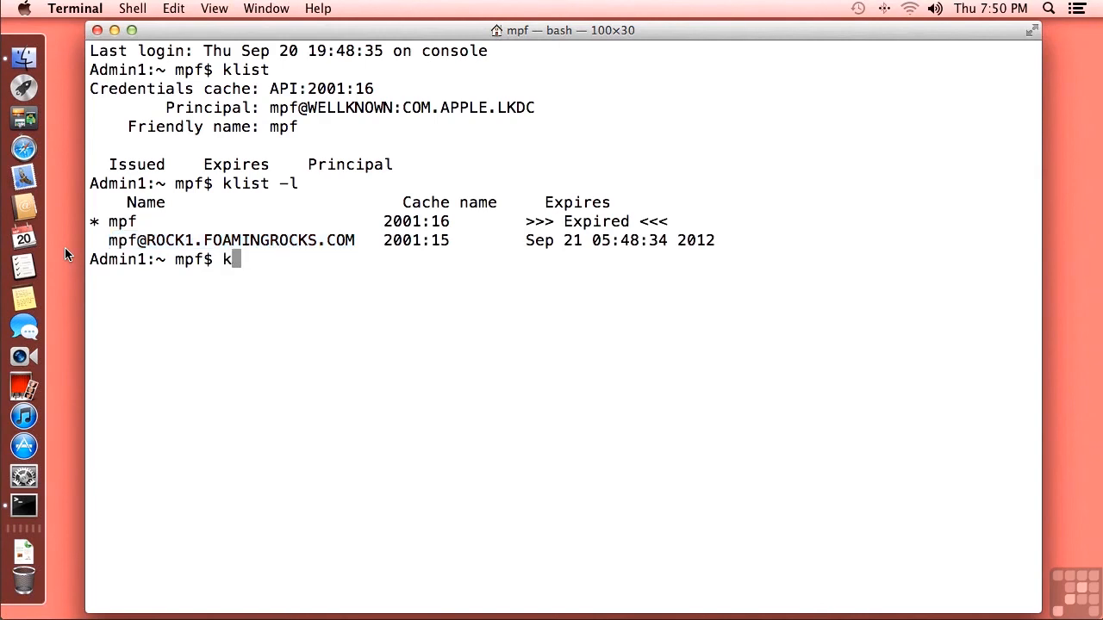
pyautogui.write('swi')
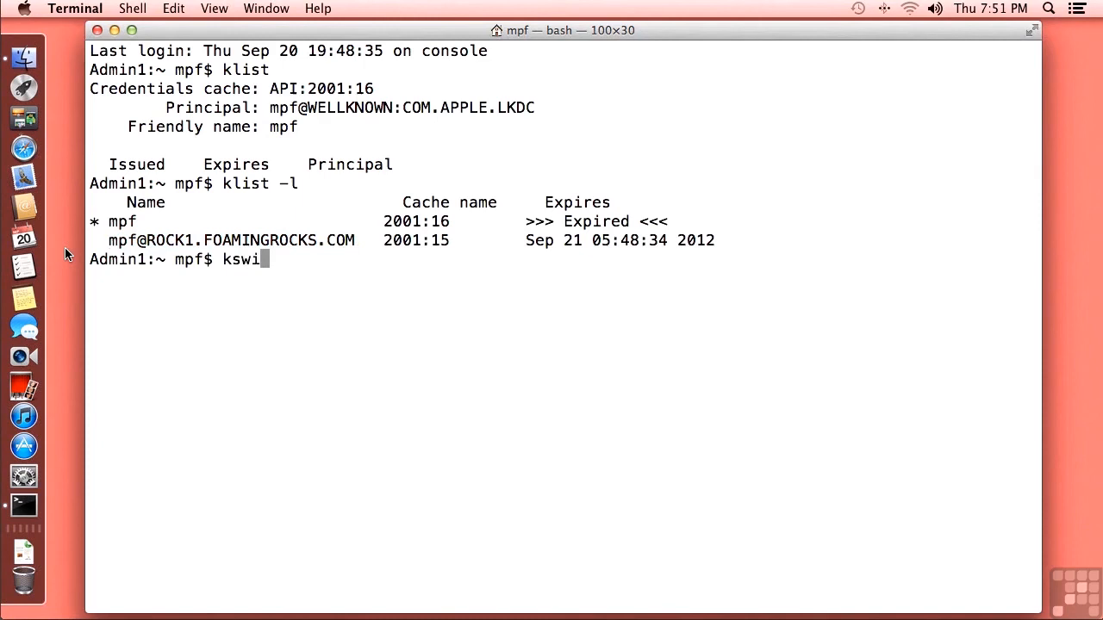
pyautogui.write('tch')
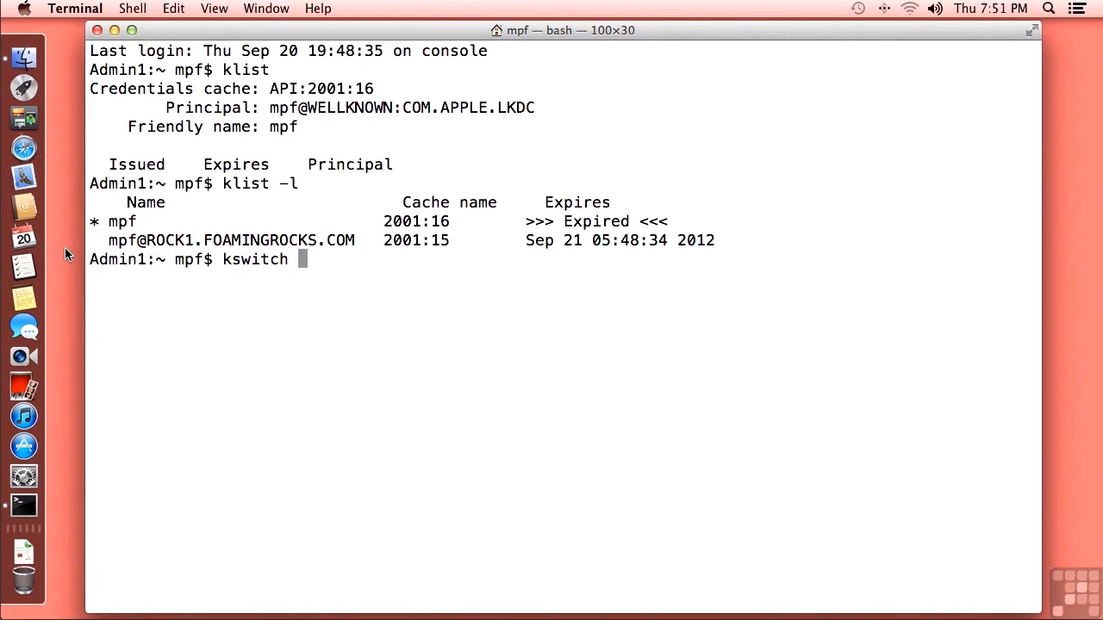
pyautogui.write('-p')
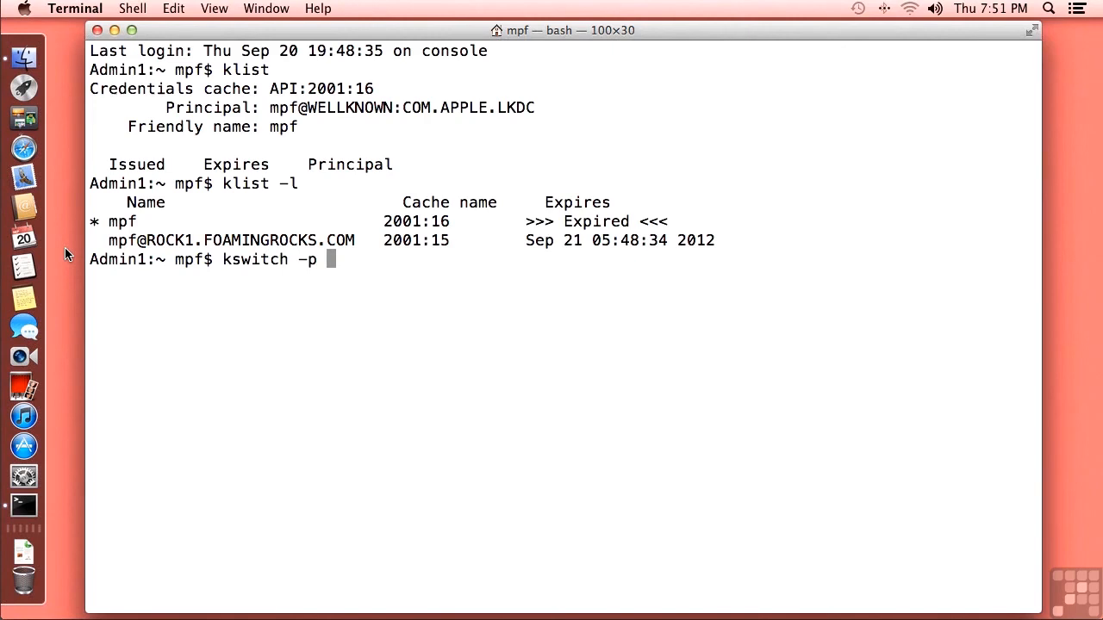
pyautogui.write('mpf@ROCK1.FOAMINGROCKS.COM')
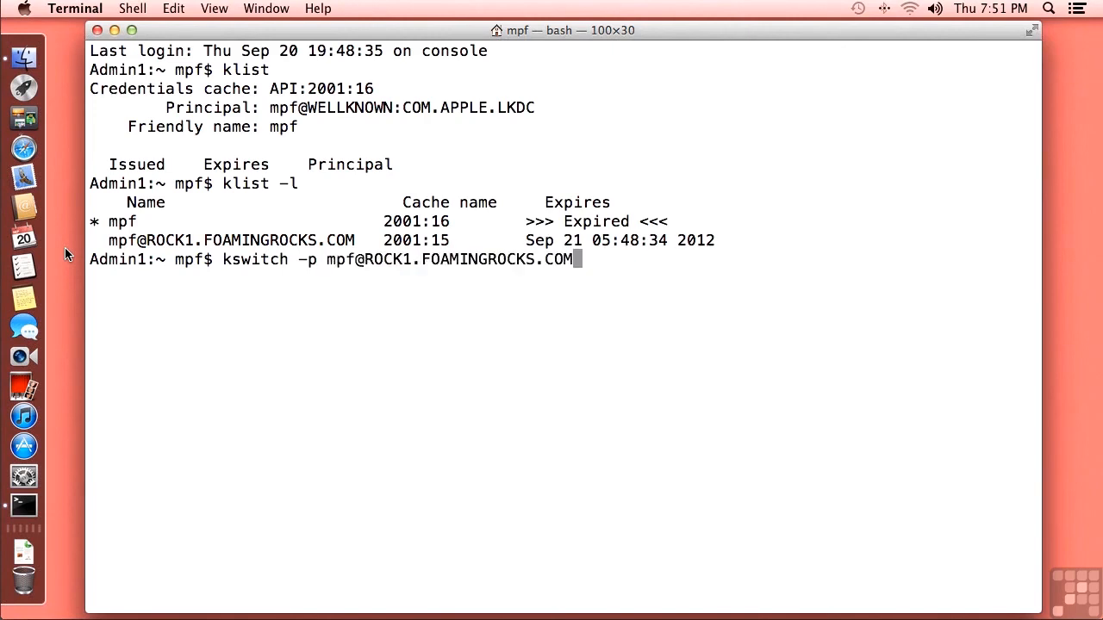
pyautogui.press('Return')
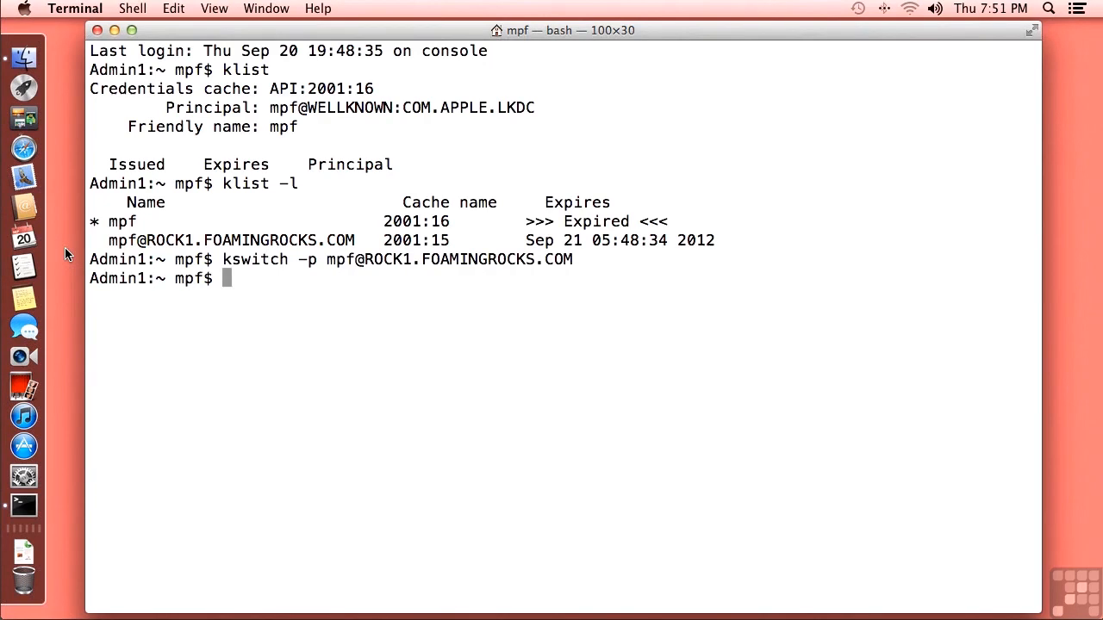
pyautogui.write('klist')
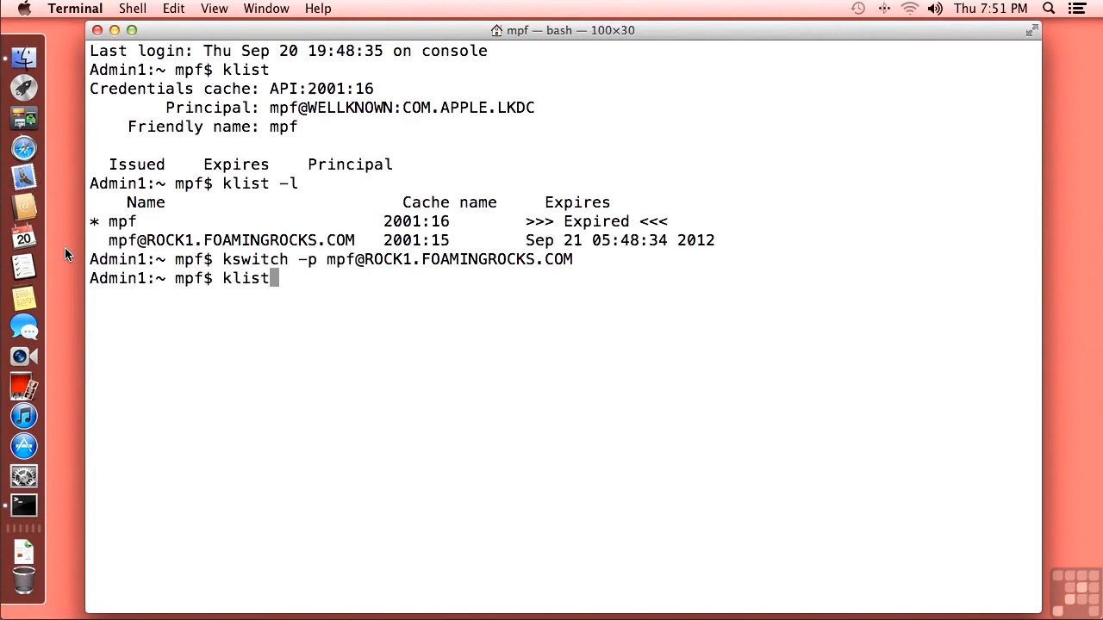
pyautogui.press('Return')
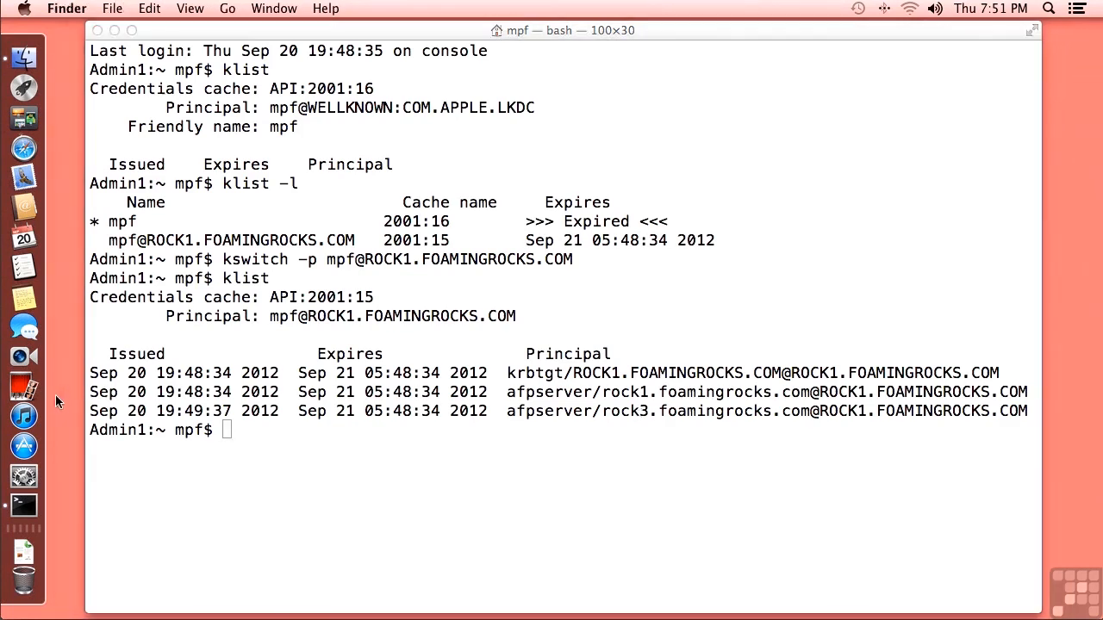
pyautogui.moveTo(113, 31)
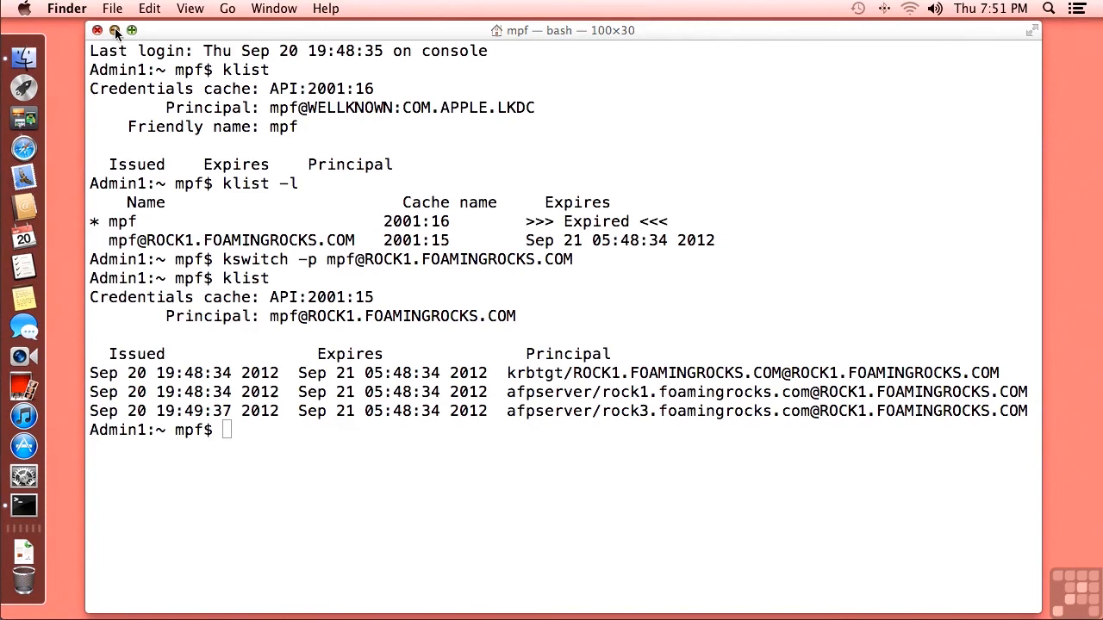
# From the Finder desktop, connect to afp://rock3.foamingrocks.com/ and hit a name-and-password prompt for mpf
pyautogui.click(96, 31)
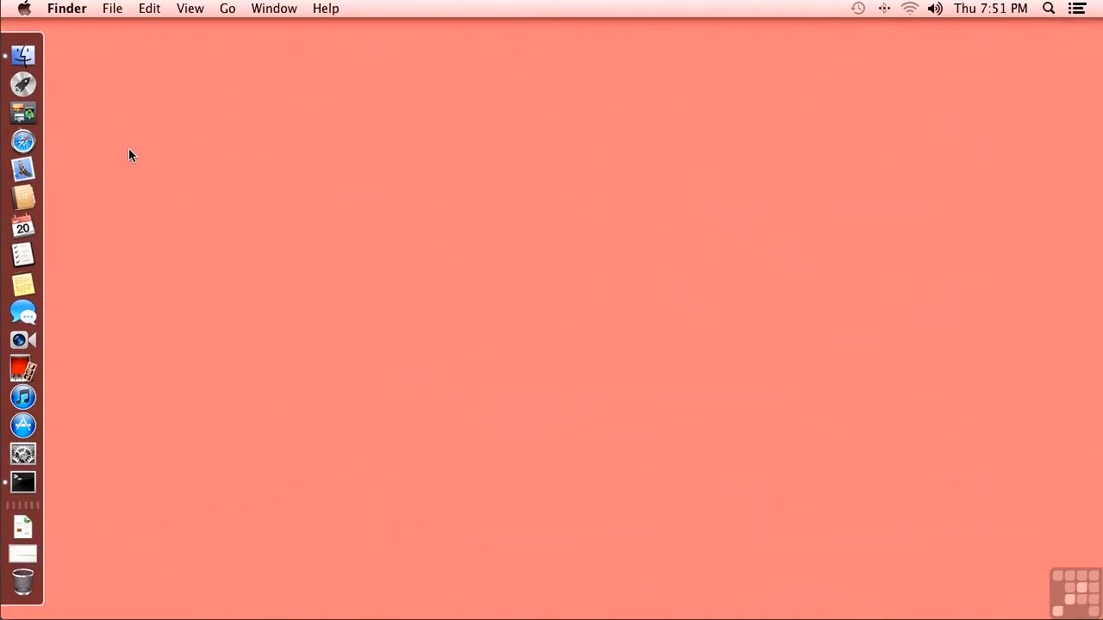
pyautogui.moveTo(74, 42)
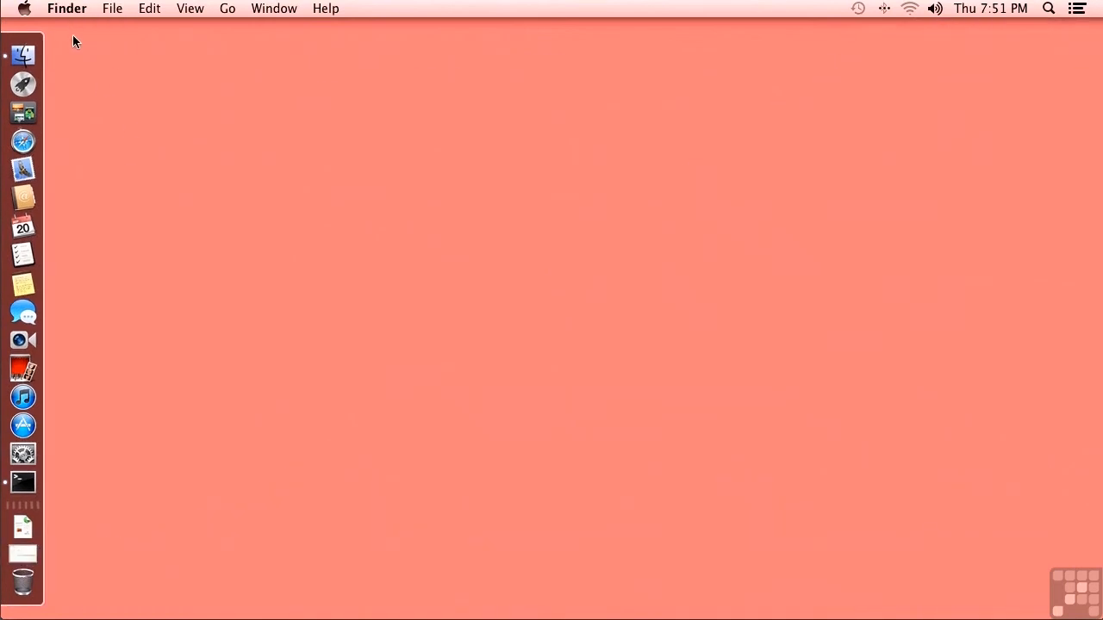
pyautogui.press('cmd+k')
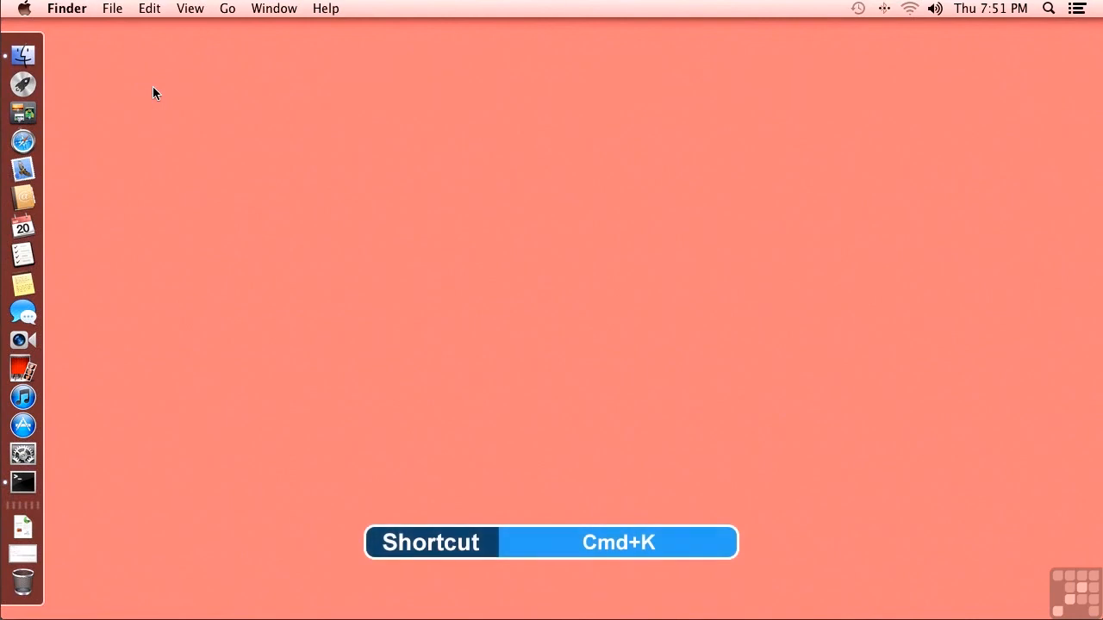
pyautogui.press('cmd+k')
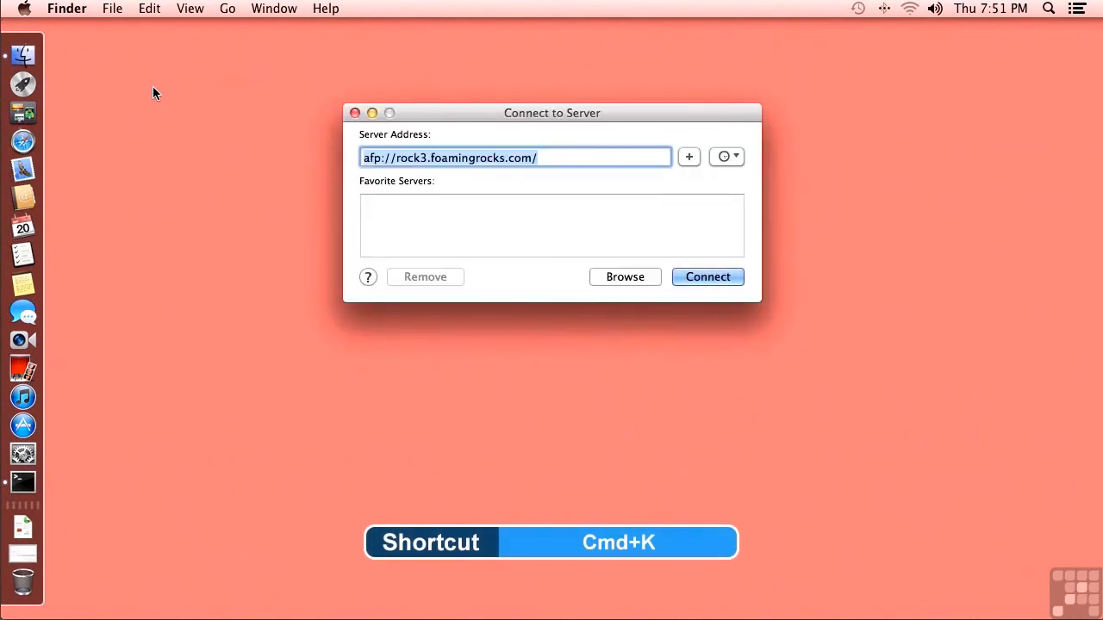
pyautogui.click(706, 275)
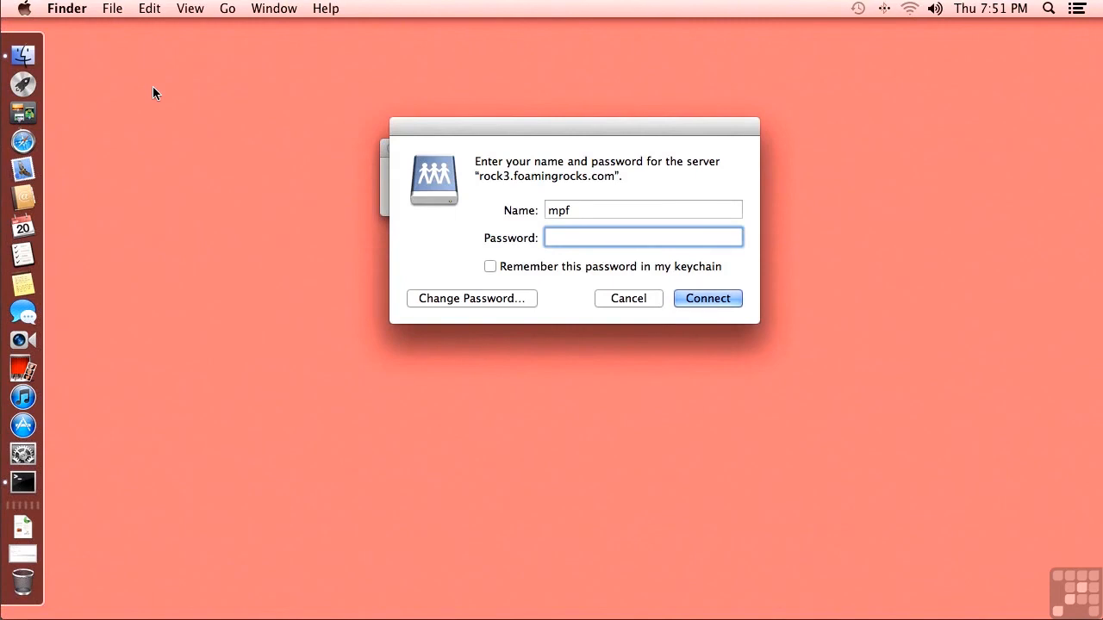
pyautogui.moveTo(112, 245)
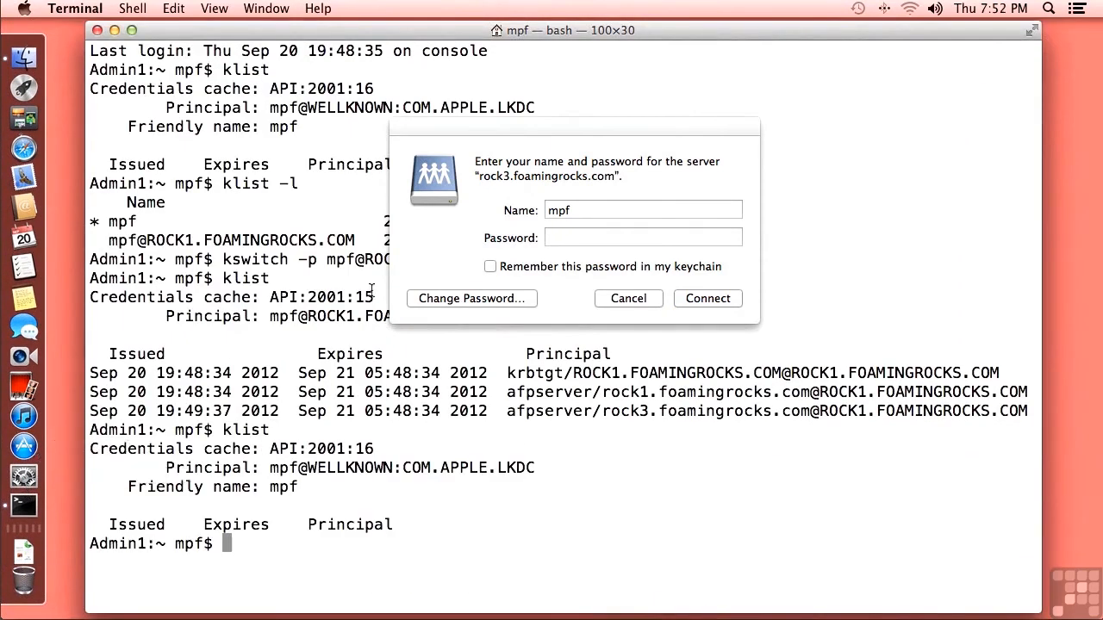
pyautogui.moveTo(543, 144)
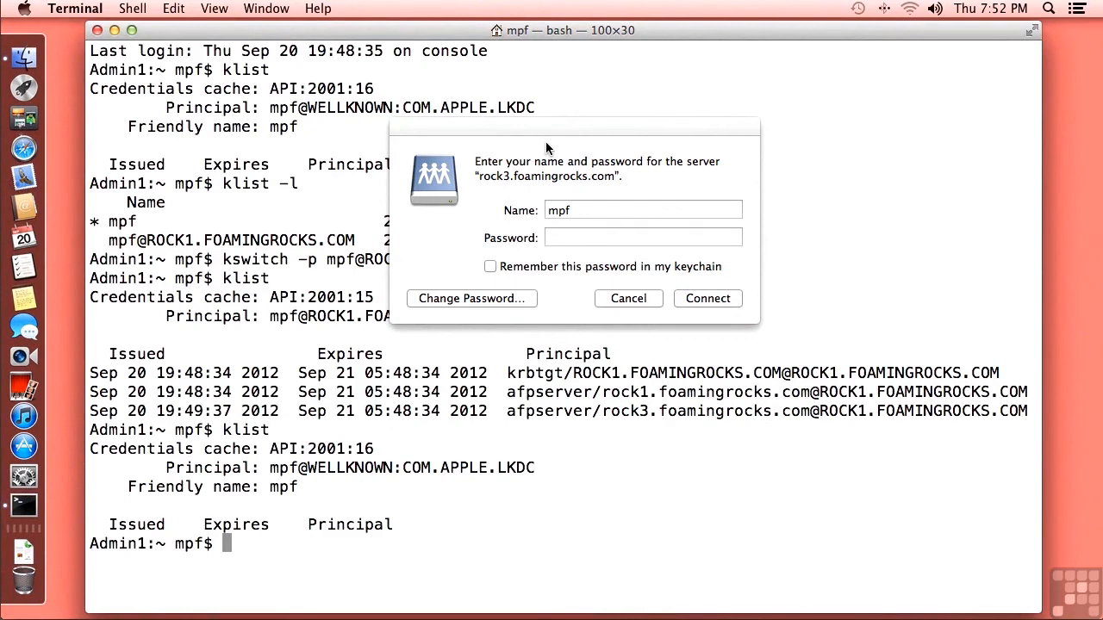
# Cancel the rock3 password request without logging in
pyautogui.click(628, 298)
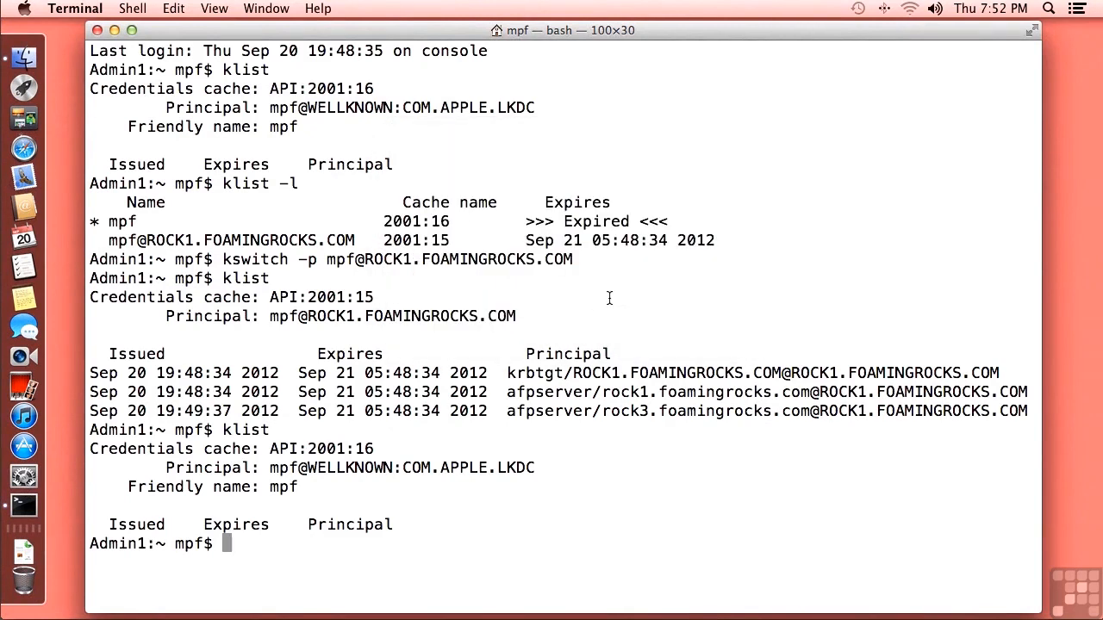
pyautogui.moveTo(275, 474)
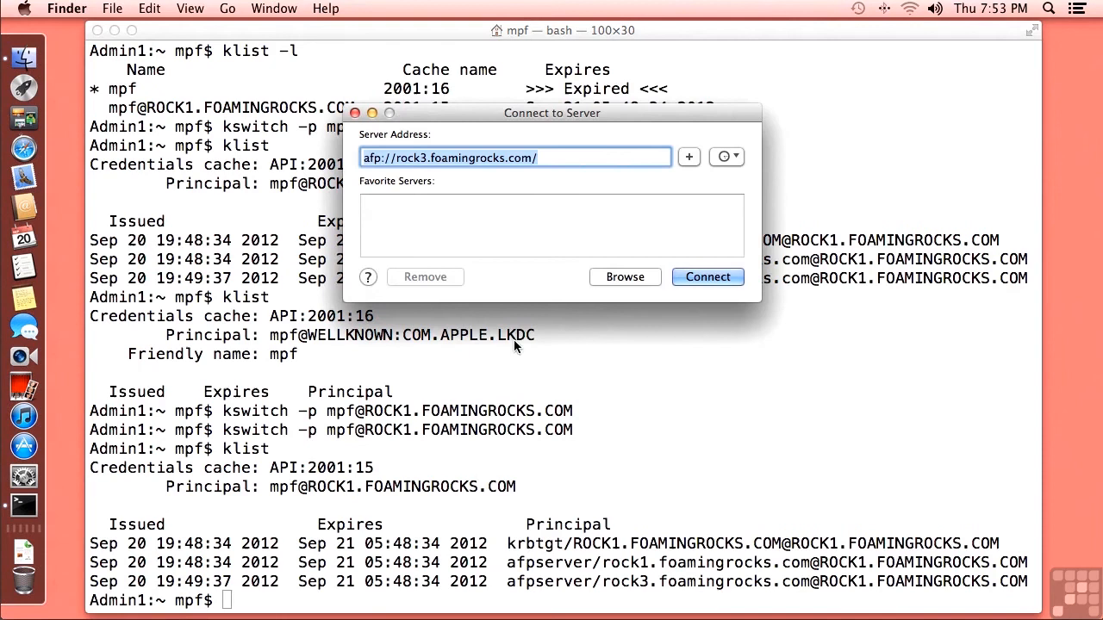
# Connect to rock3 with the switched Kerberos credentials and mount the Public volume
pyautogui.click(706, 275)
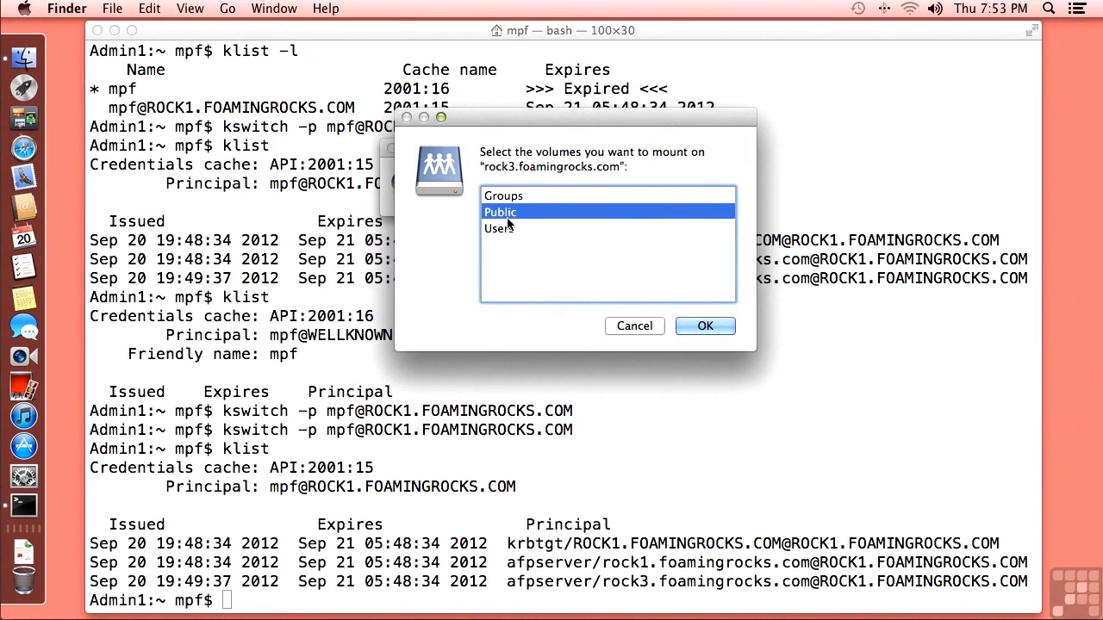
pyautogui.moveTo(705, 326)
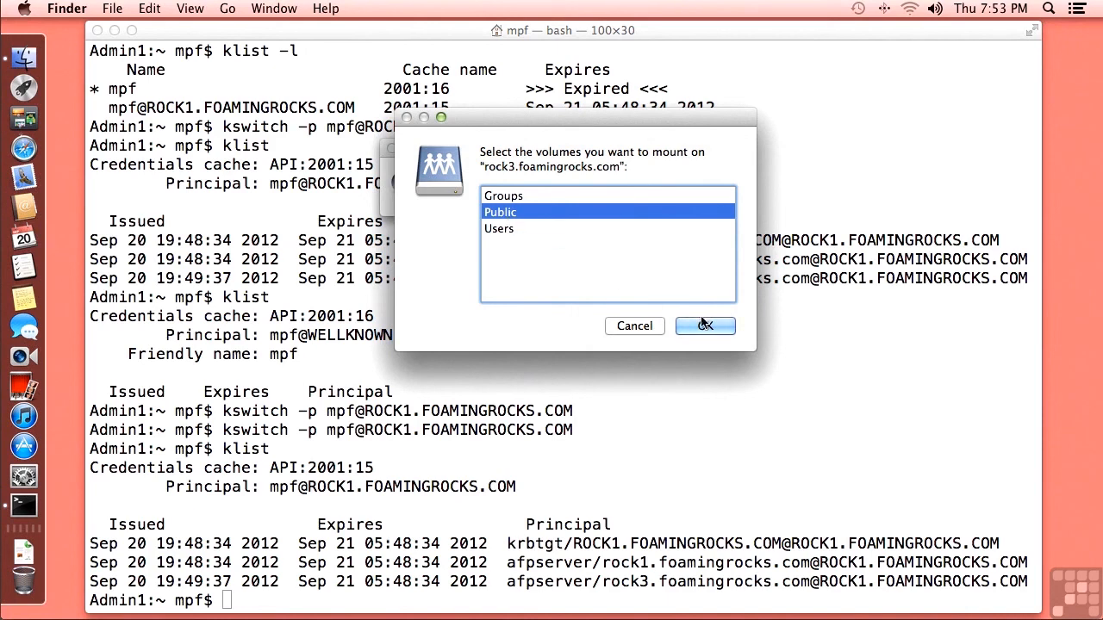
pyautogui.click(705, 326)
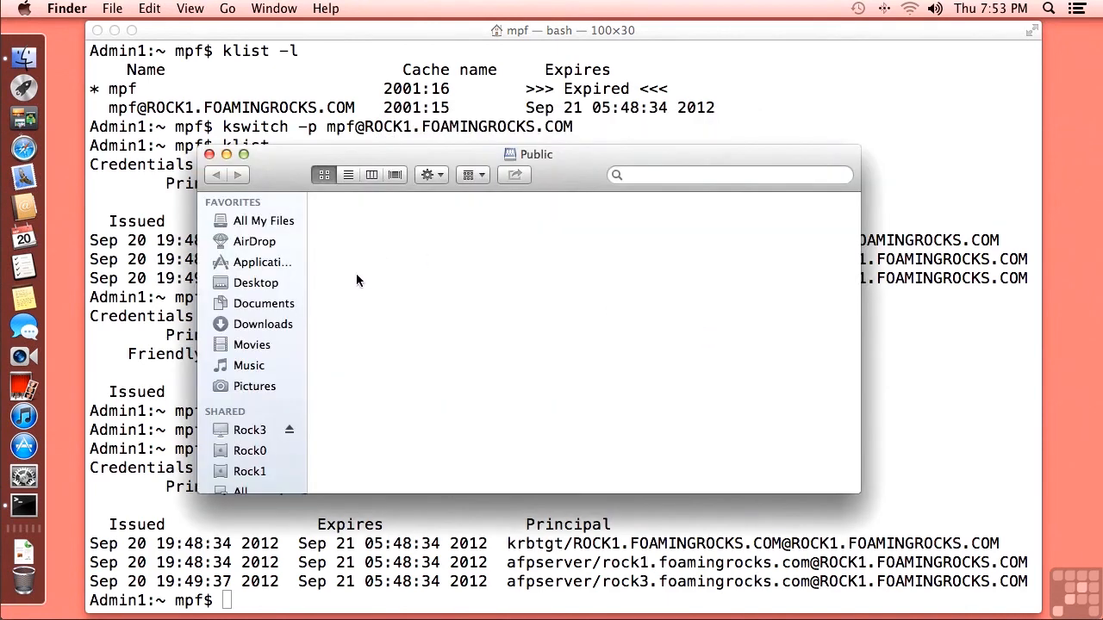